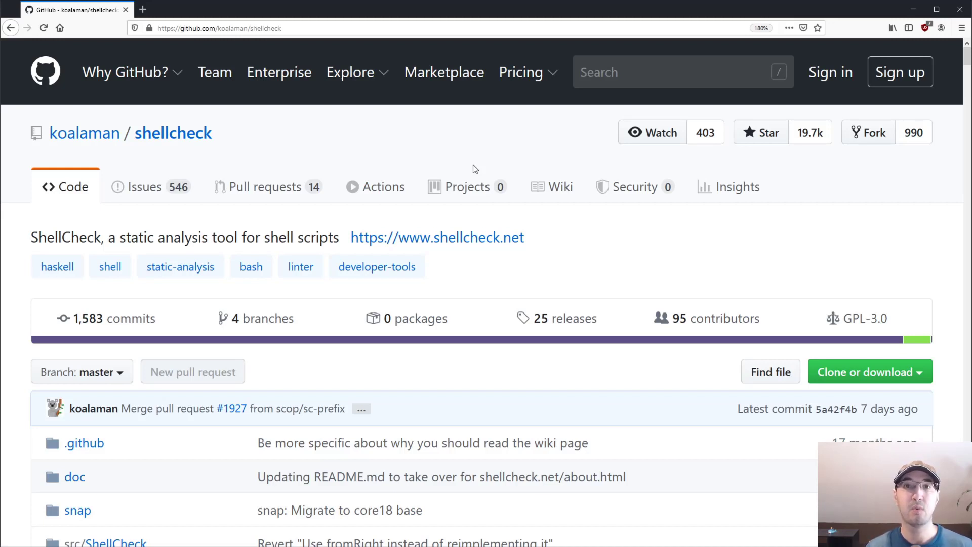
mouse_move(469, 186)
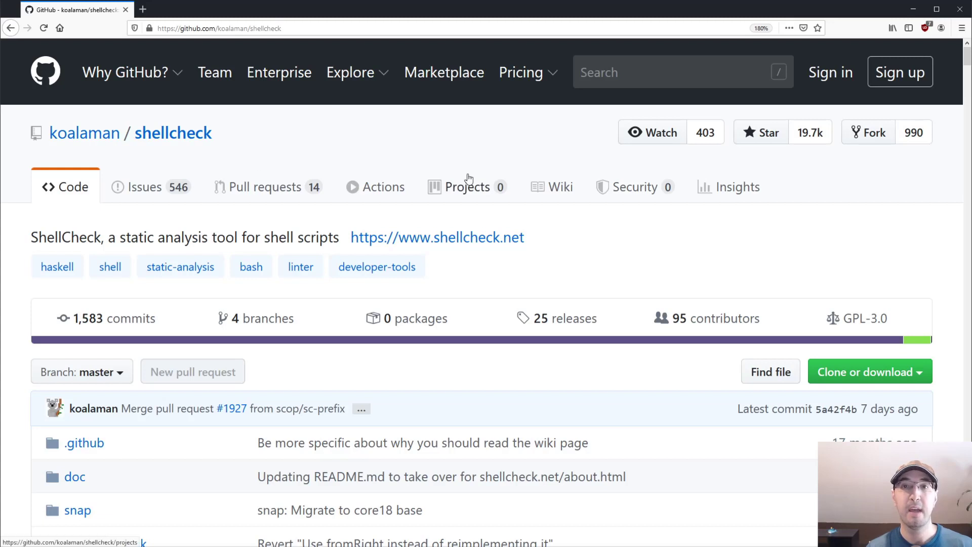
mouse_move(469, 176)
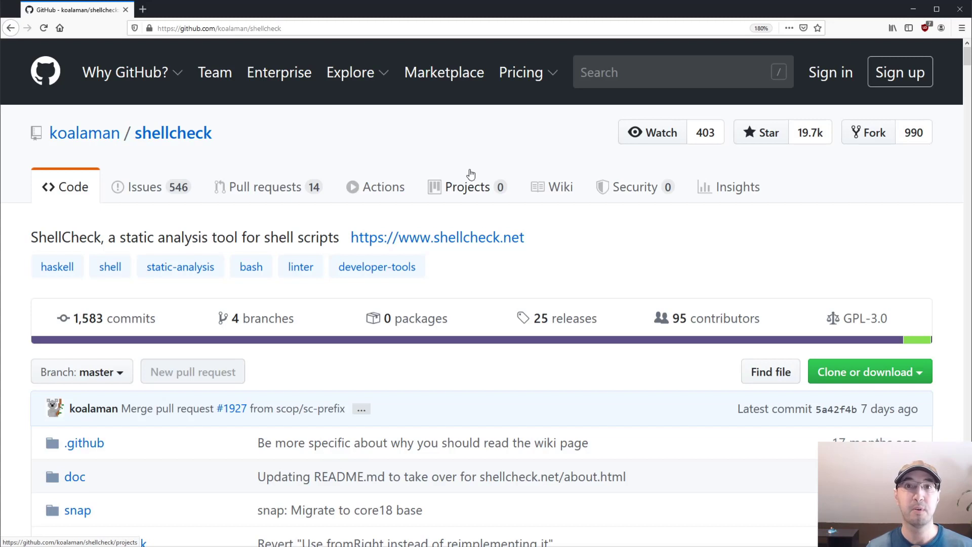
mouse_move(447, 170)
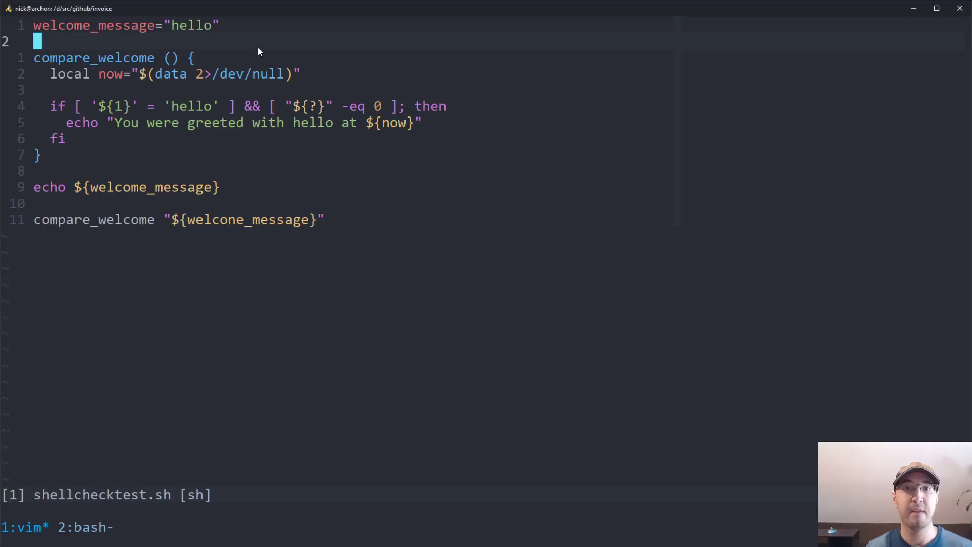
mouse_move(360, 67)
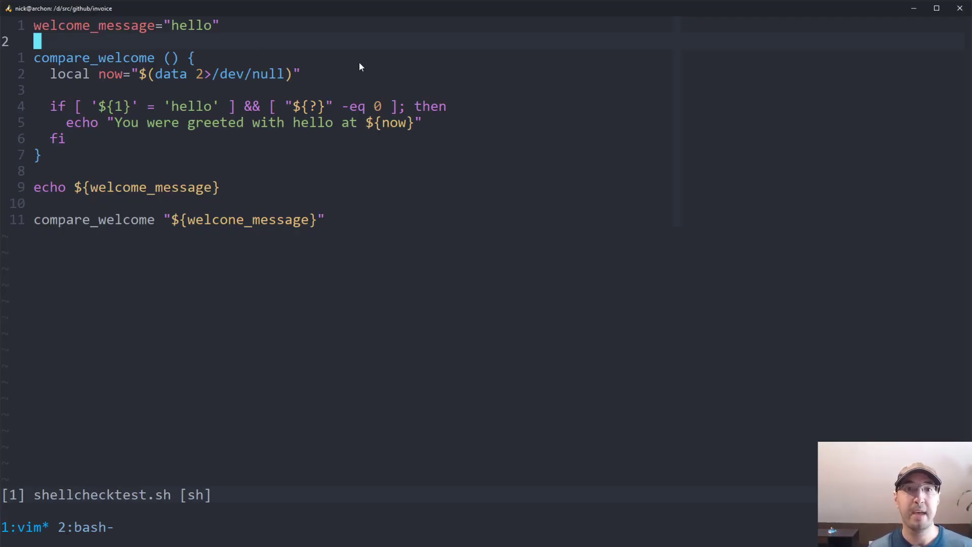
Run ./shellchecktest.sh to print hello, then begin a shellcheck command at the prompt.
key("v")
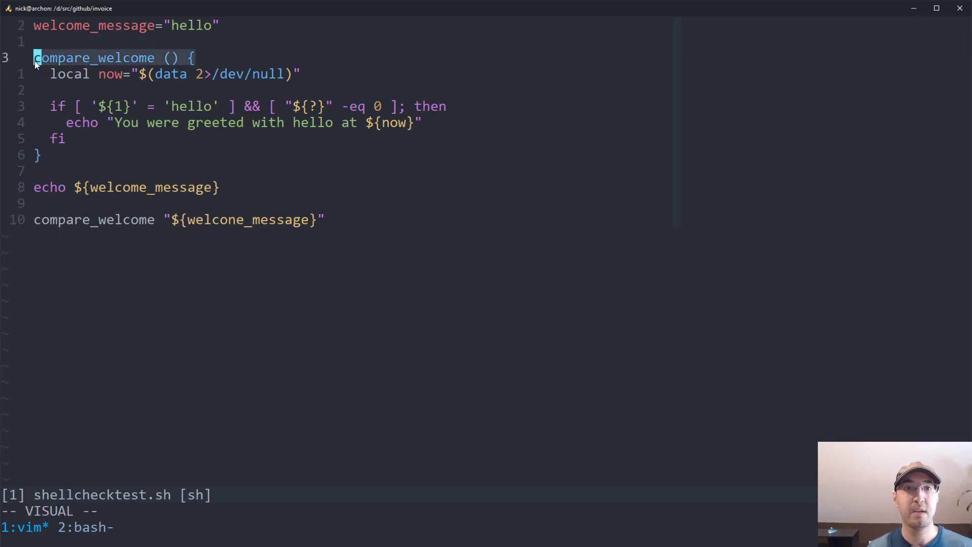
mouse_move(153, 59)
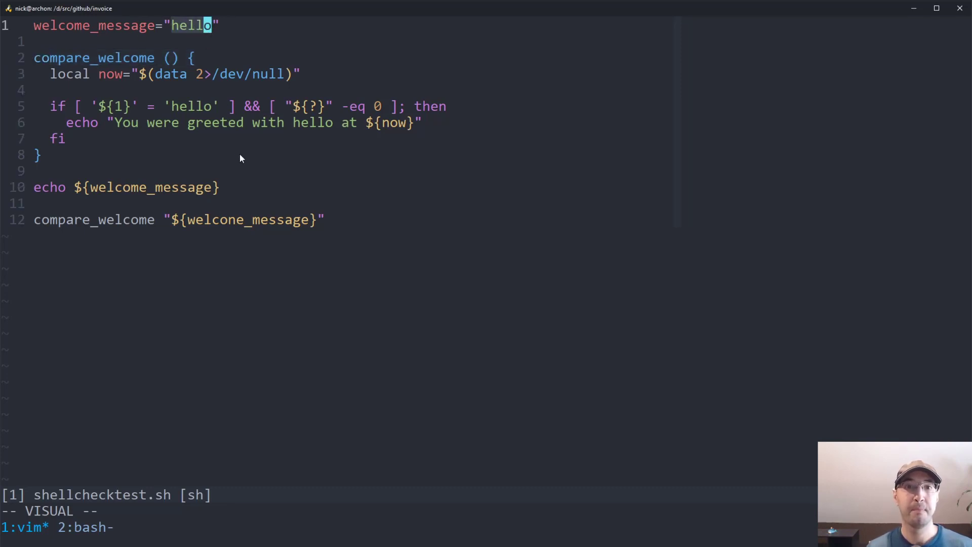
mouse_move(188, 137)
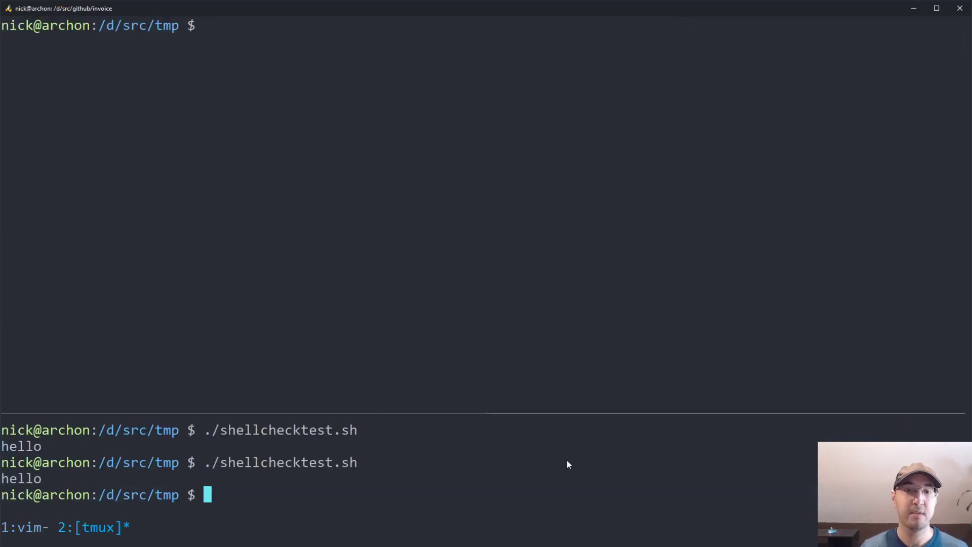
type("./shellchecktest.sh")
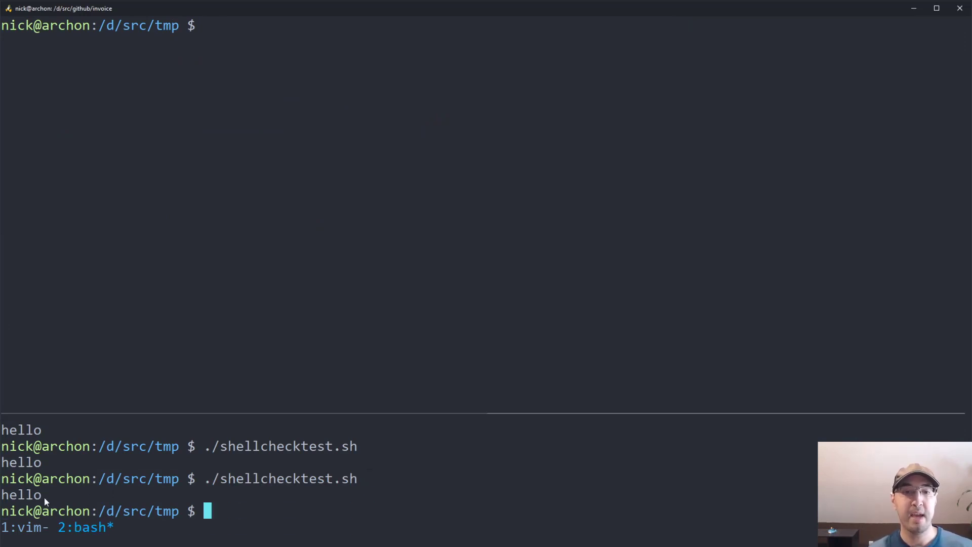
mouse_move(578, 455)
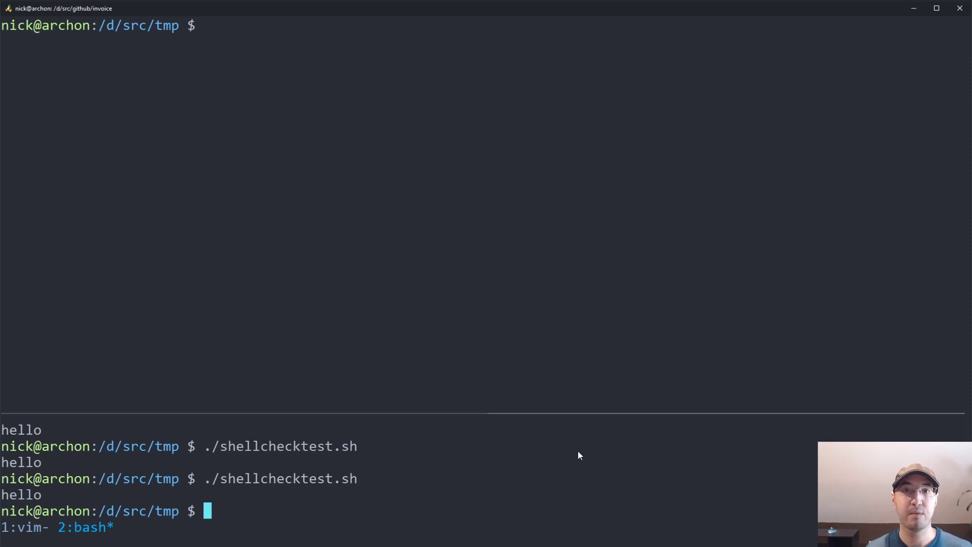
mouse_move(100, 497)
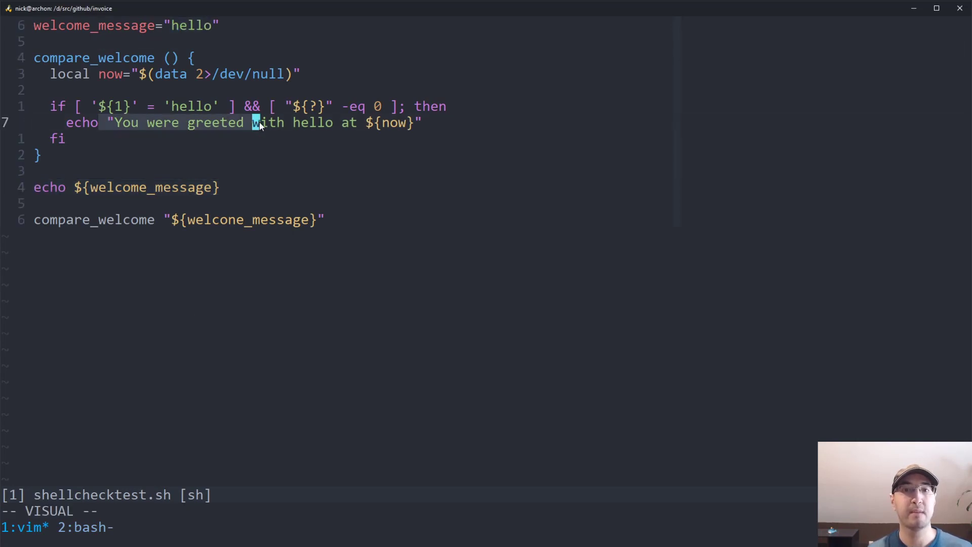
key("Escape")
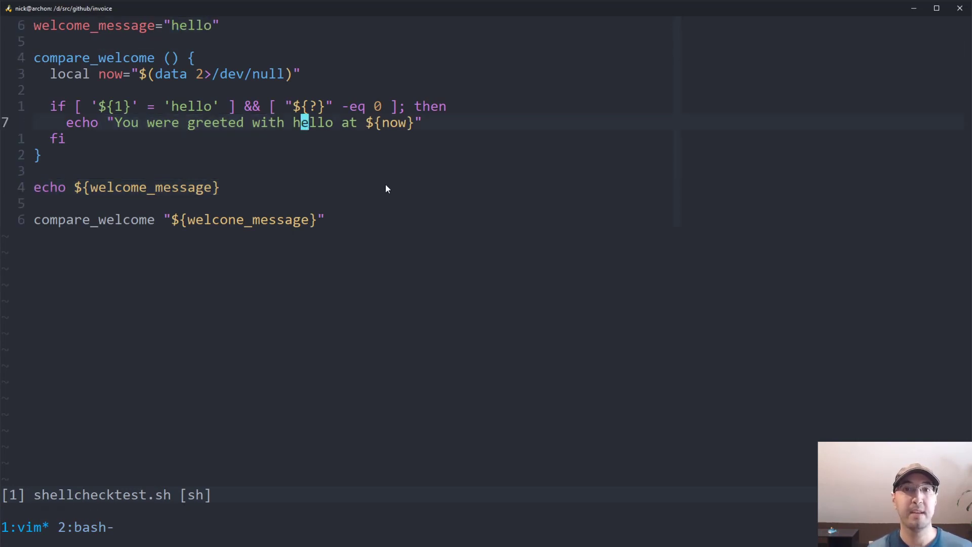
mouse_move(287, 359)
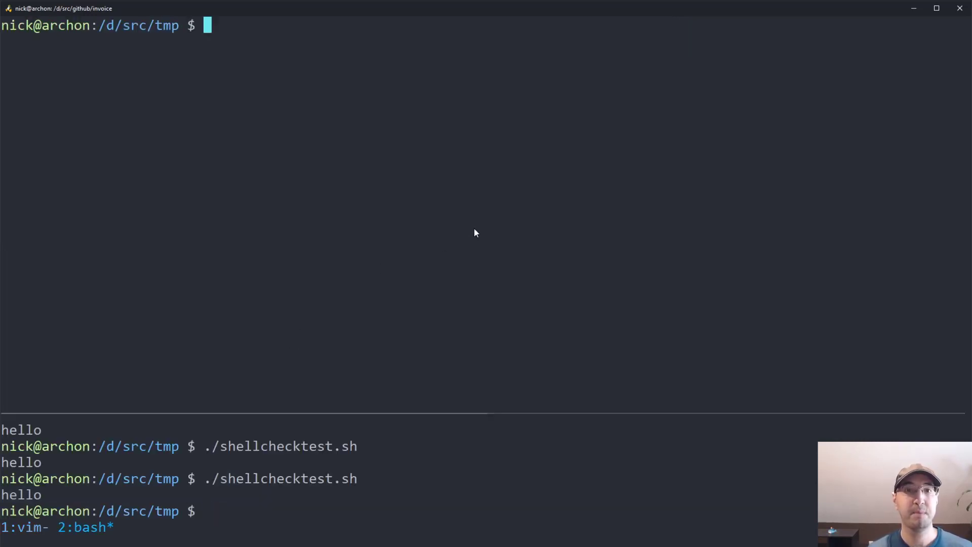
type("shellcheck")
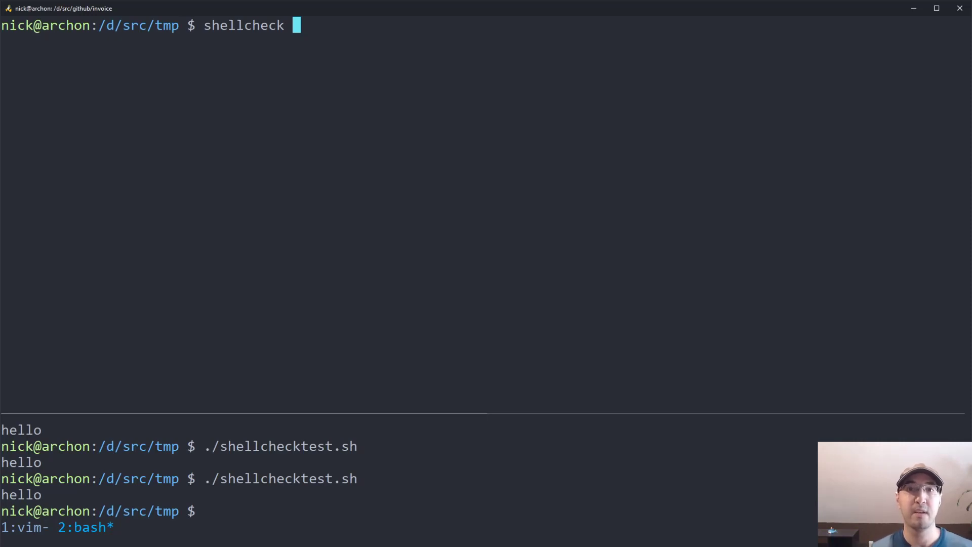
Run shellcheck shellchecktest.sh, listing the shebang, SC2181 and welcone_message warnings.
type("shellchecktest.sh")
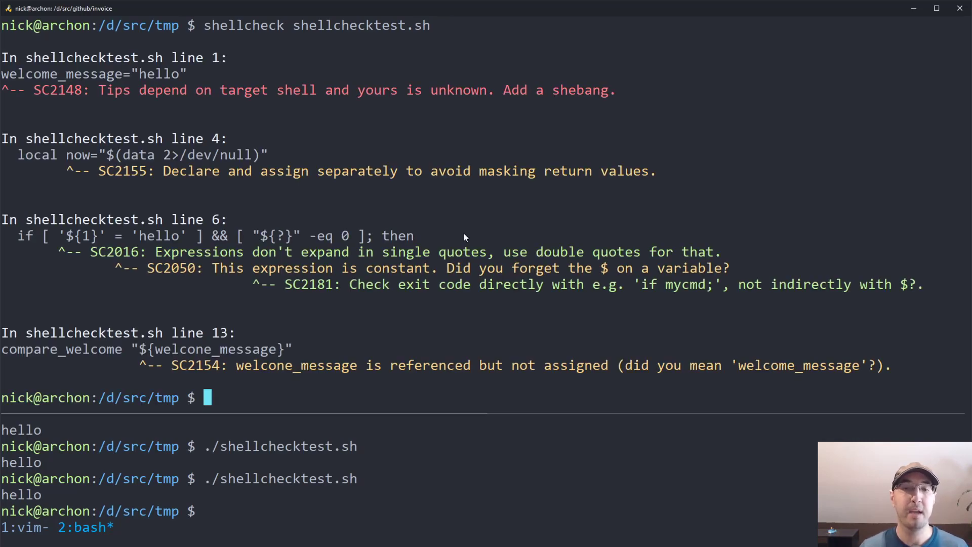
mouse_move(469, 233)
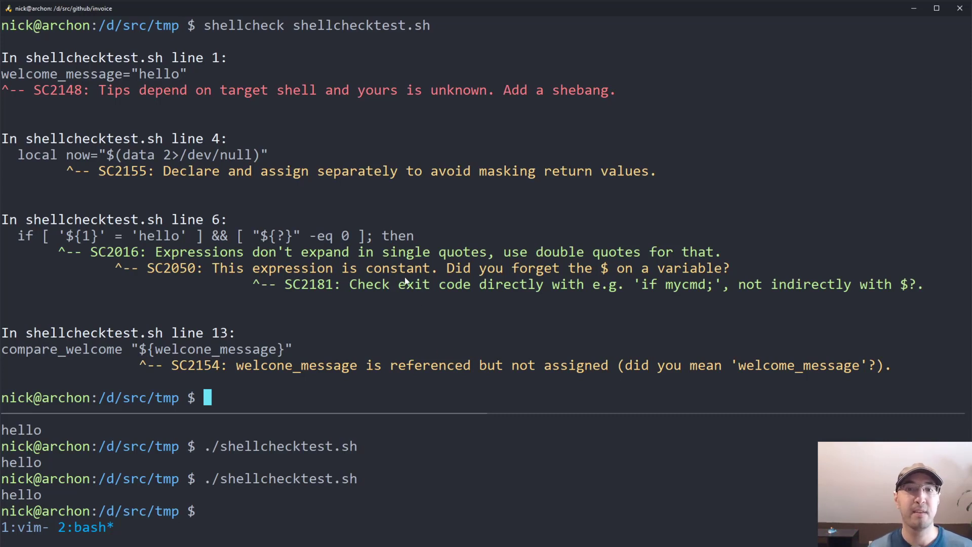
mouse_move(210, 267)
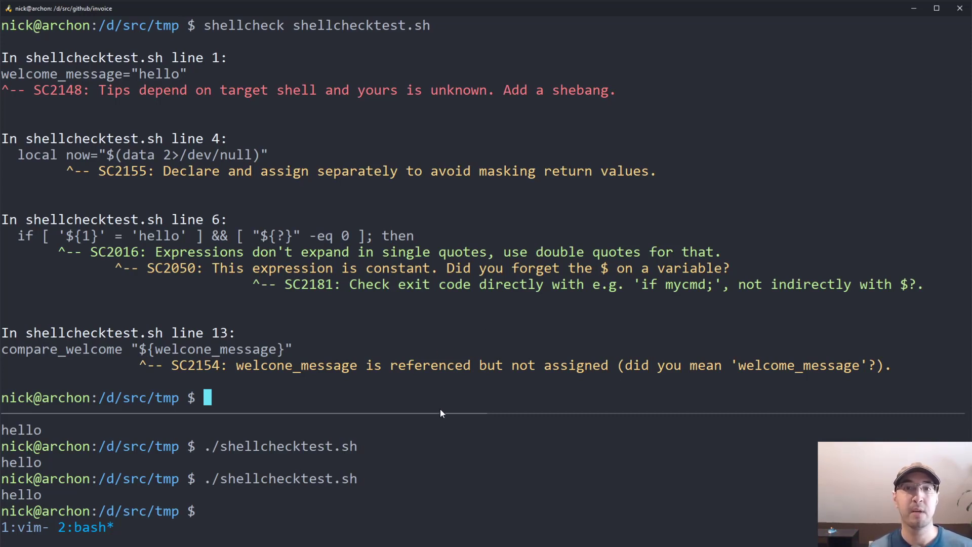
mouse_move(467, 296)
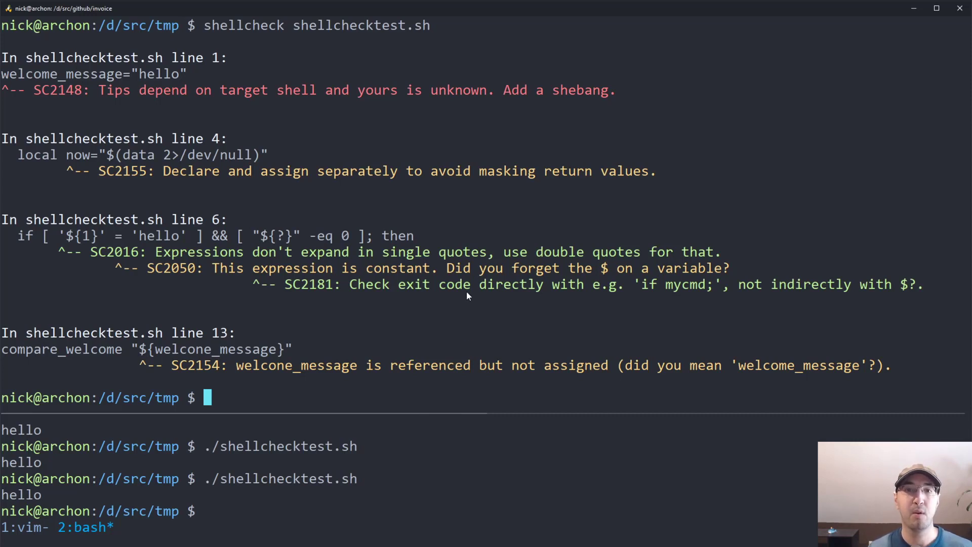
mouse_move(242, 114)
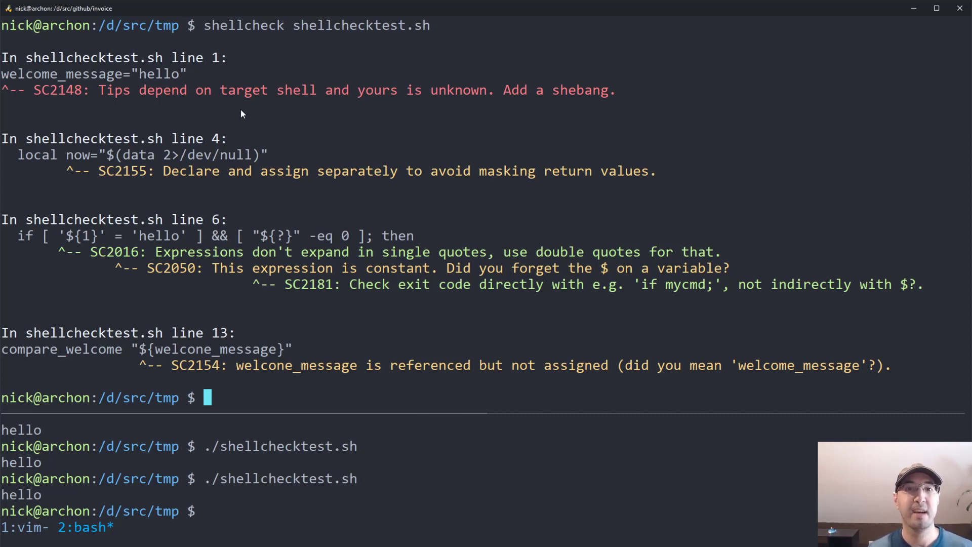
mouse_move(134, 113)
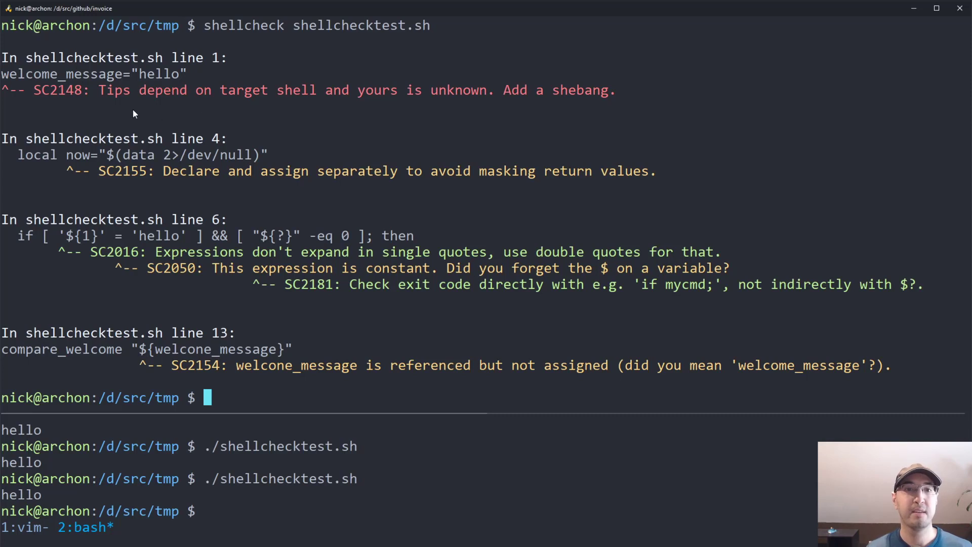
mouse_move(382, 96)
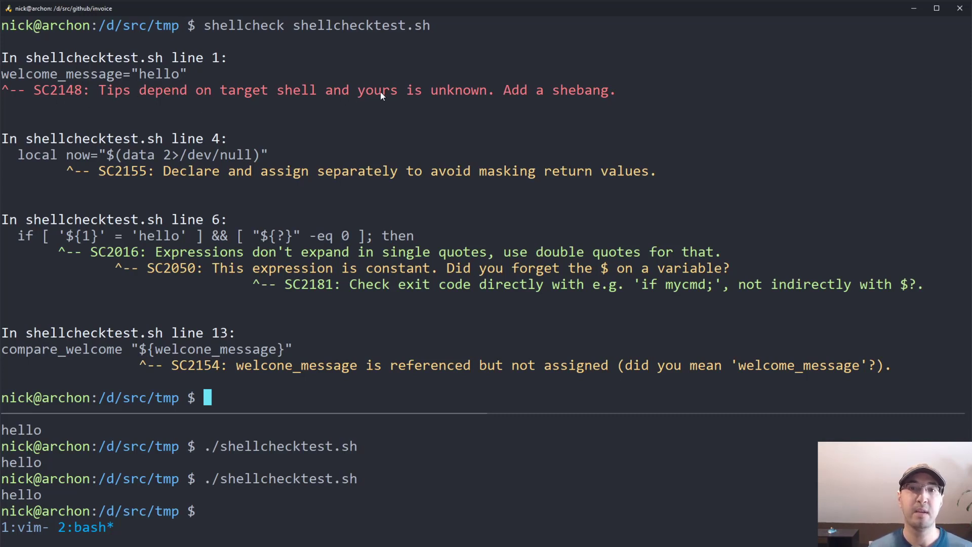
mouse_move(523, 88)
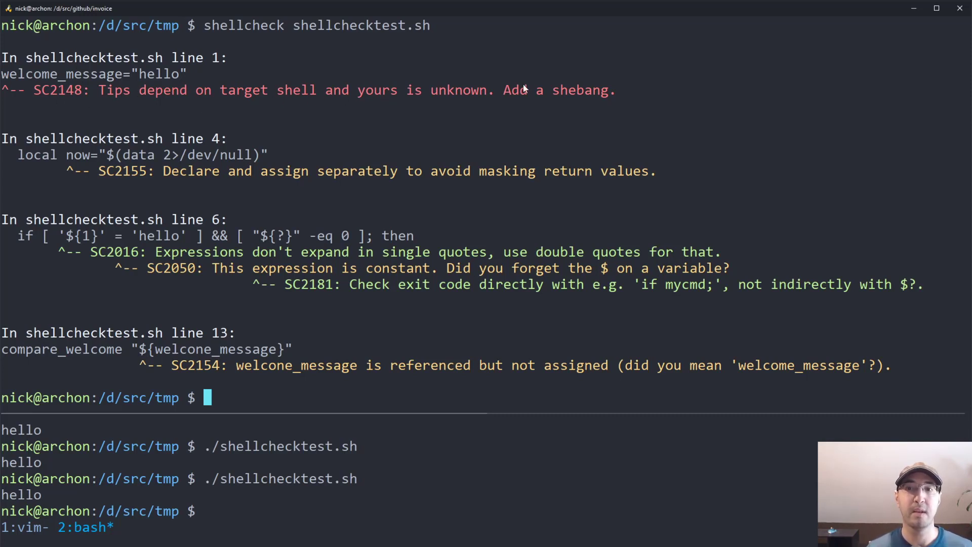
mouse_move(548, 108)
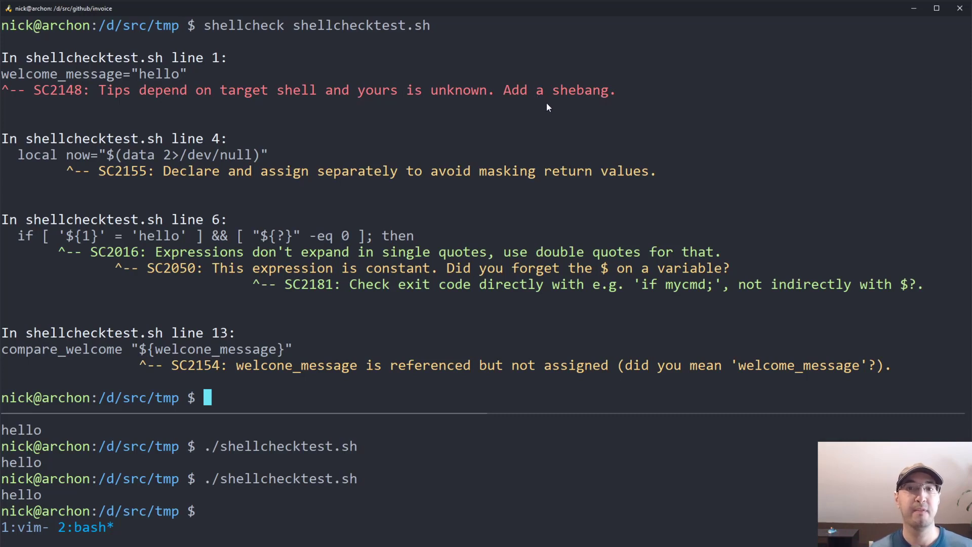
mouse_move(592, 103)
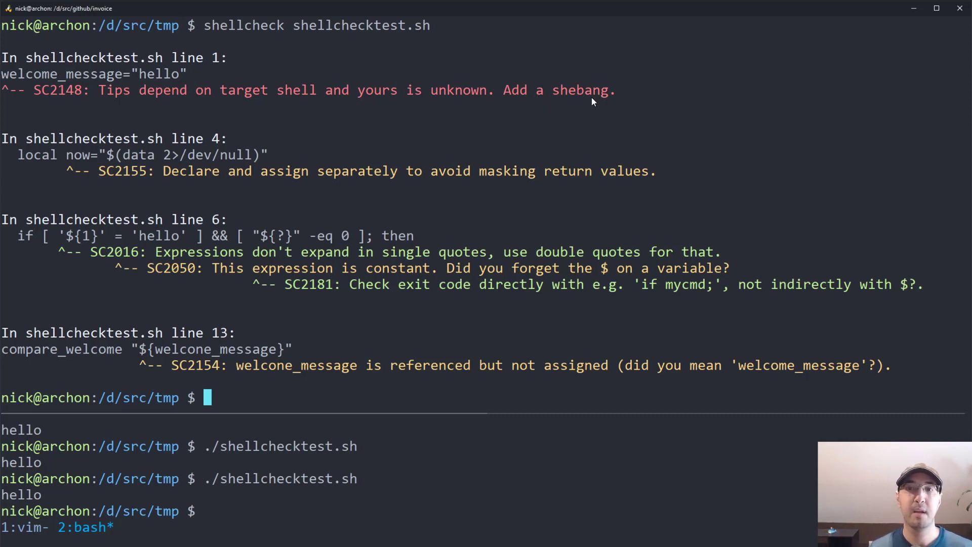
mouse_move(530, 104)
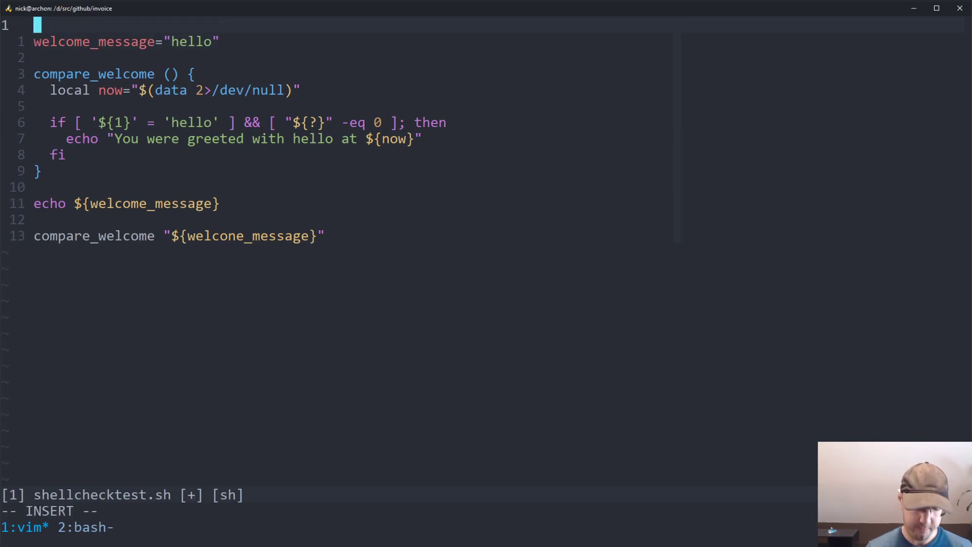
Add a new first line above the script and start the #! shebang.
key("Enter")
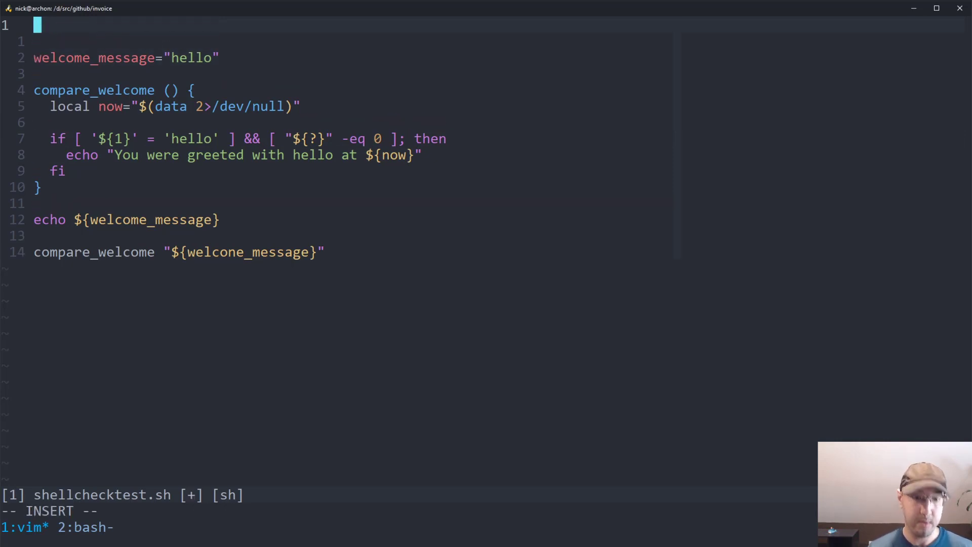
type("#1")
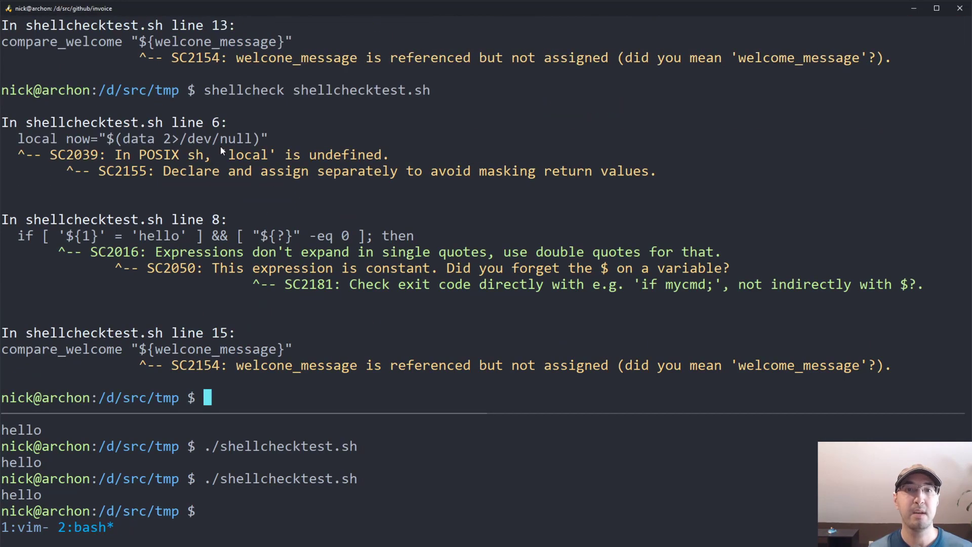
mouse_move(465, 161)
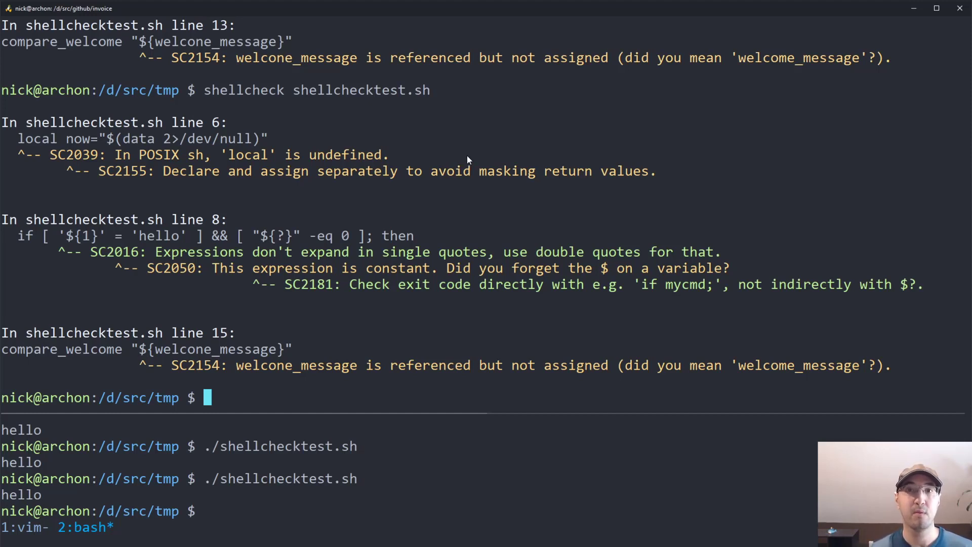
mouse_move(374, 129)
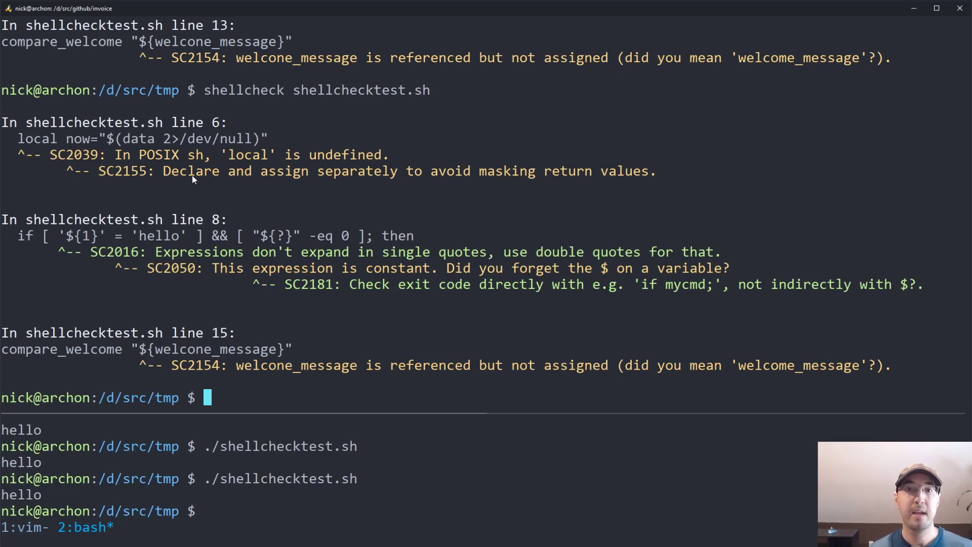
mouse_move(275, 188)
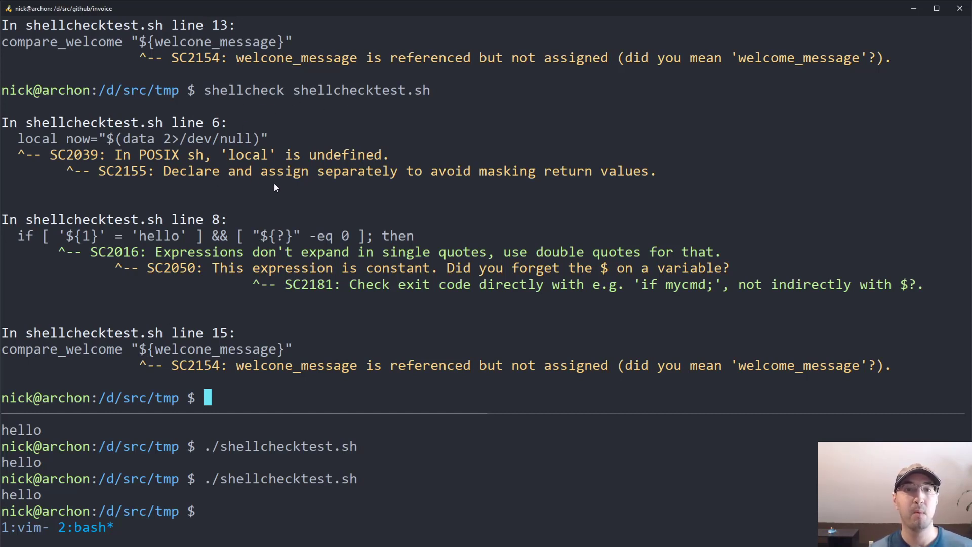
mouse_move(194, 126)
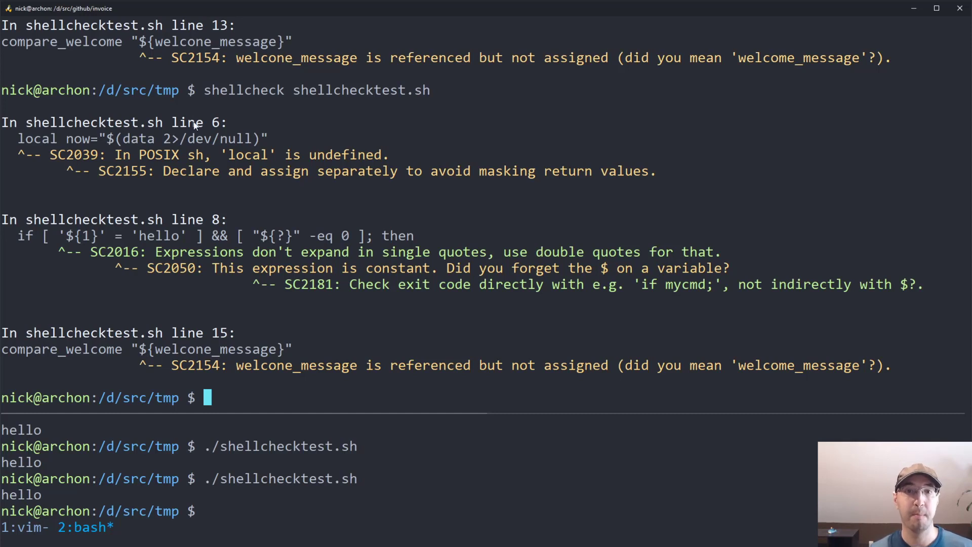
mouse_move(157, 178)
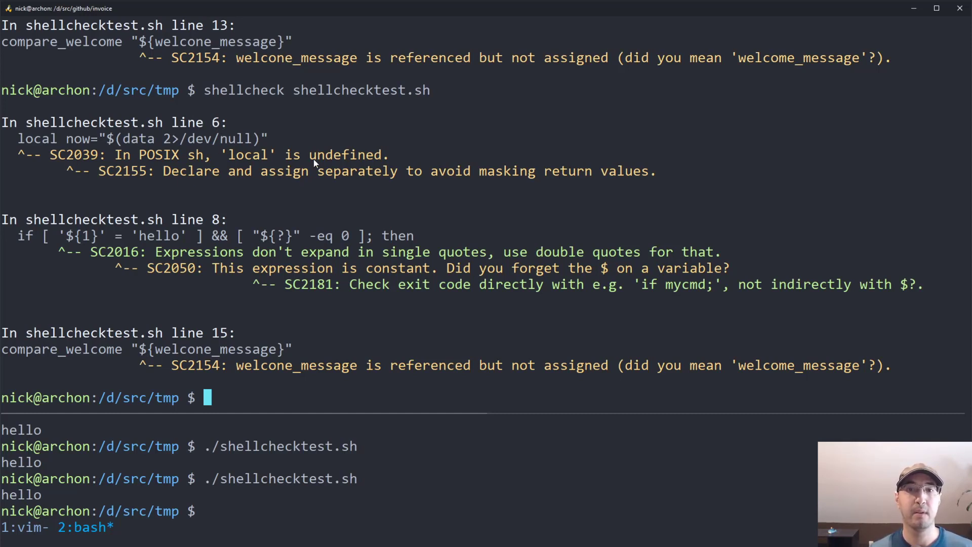
mouse_move(369, 156)
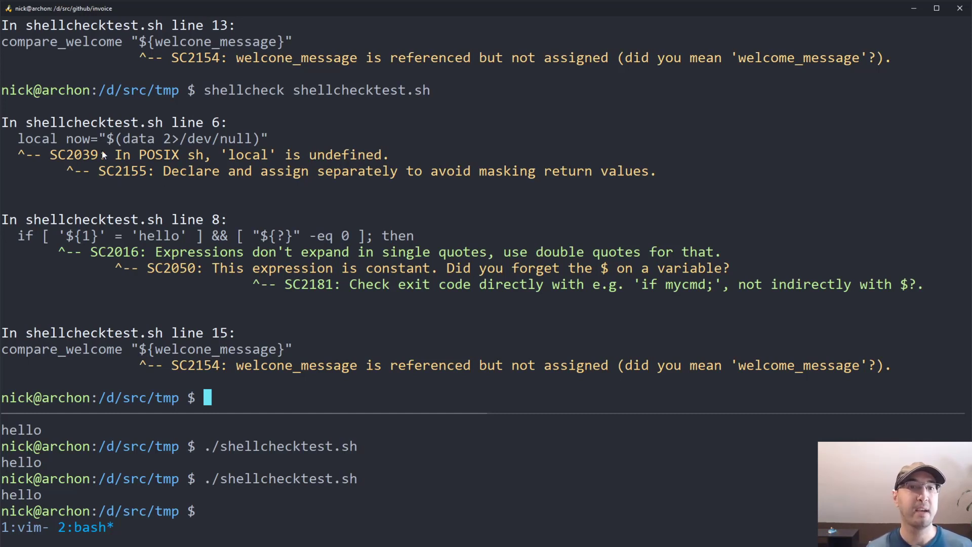
mouse_move(220, 178)
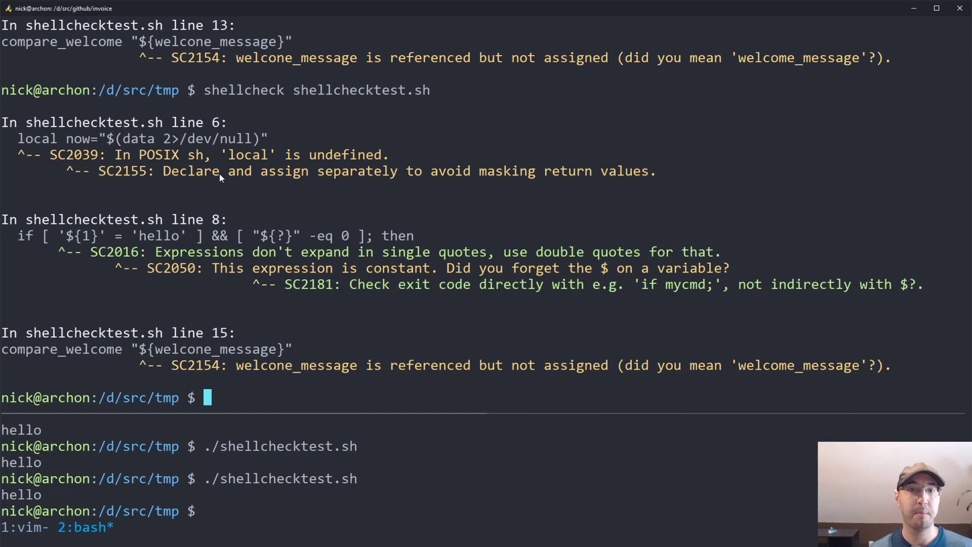
mouse_move(155, 175)
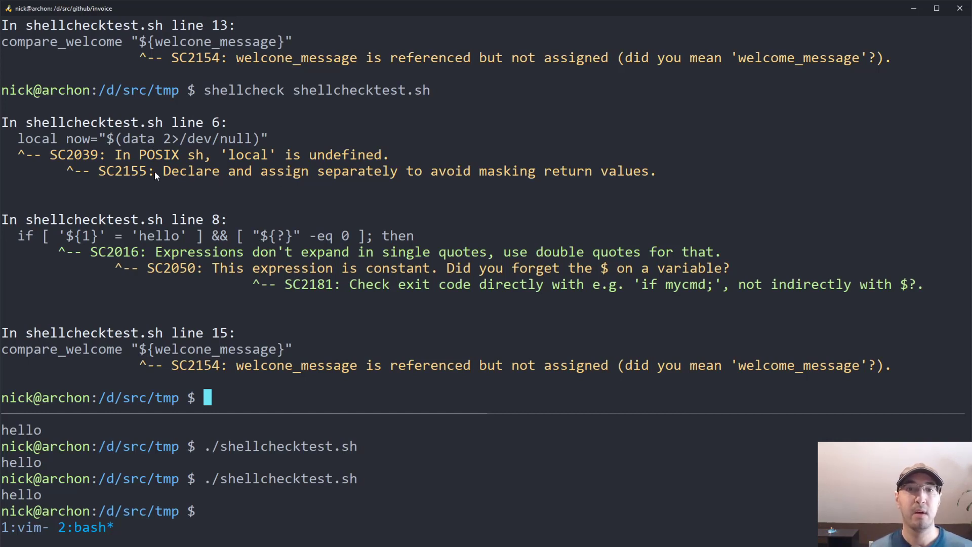
mouse_move(464, 190)
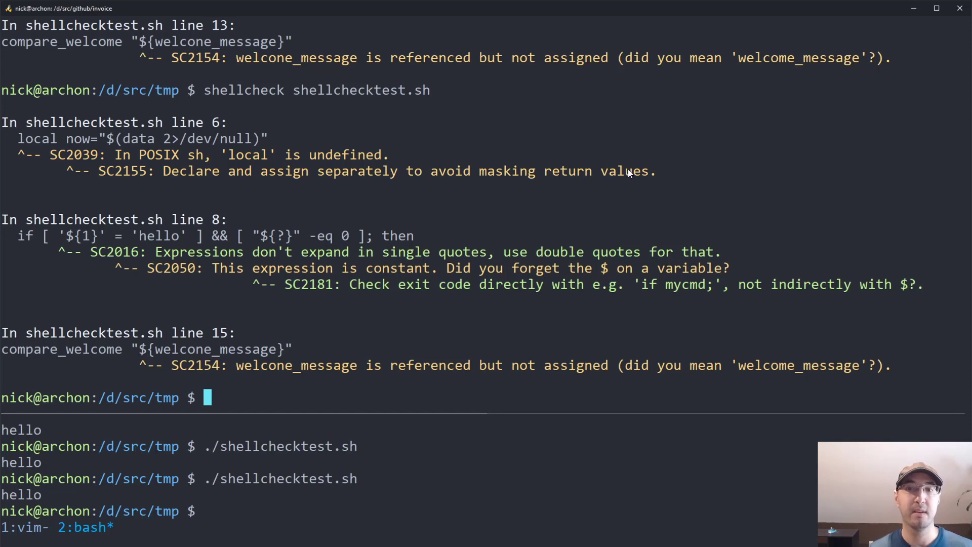
mouse_move(181, 167)
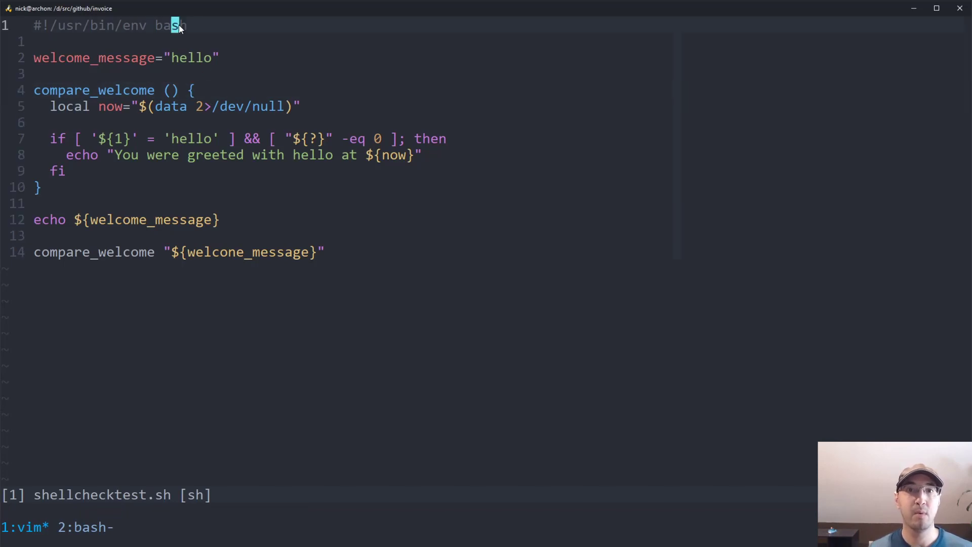
mouse_move(246, 29)
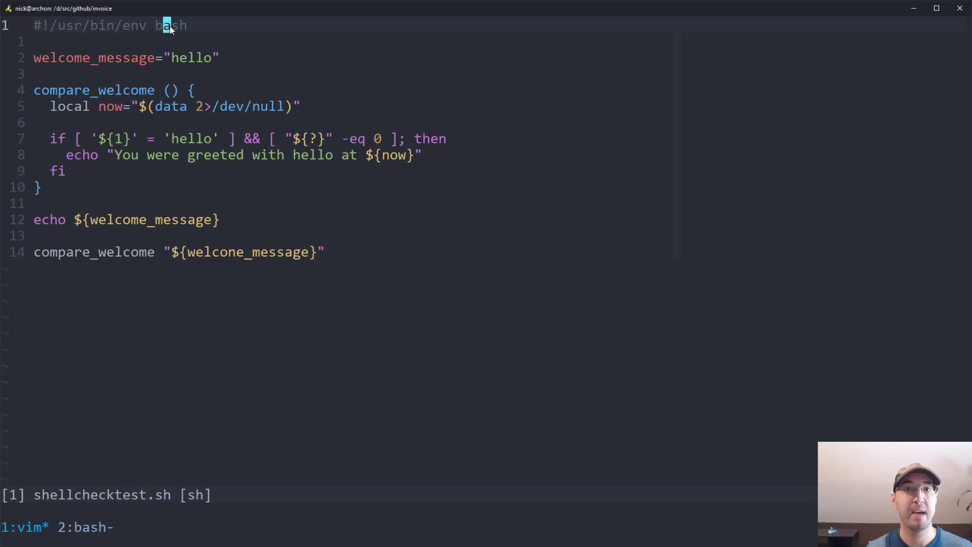
Save the script with the #!/usr/bin/env bash shebang on line 1.
key("v")
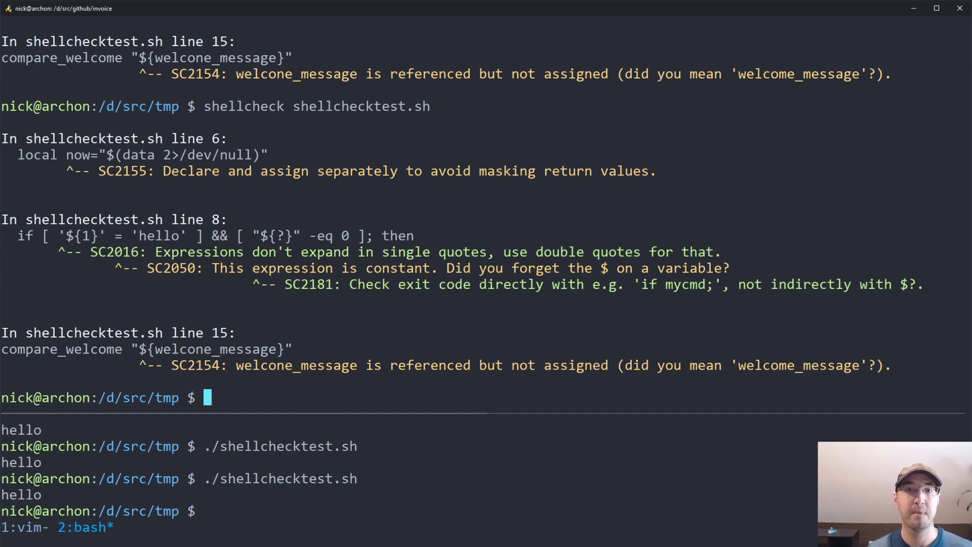
mouse_move(241, 184)
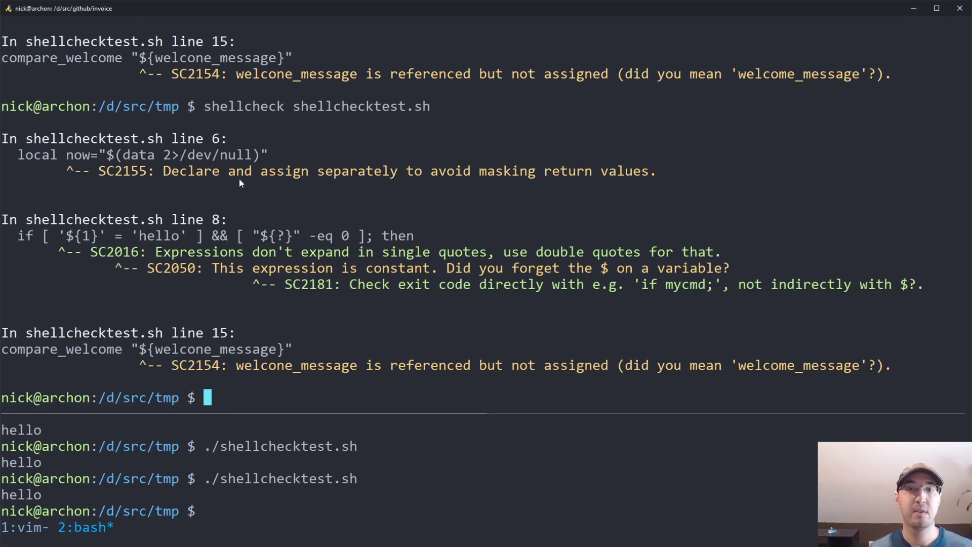
mouse_move(400, 184)
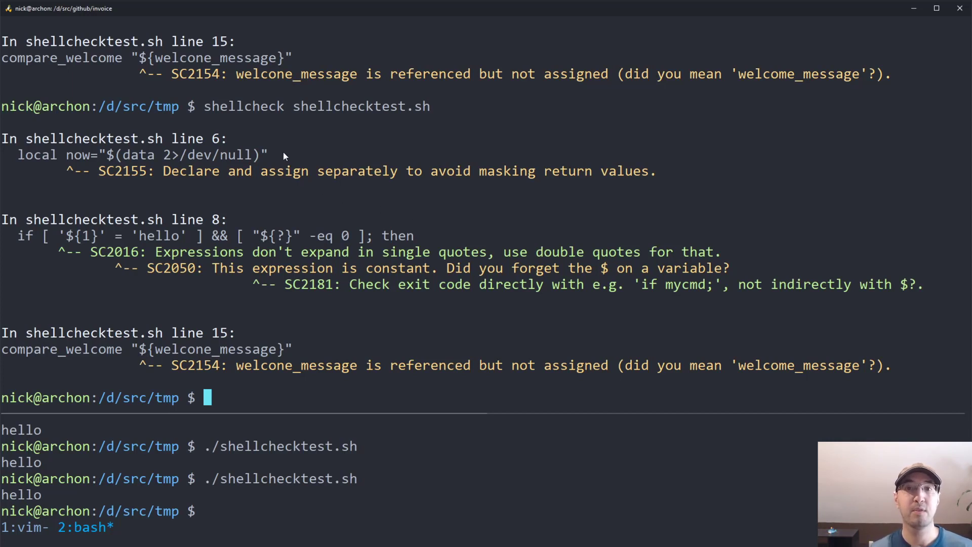
mouse_move(311, 139)
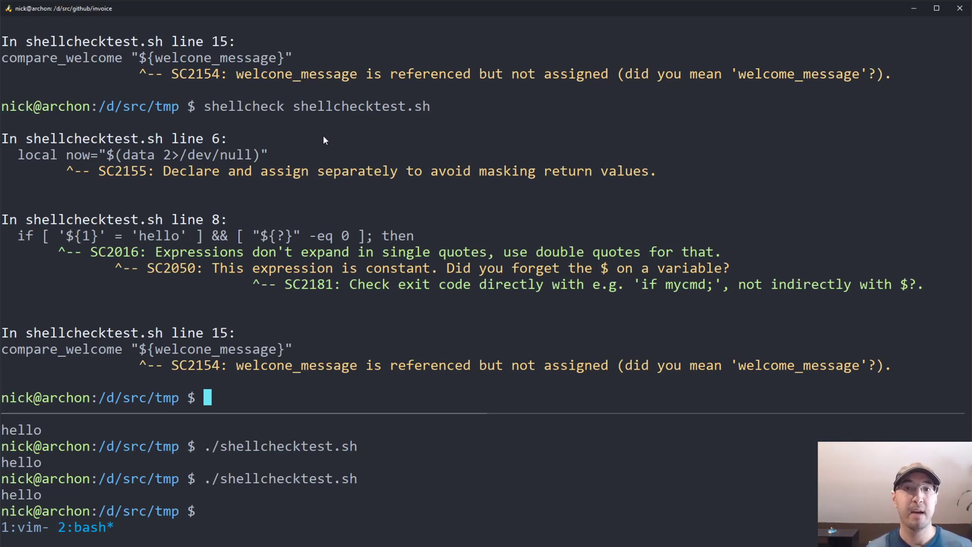
mouse_move(234, 177)
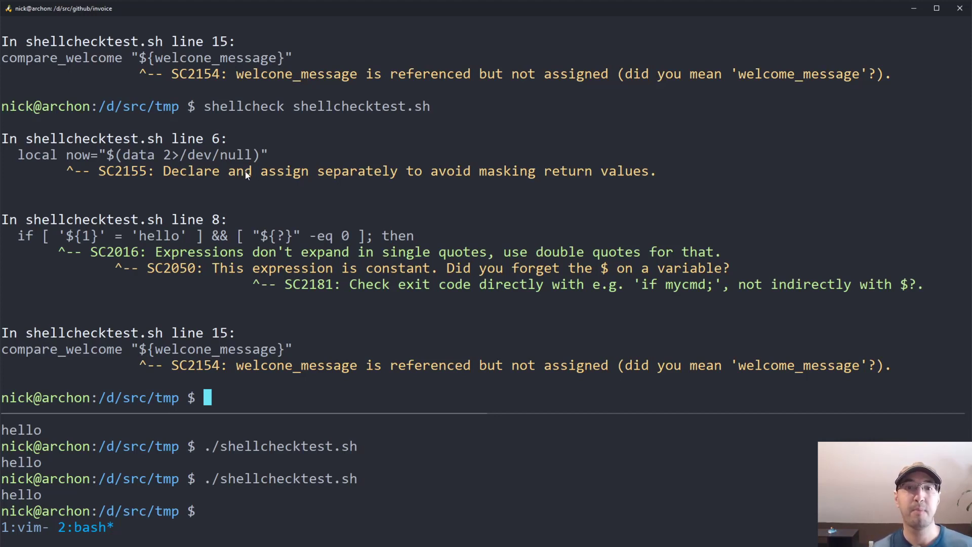
mouse_move(495, 171)
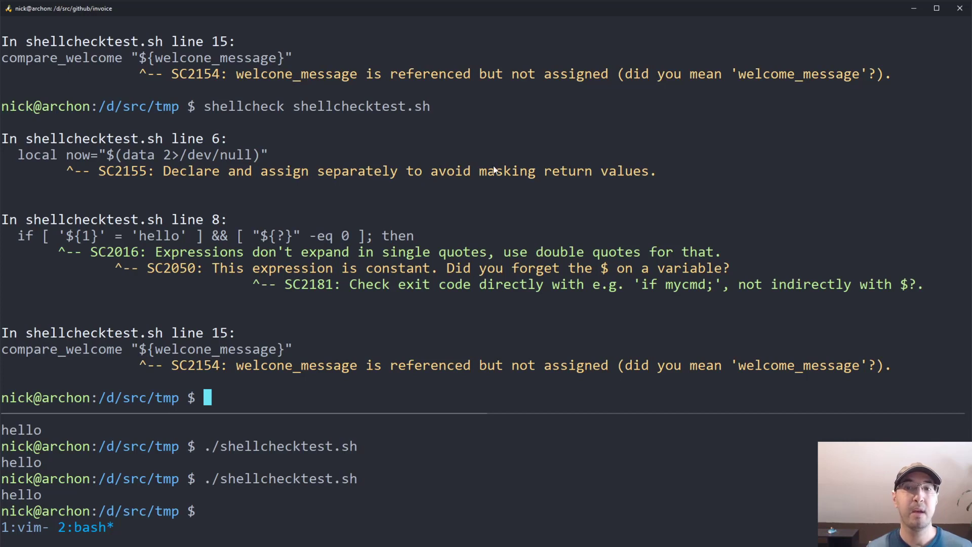
mouse_move(582, 173)
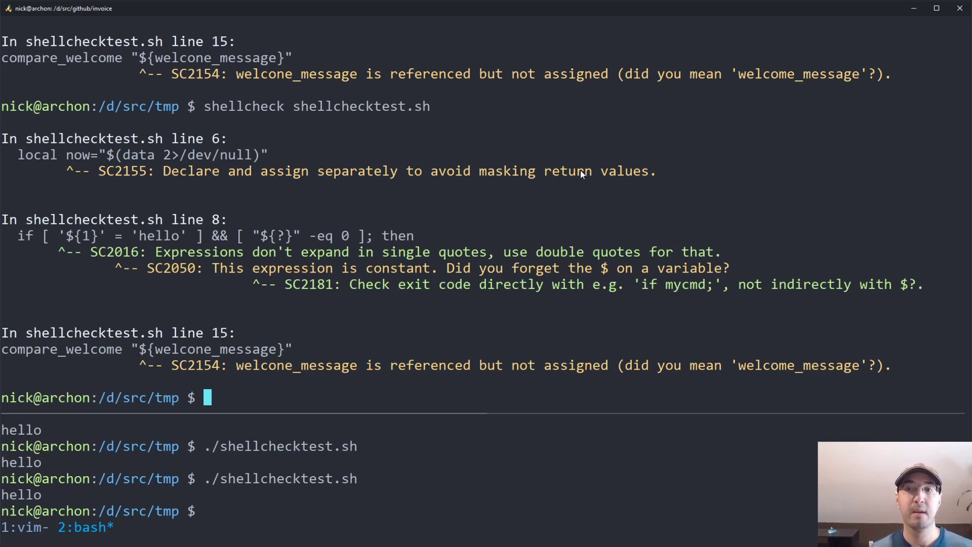
mouse_move(383, 223)
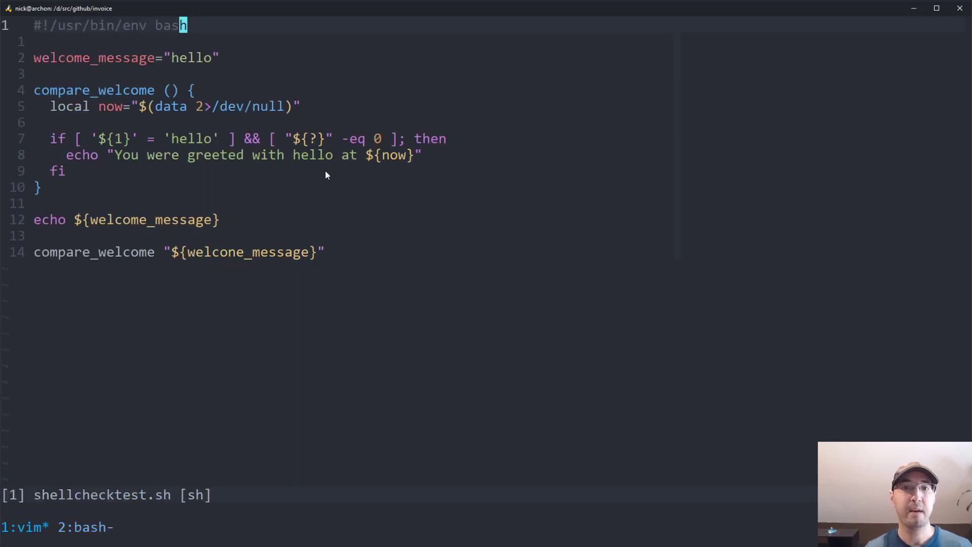
mouse_move(275, 143)
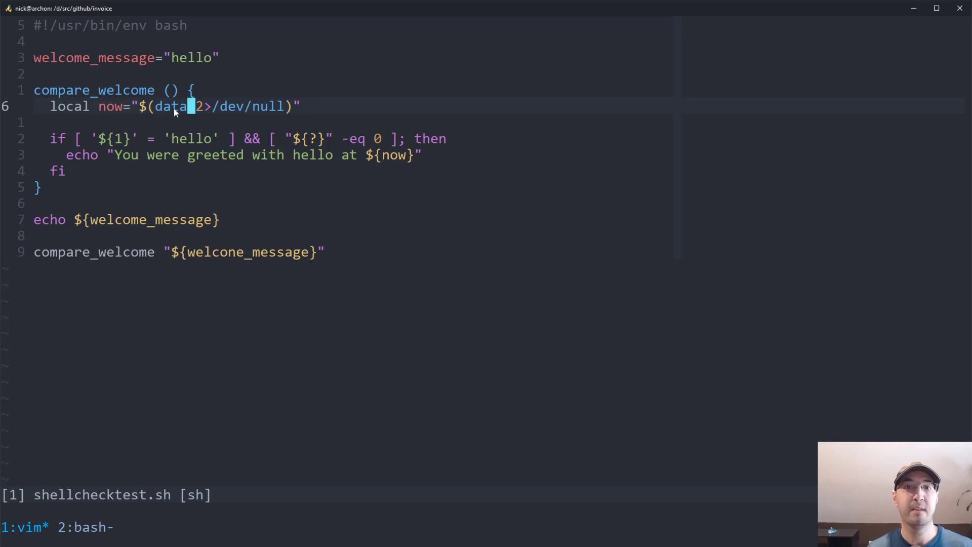
mouse_move(234, 122)
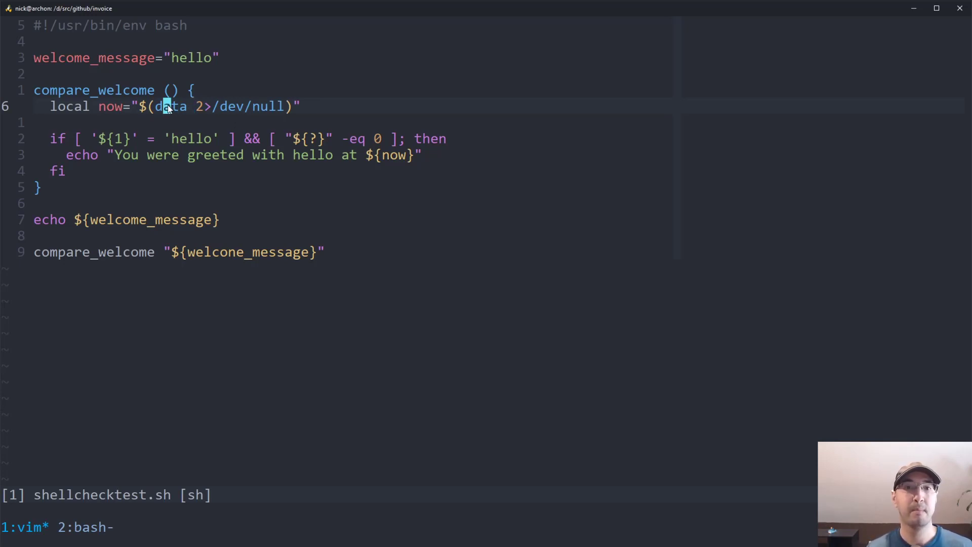
key("v")
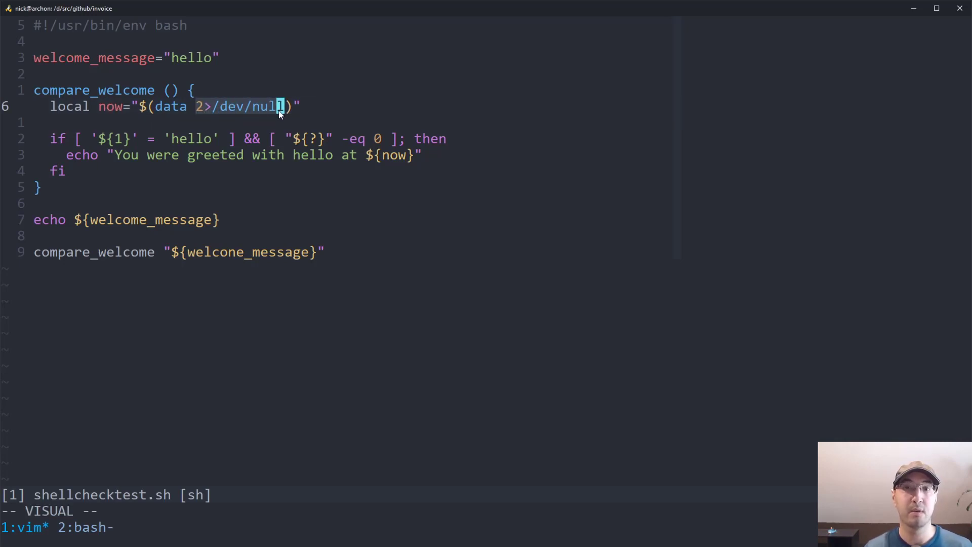
mouse_move(286, 118)
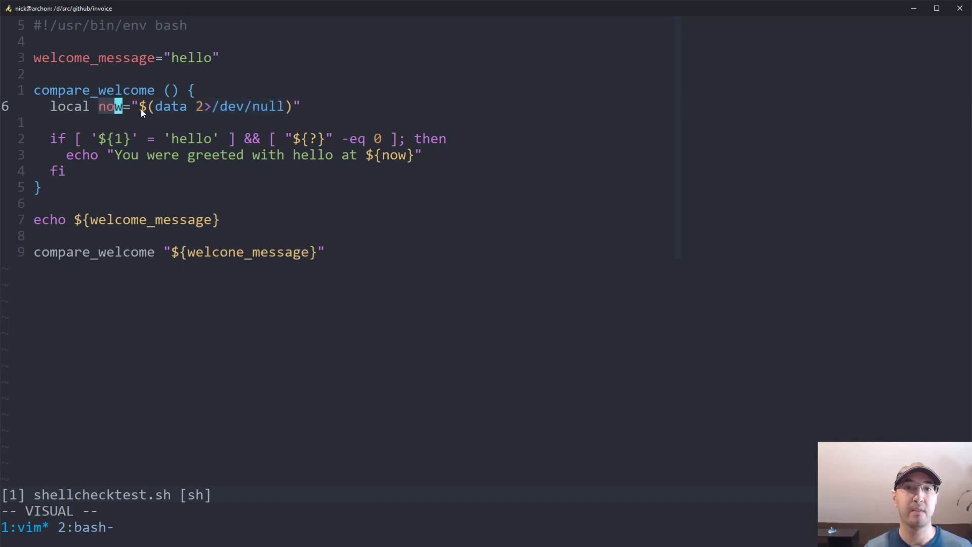
mouse_move(307, 154)
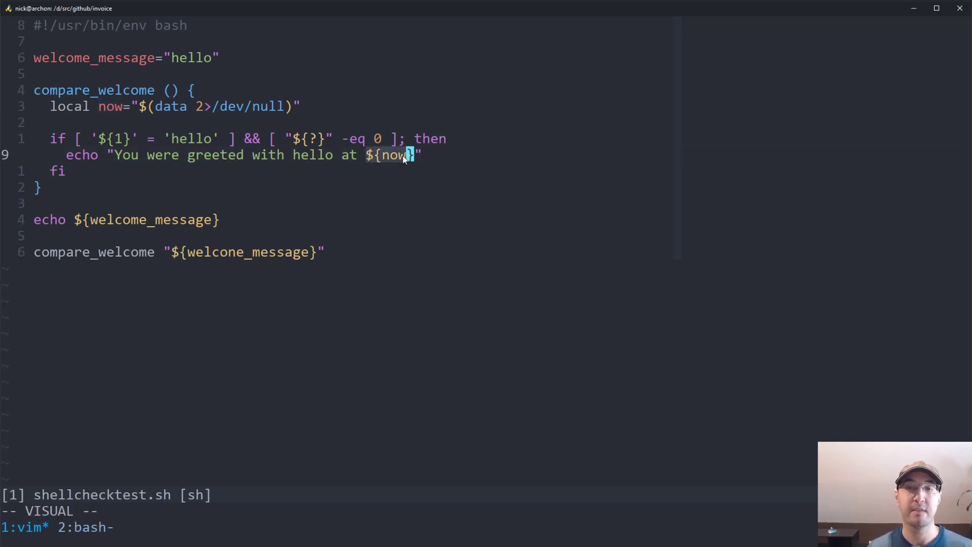
mouse_move(280, 124)
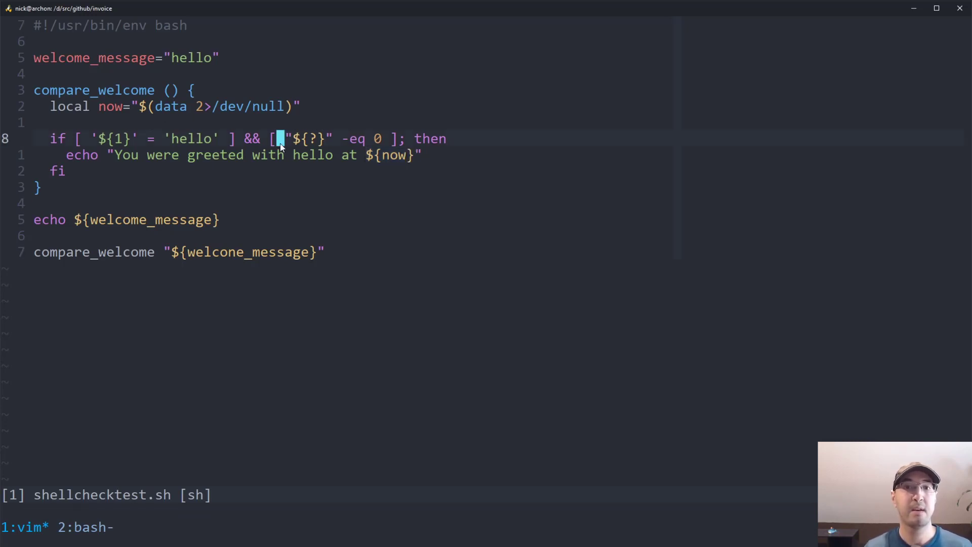
key("v")
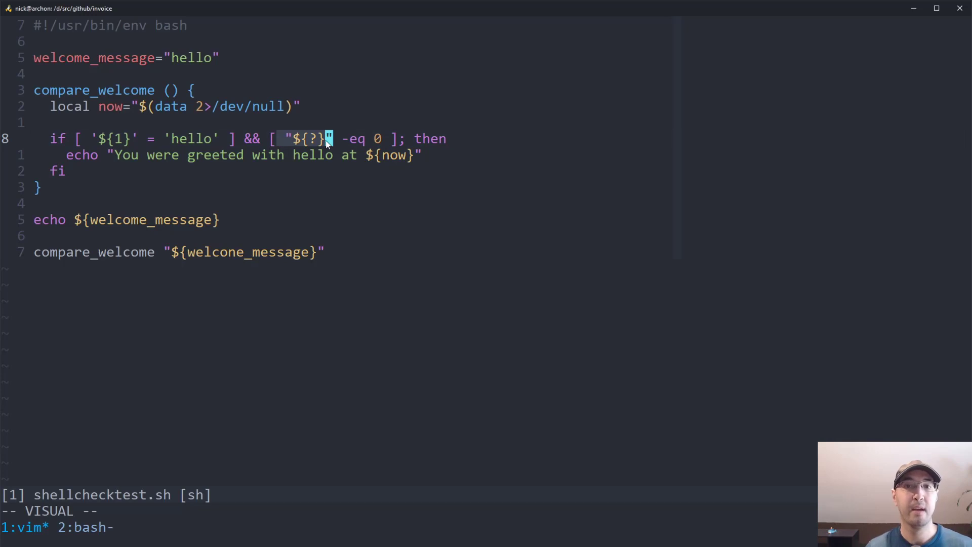
key("Escape")
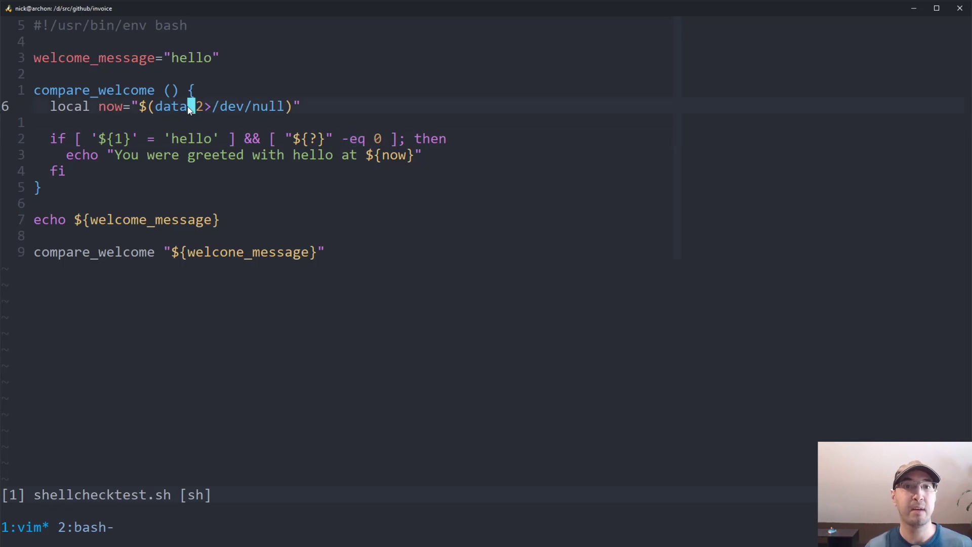
mouse_move(257, 113)
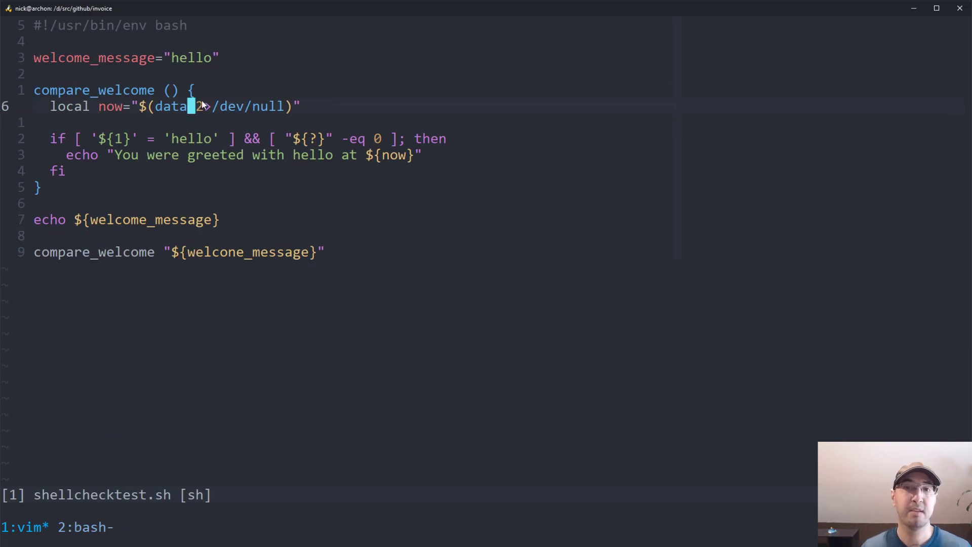
mouse_move(279, 106)
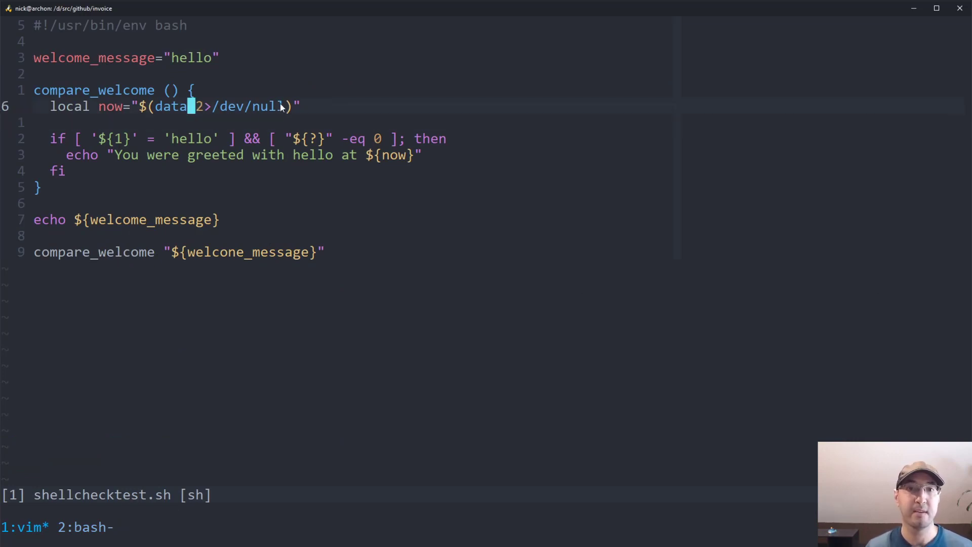
Run the script to show the data error, then add 2>/dev/null to the date call on line 6.
key("BackSpace")
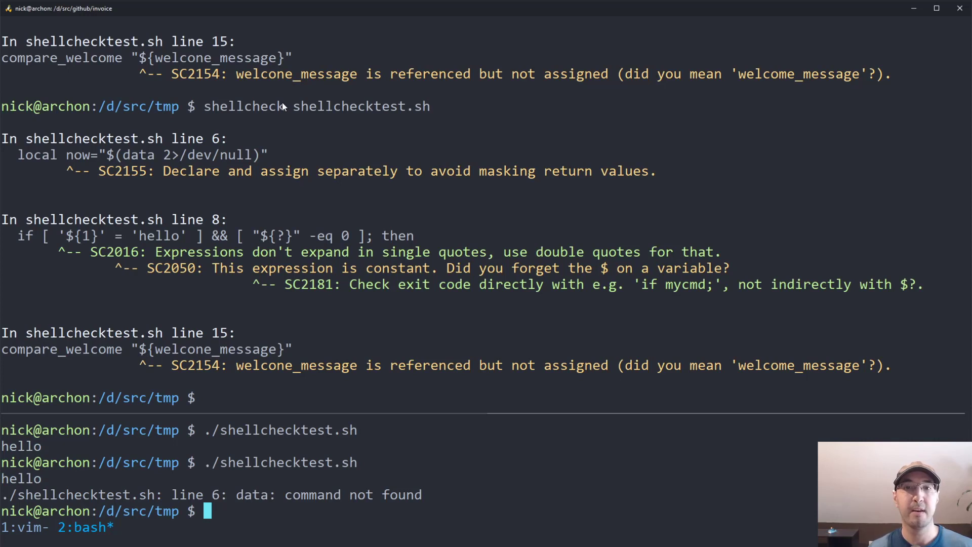
mouse_move(267, 499)
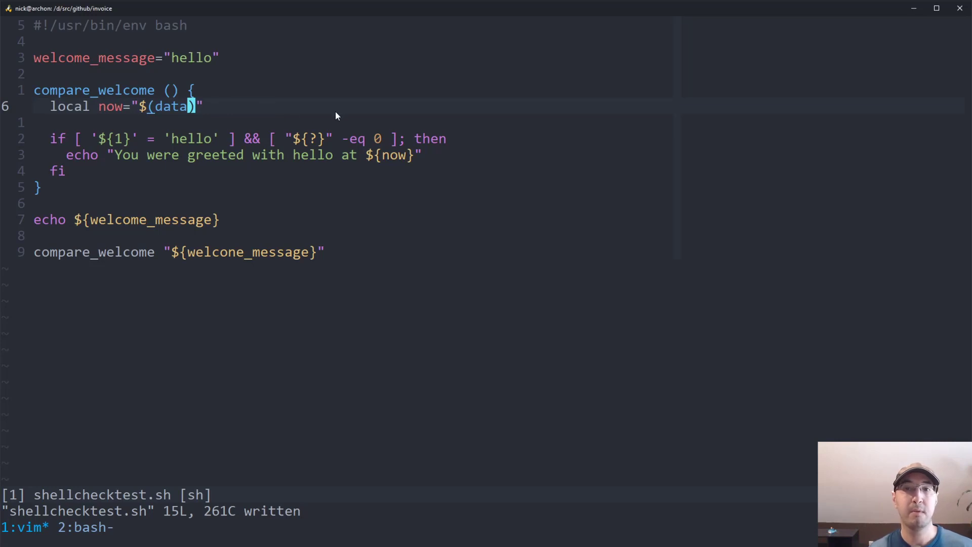
mouse_move(356, 114)
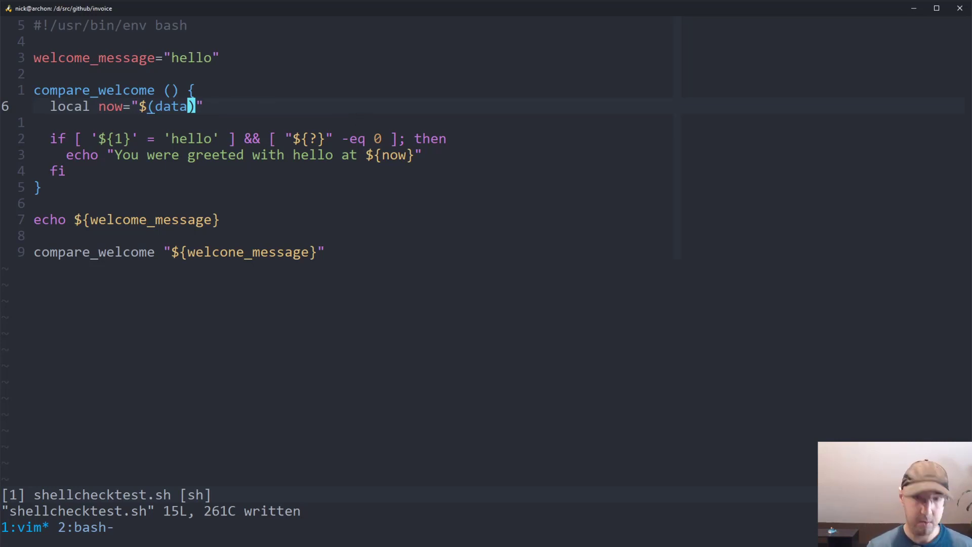
type("2>/dev/null")
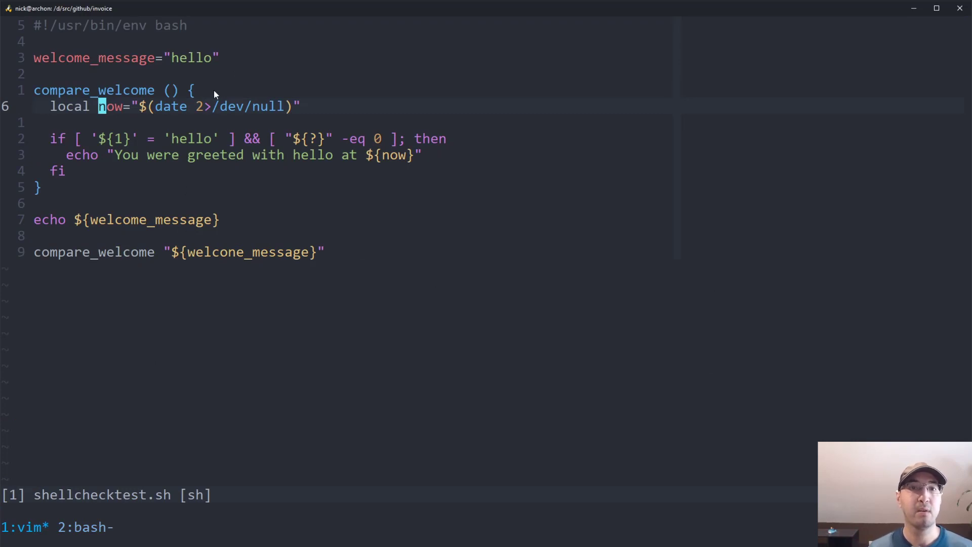
Move to the welcome_message assignment after fixing the now variable's date capture.
key("v")
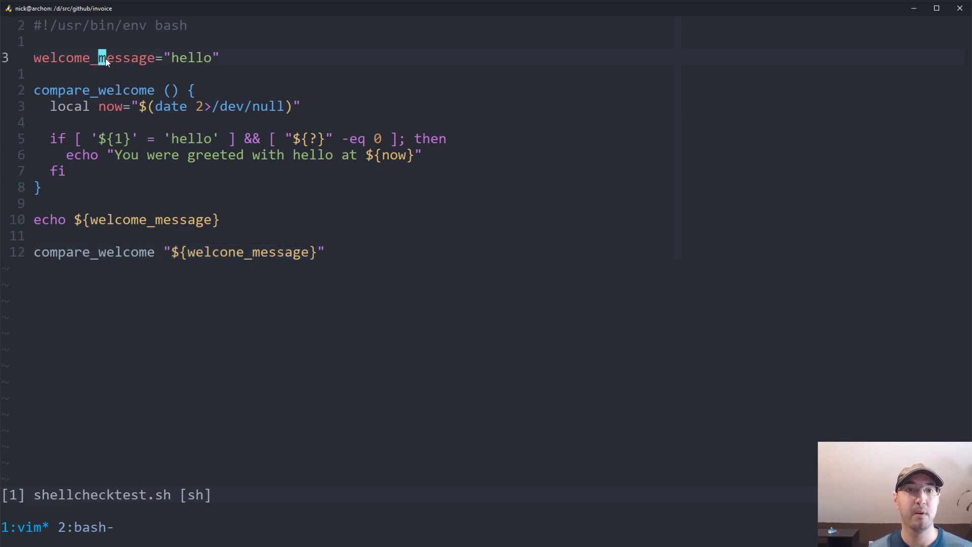
mouse_move(186, 60)
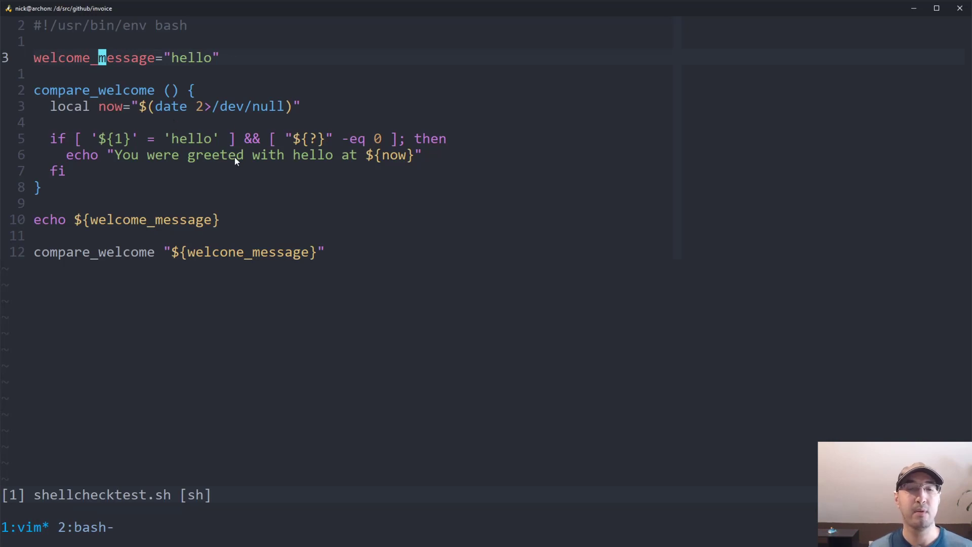
key("v")
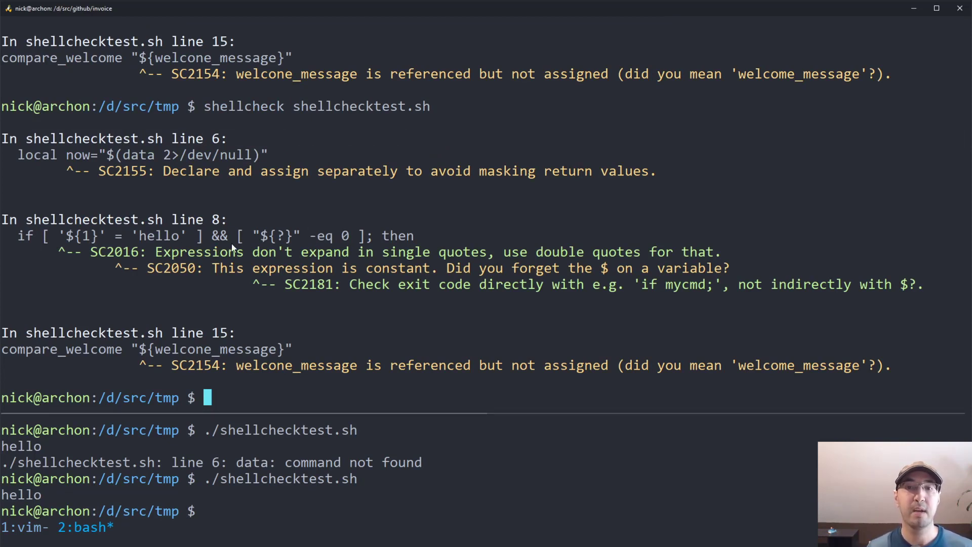
mouse_move(129, 259)
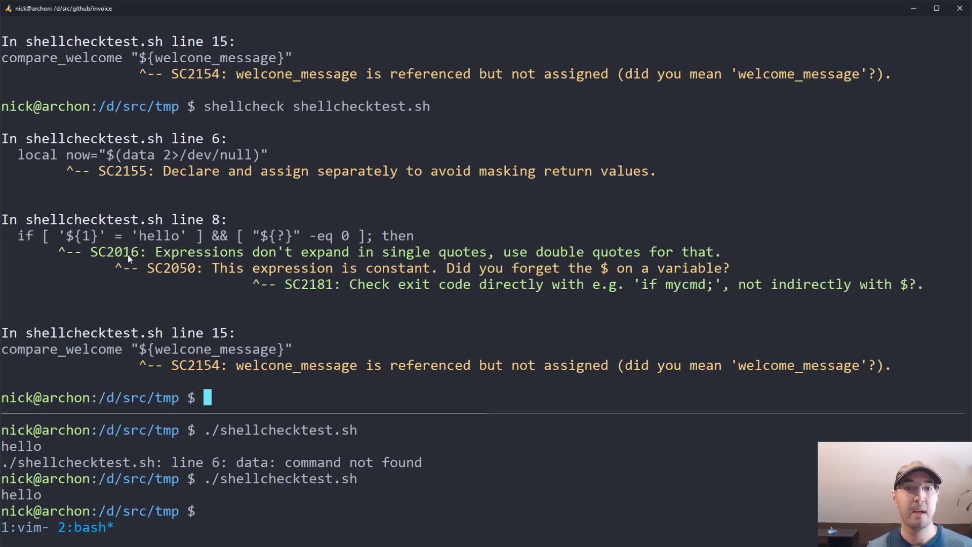
mouse_move(436, 261)
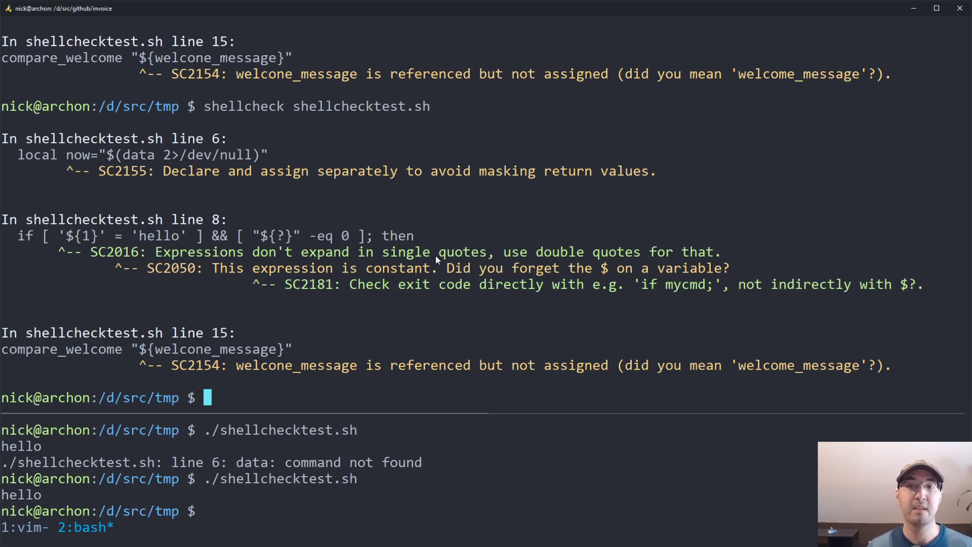
mouse_move(690, 251)
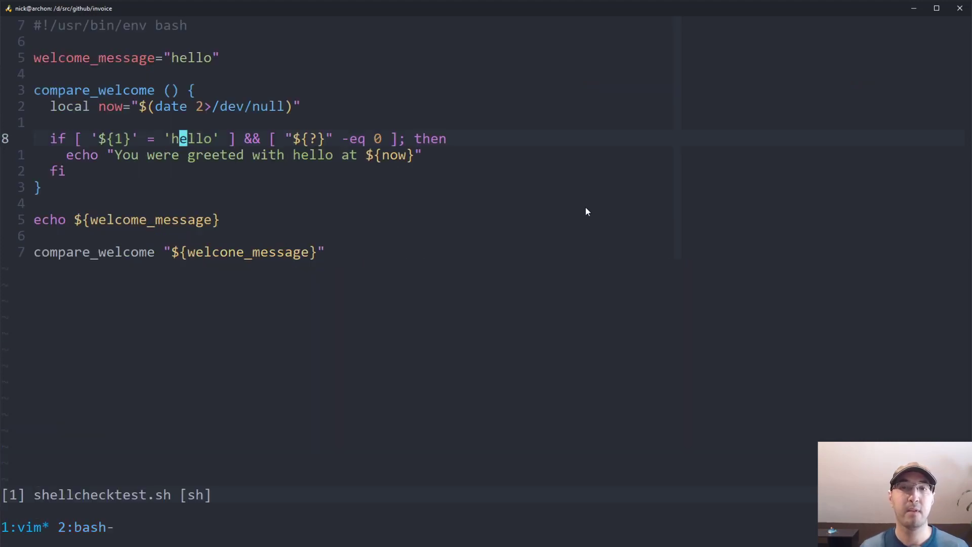
mouse_move(593, 209)
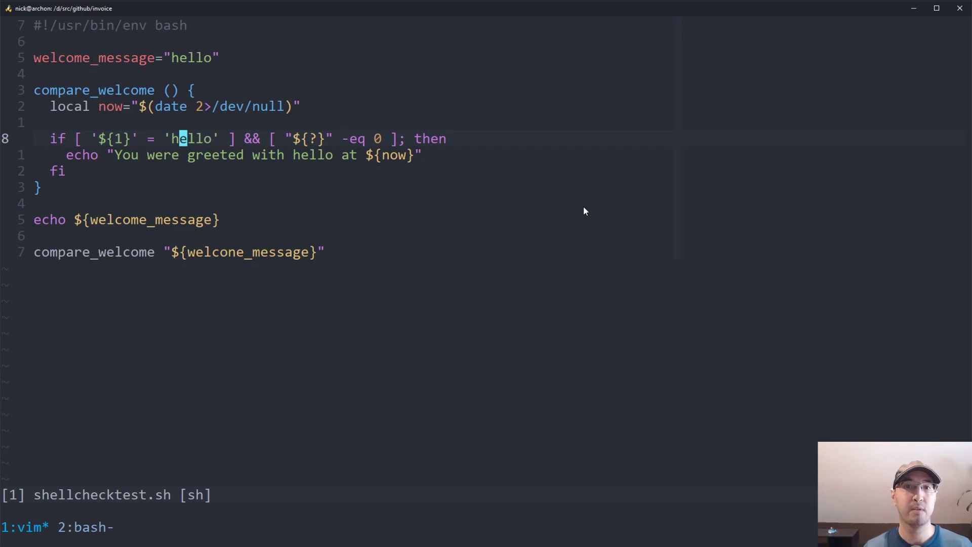
mouse_move(582, 211)
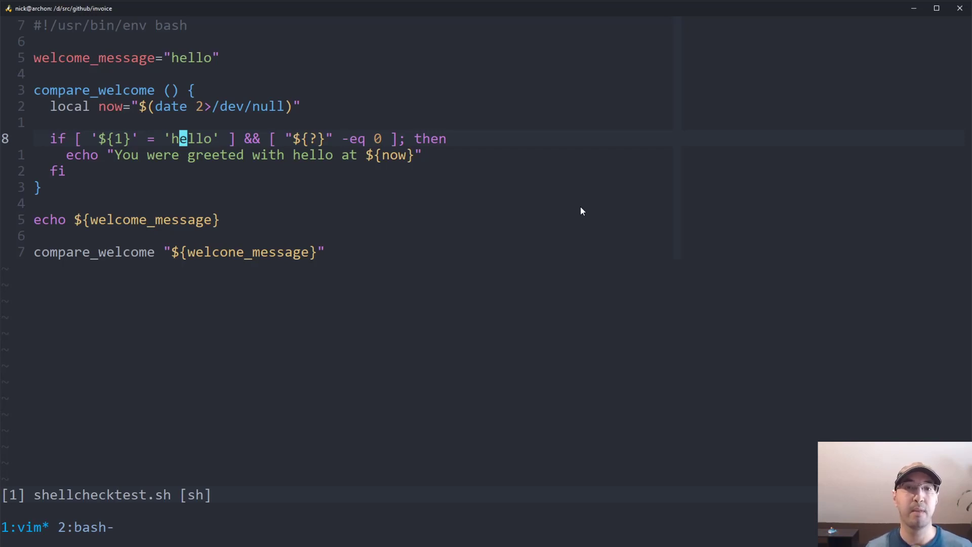
Change the single quotes around ${1} and hello on line 8 to double quotes.
key("v")
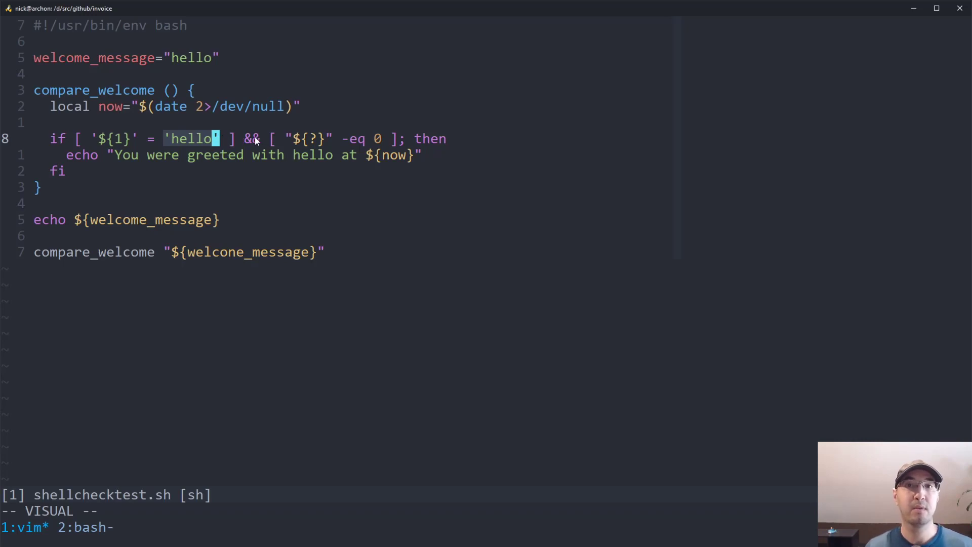
mouse_move(268, 138)
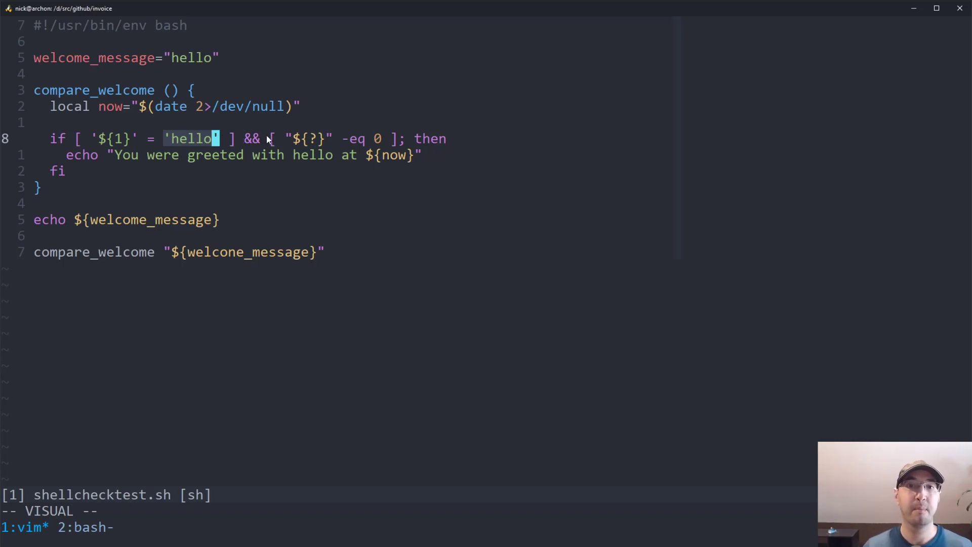
mouse_move(114, 146)
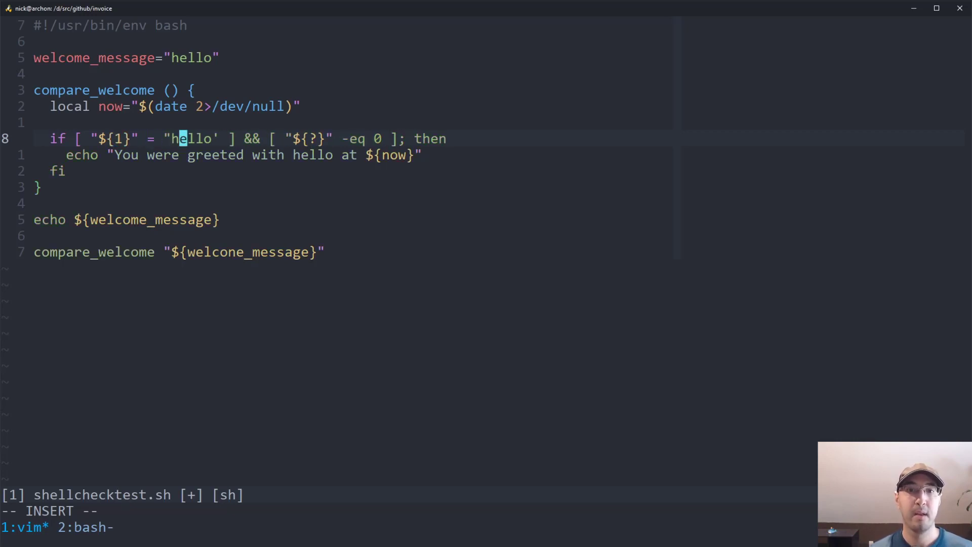
key("Escape")
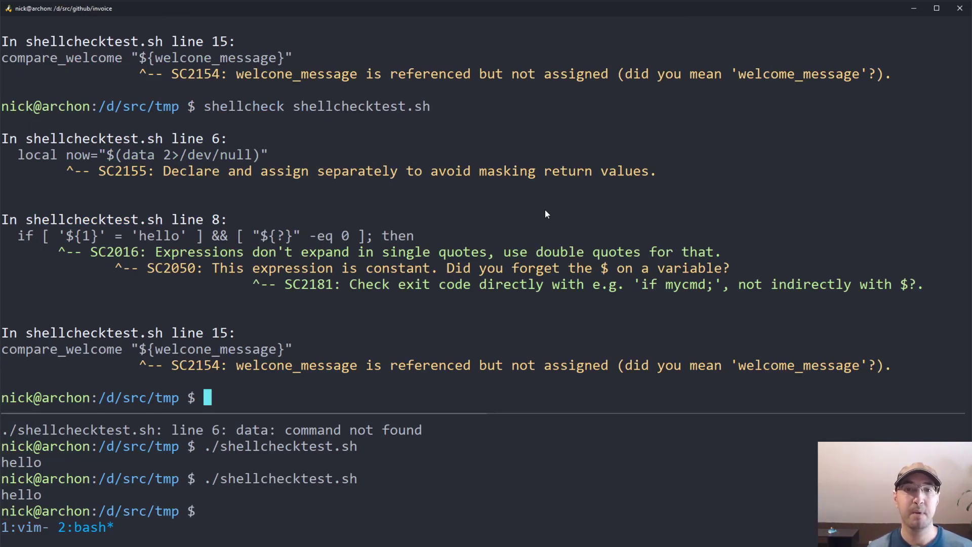
Scroll the tmux pane back through the earlier ShellCheck output for lines 6, 8 and 15.
scroll("down", 3)
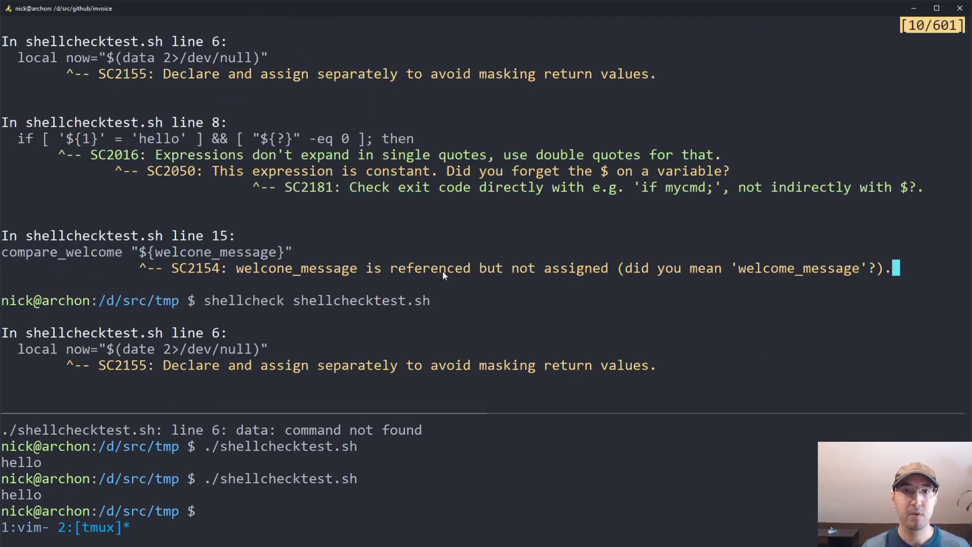
mouse_move(324, 173)
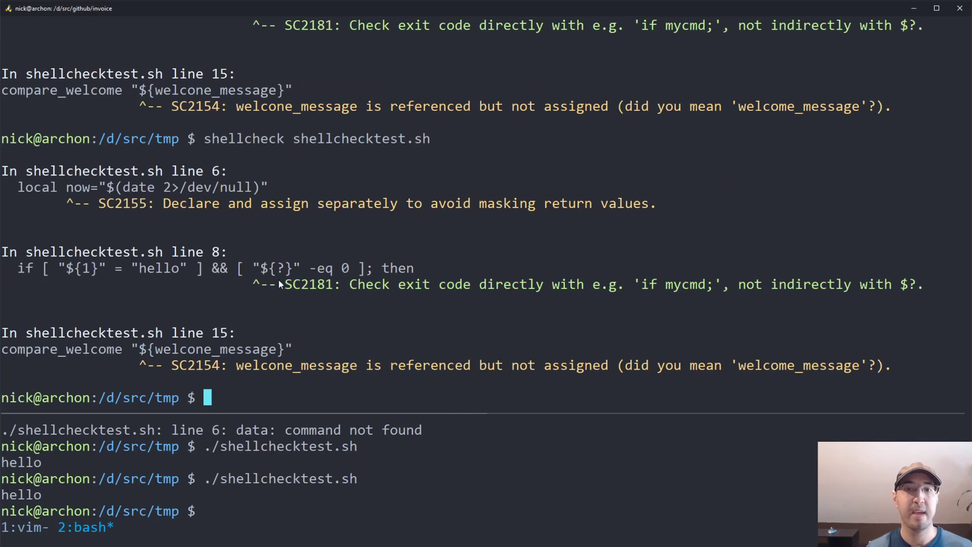
mouse_move(421, 294)
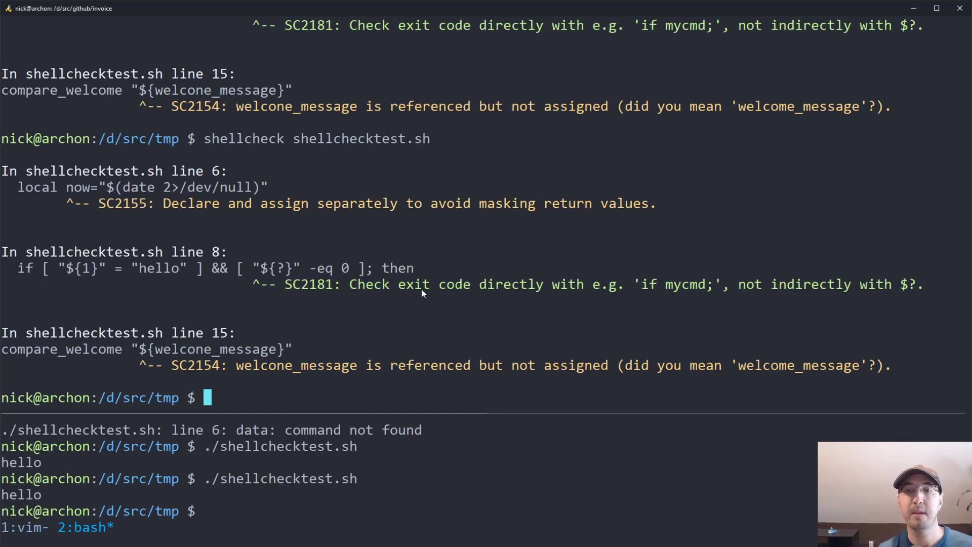
mouse_move(637, 298)
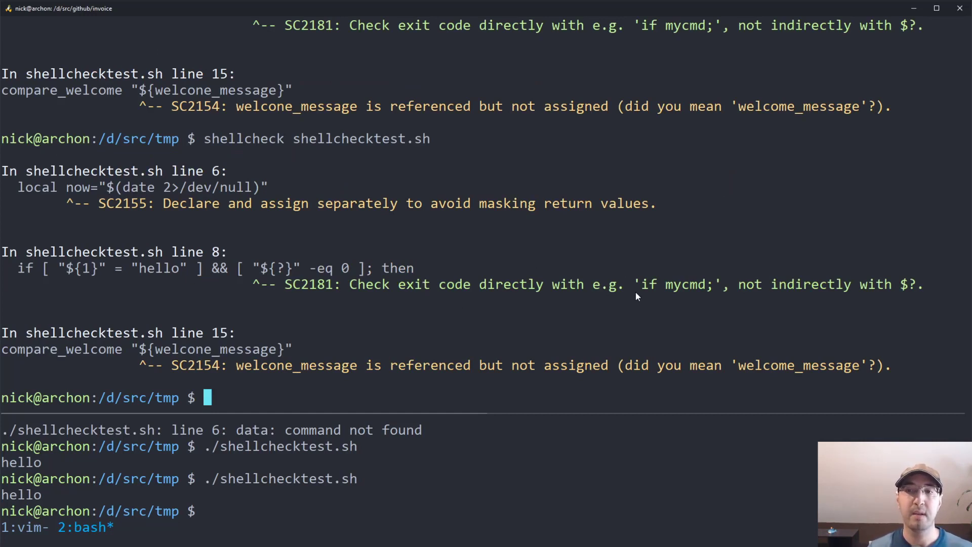
mouse_move(421, 274)
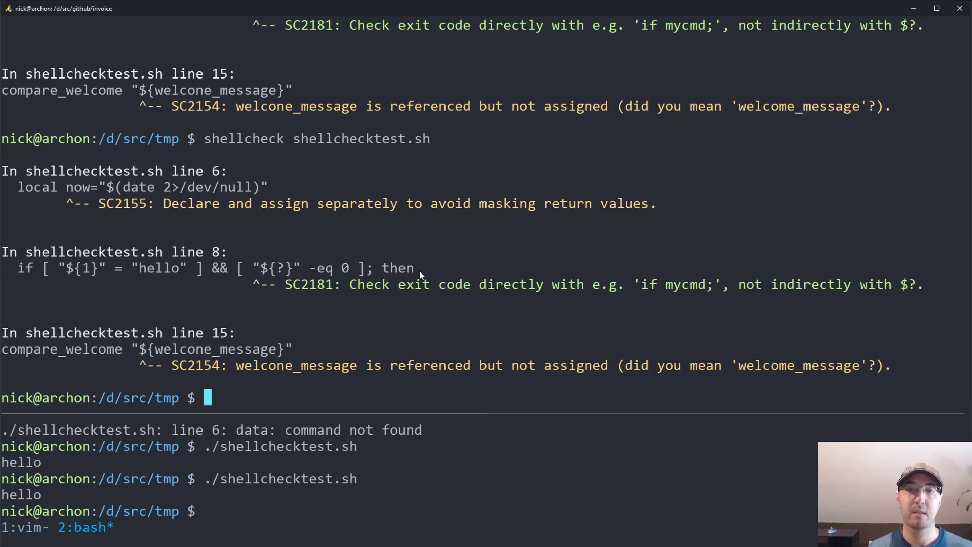
mouse_move(279, 271)
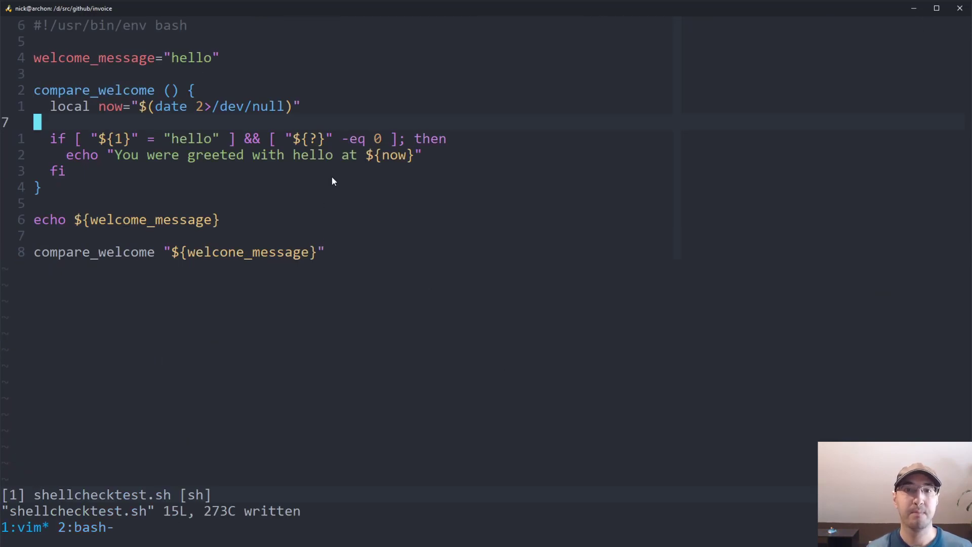
Insert echo "${1}" on a new line above the if test in compare_welcome.
key("v")
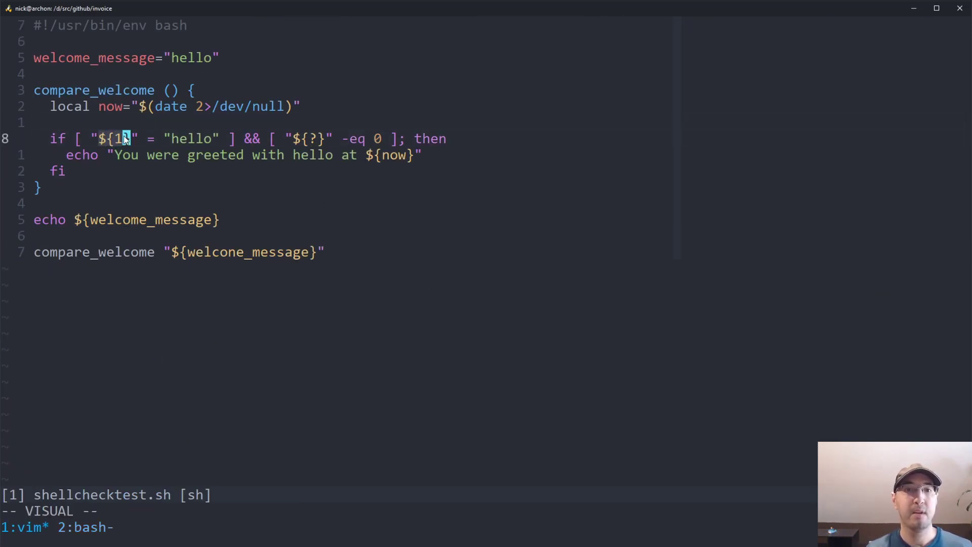
key("O")
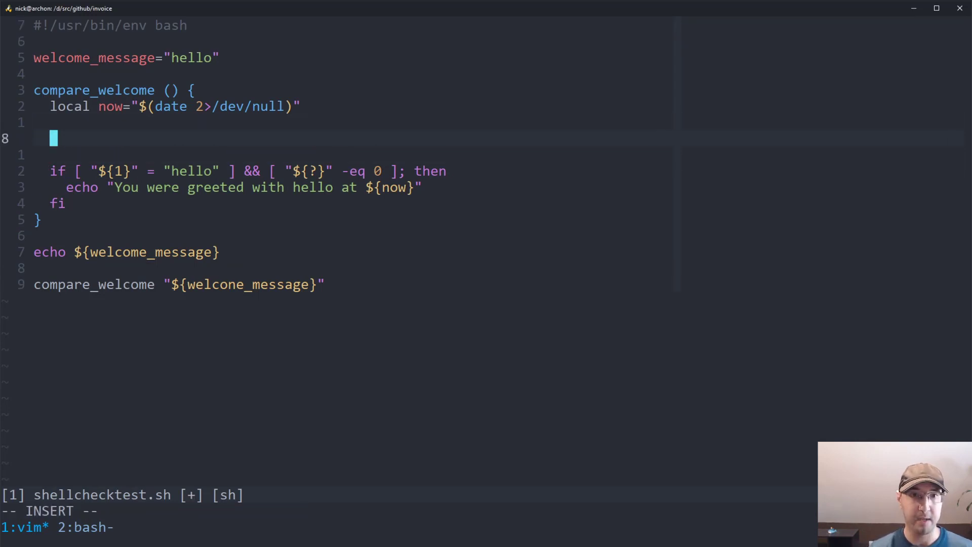
type("echo")
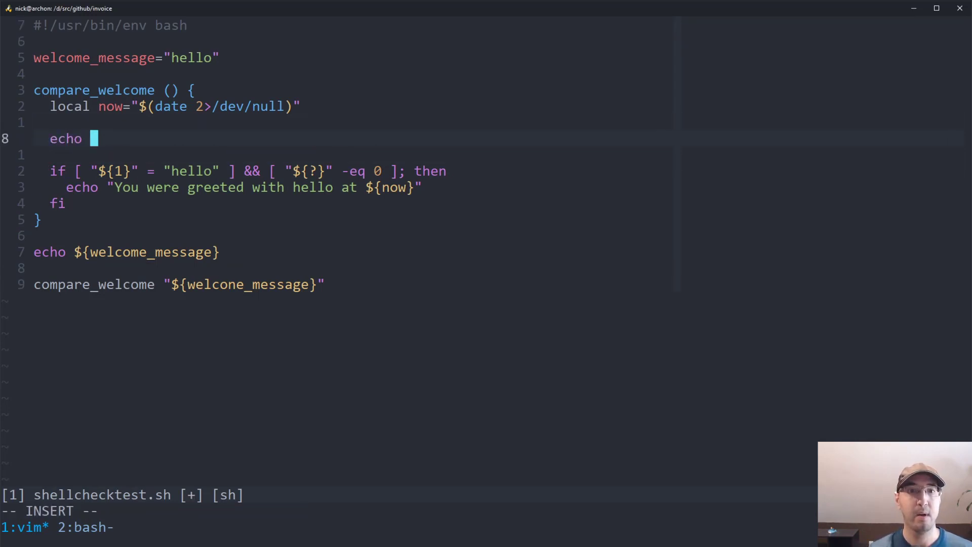
type("\"${1}\"")
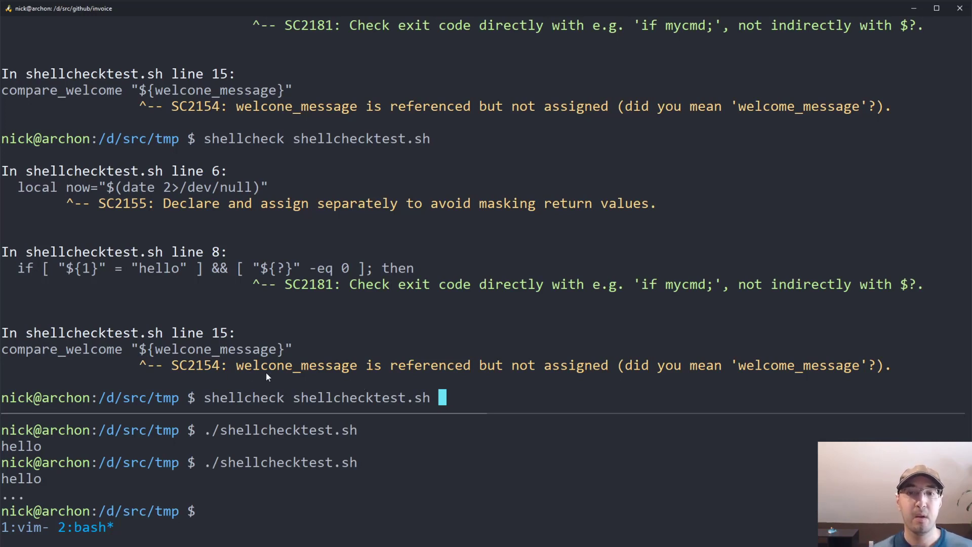
mouse_move(537, 383)
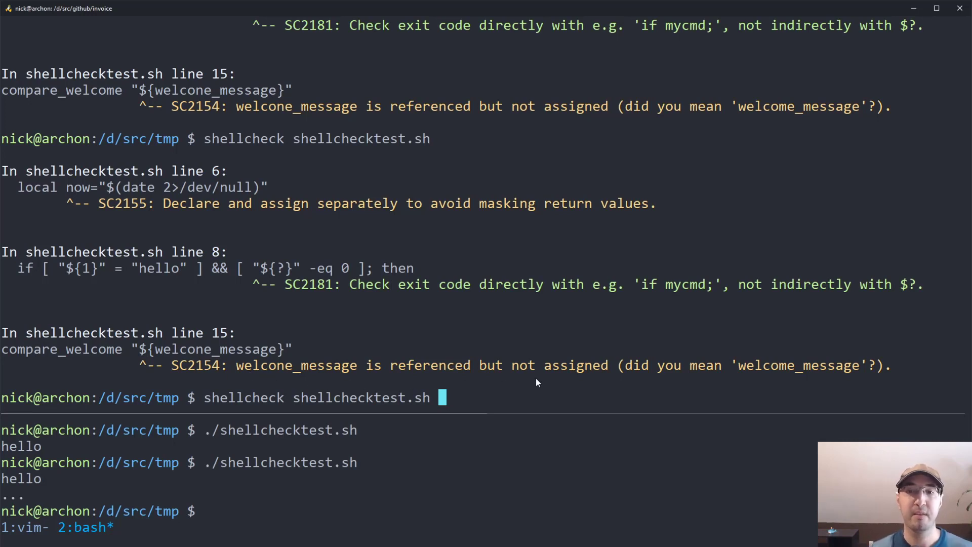
mouse_move(755, 373)
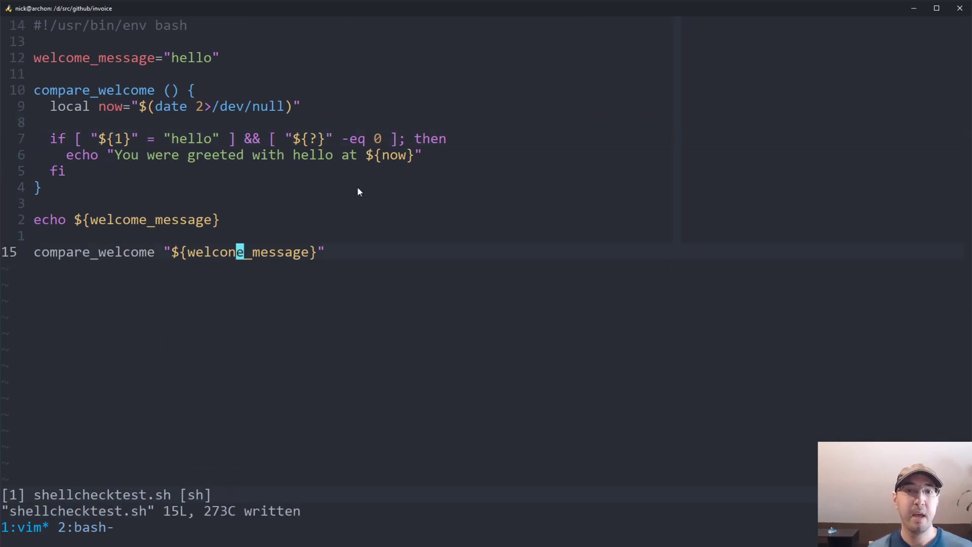
mouse_move(197, 88)
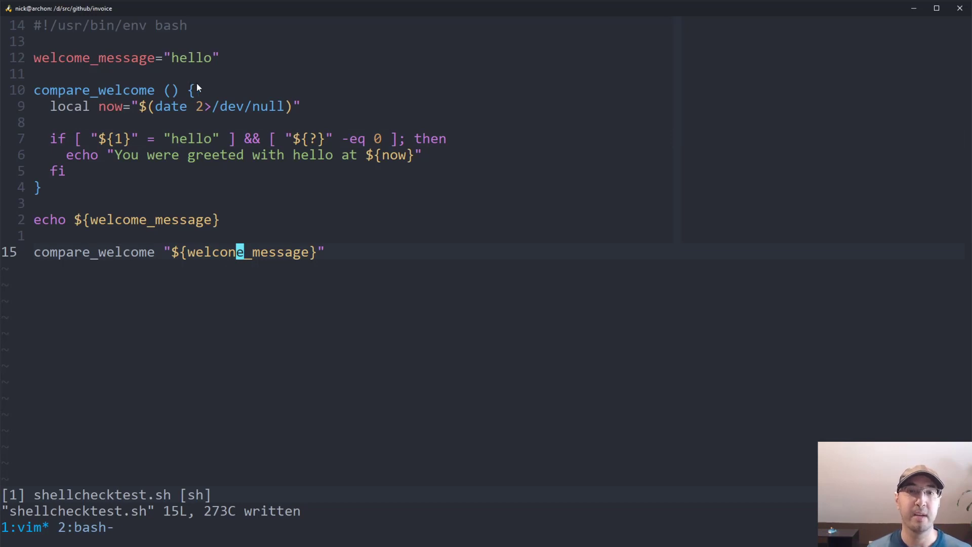
mouse_move(564, 212)
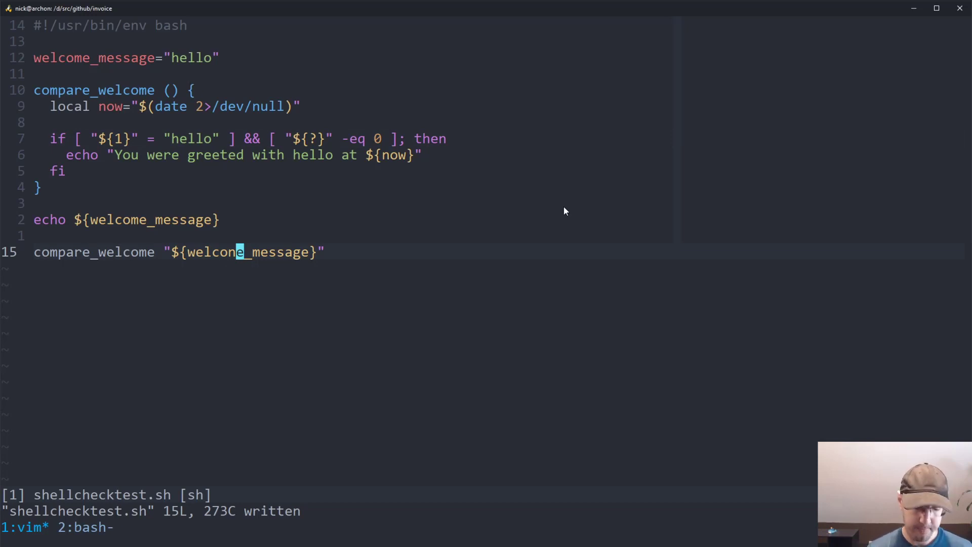
Fix welcone_message to welcome_message on line 15, save, and return to the terminal.
key("i")
type("m")
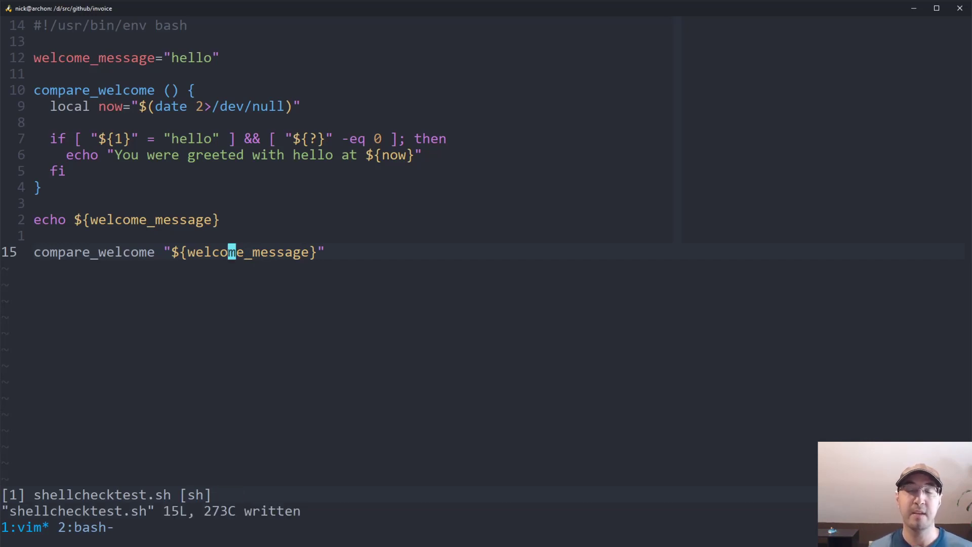
mouse_move(562, 204)
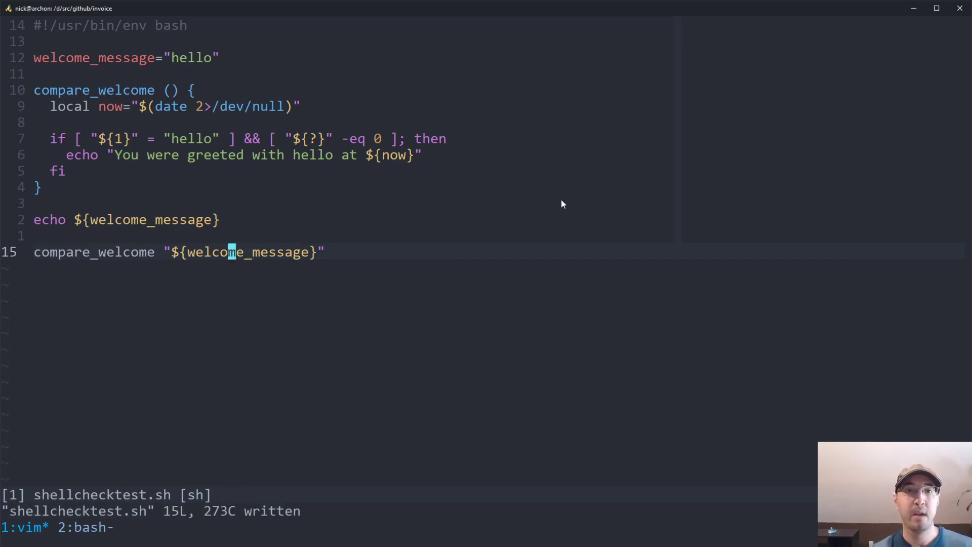
mouse_move(510, 195)
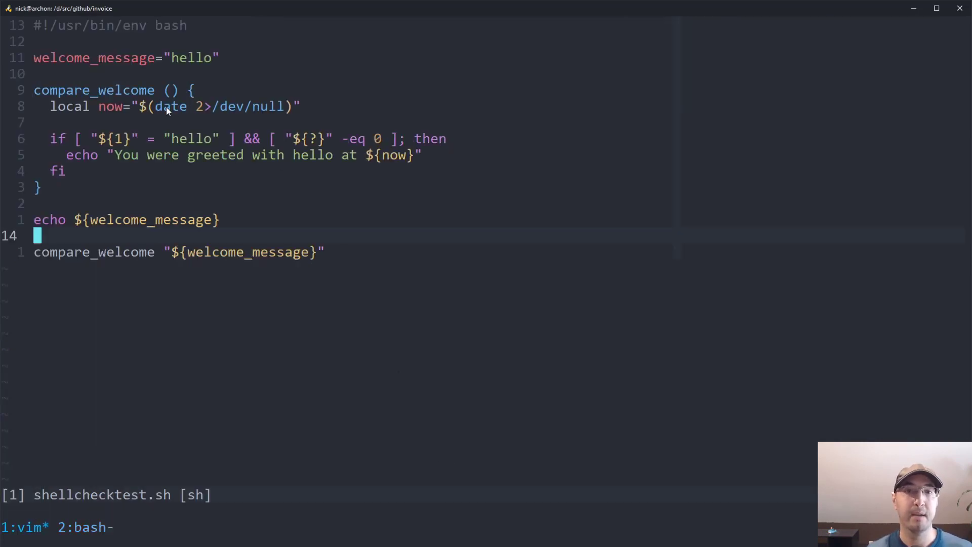
key("v")
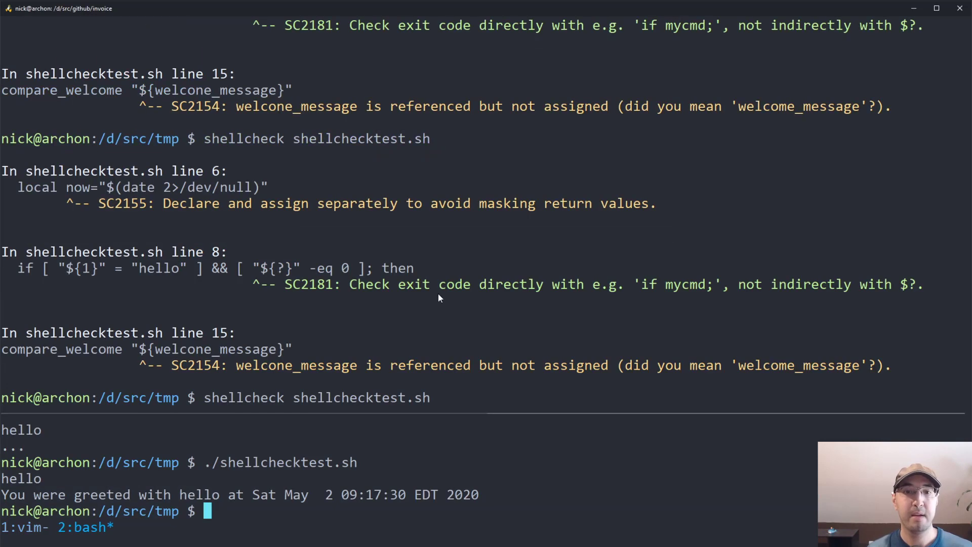
mouse_move(556, 319)
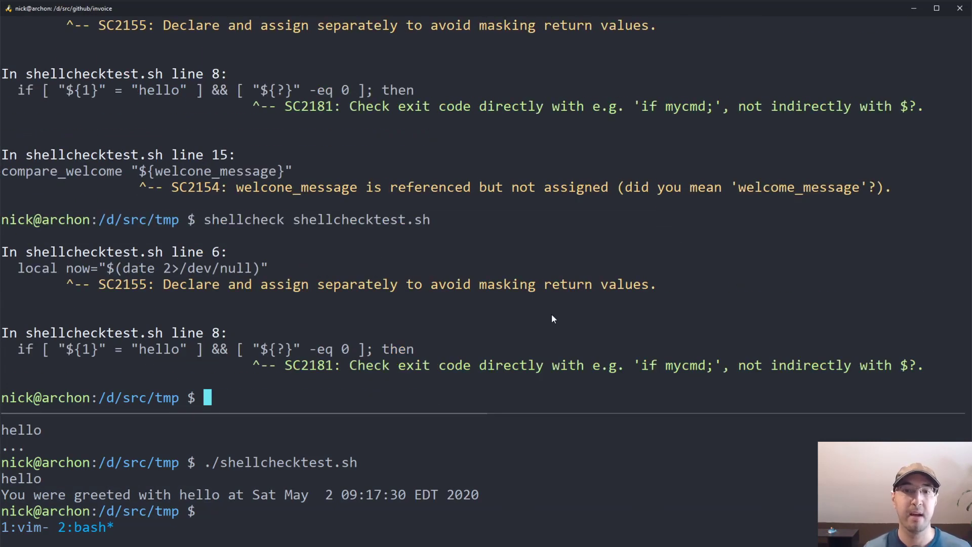
mouse_move(530, 314)
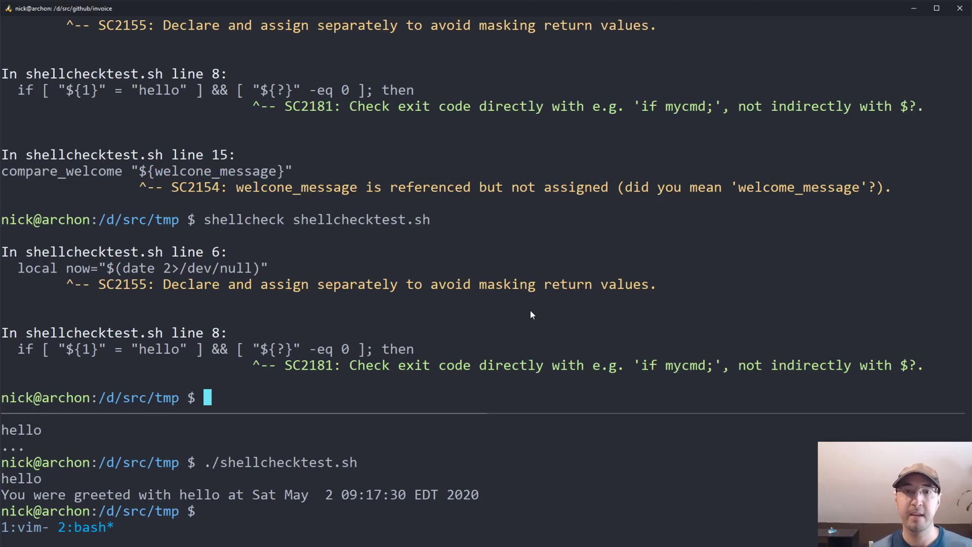
mouse_move(181, 283)
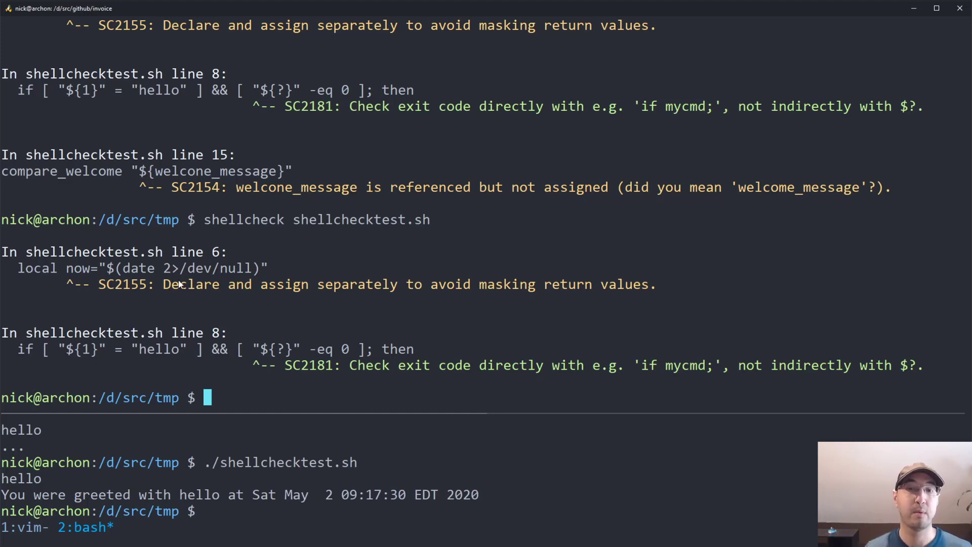
mouse_move(487, 260)
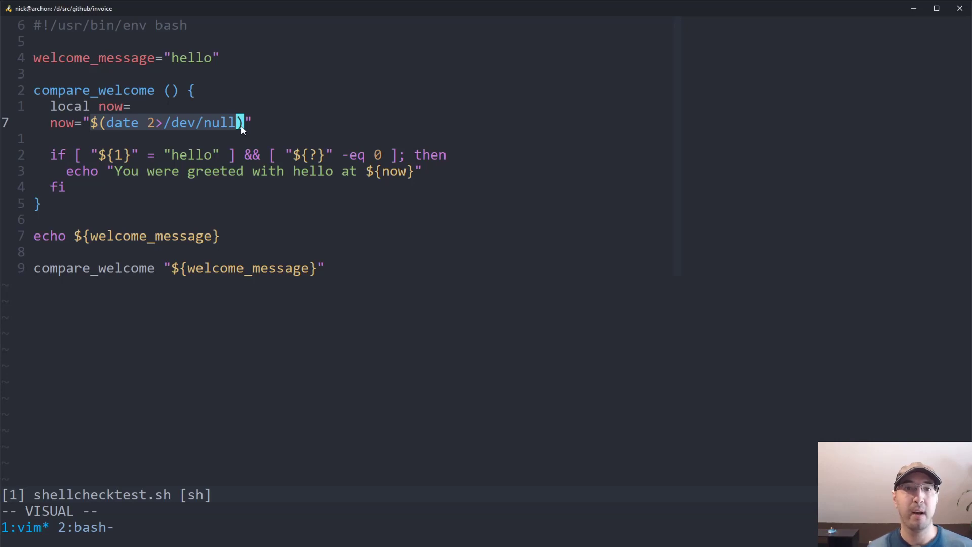
mouse_move(55, 110)
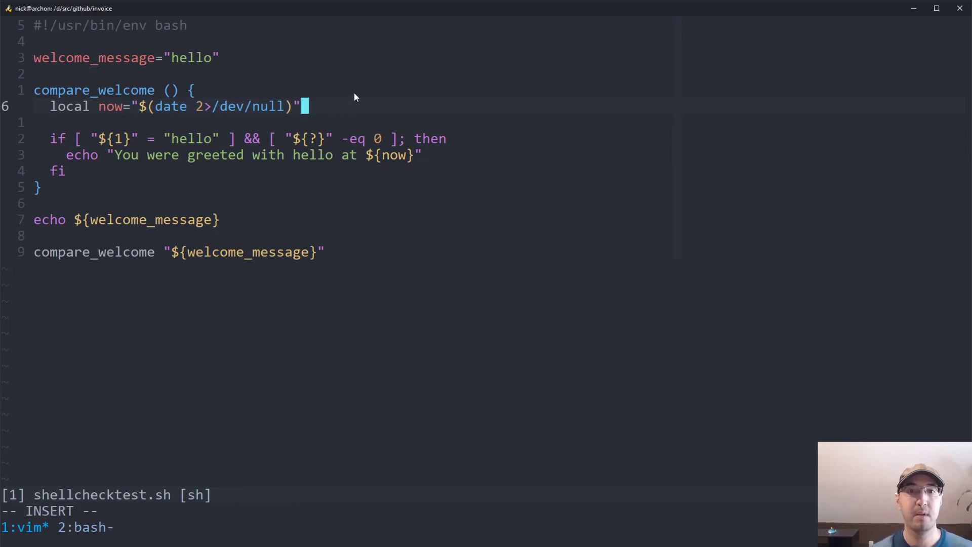
Insert an echo "$?" line above the if test in shellchecktest.sh.
type("echo \"$")
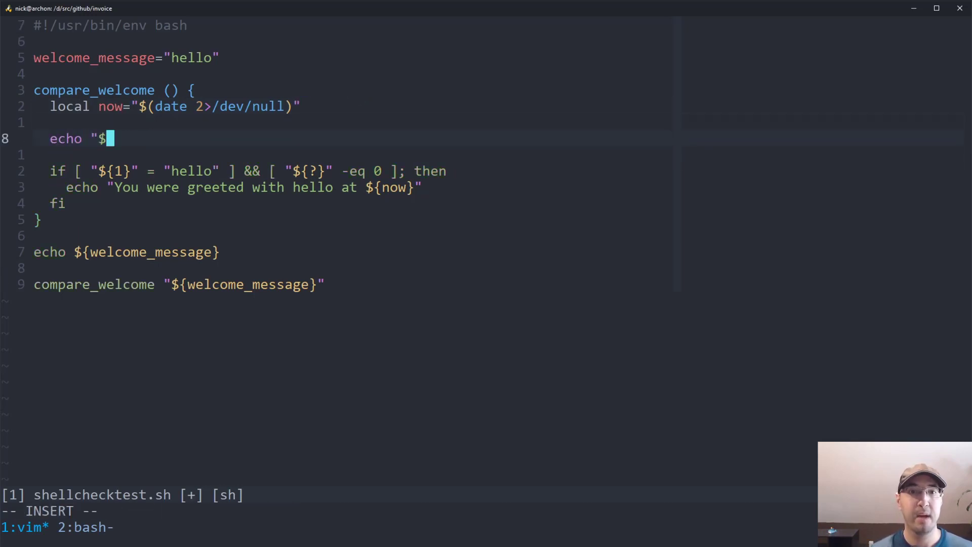
type("?\"")
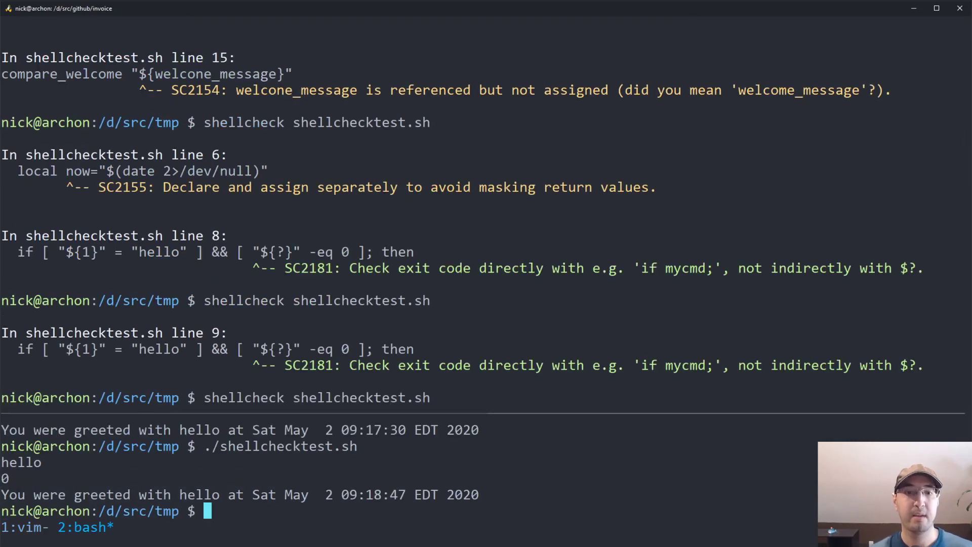
mouse_move(24, 478)
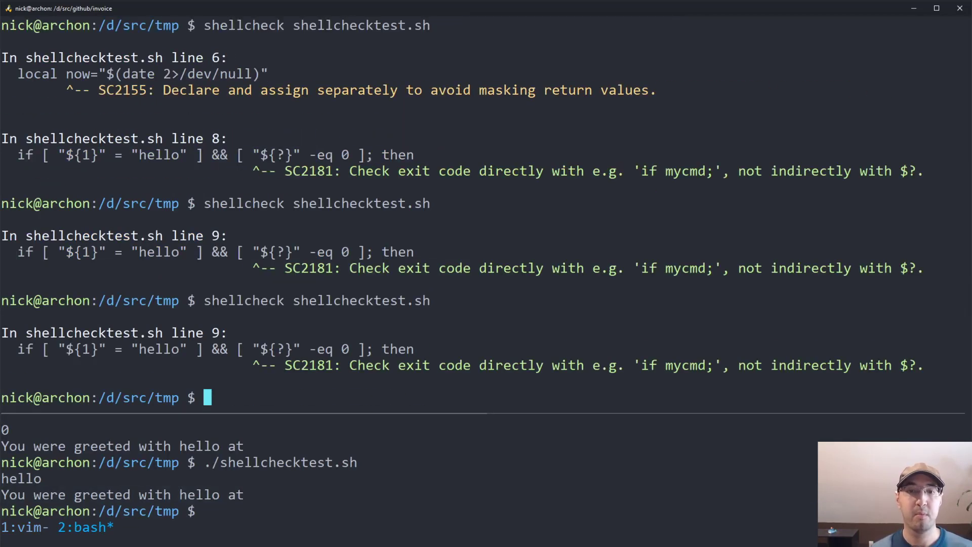
mouse_move(440, 367)
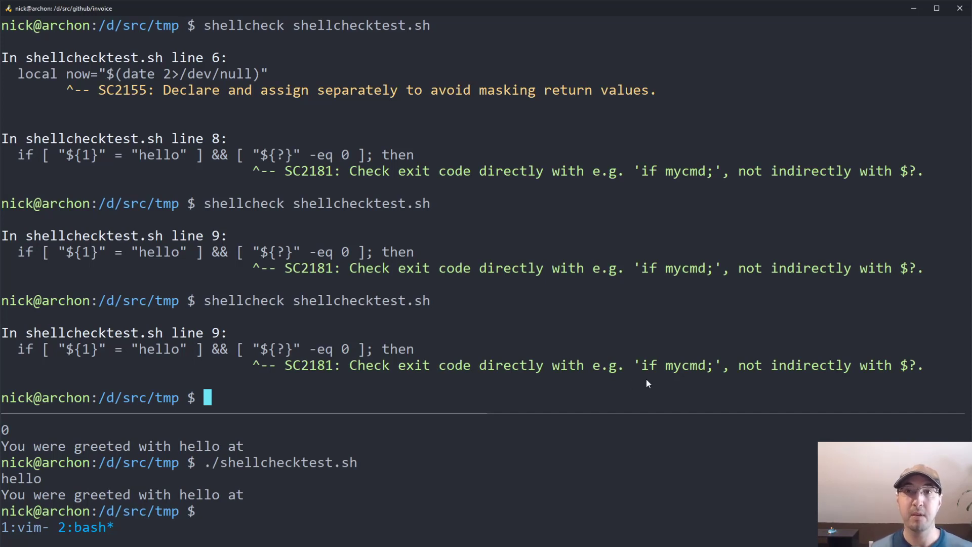
mouse_move(366, 358)
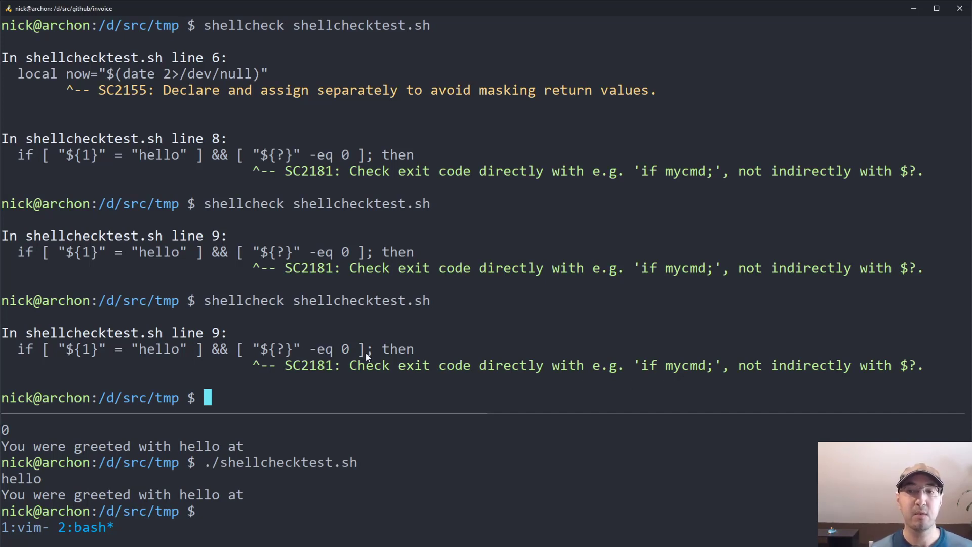
mouse_move(301, 353)
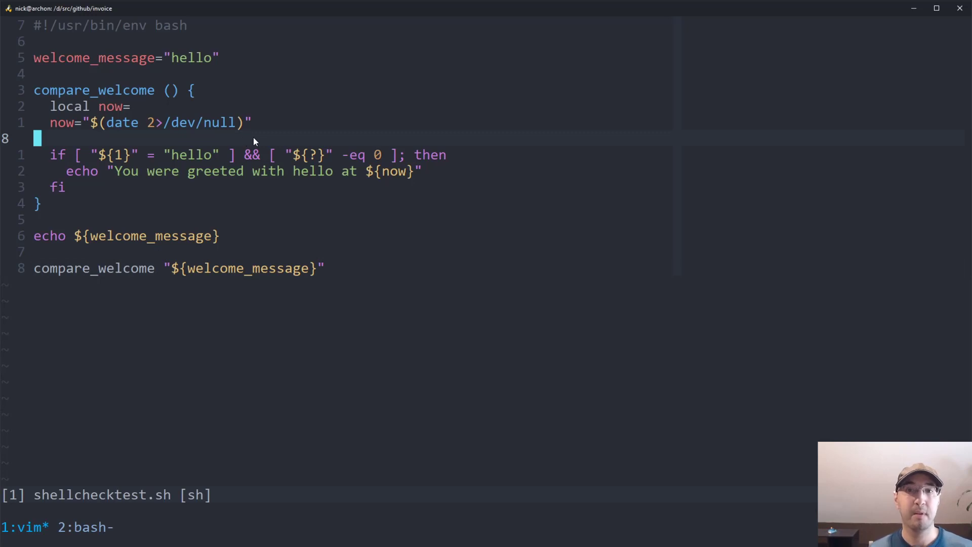
mouse_move(94, 126)
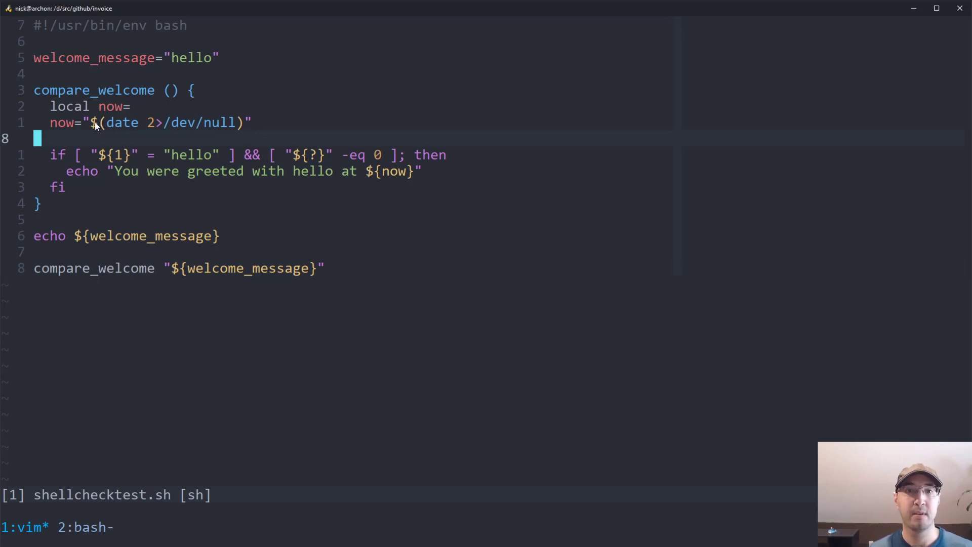
key("v")
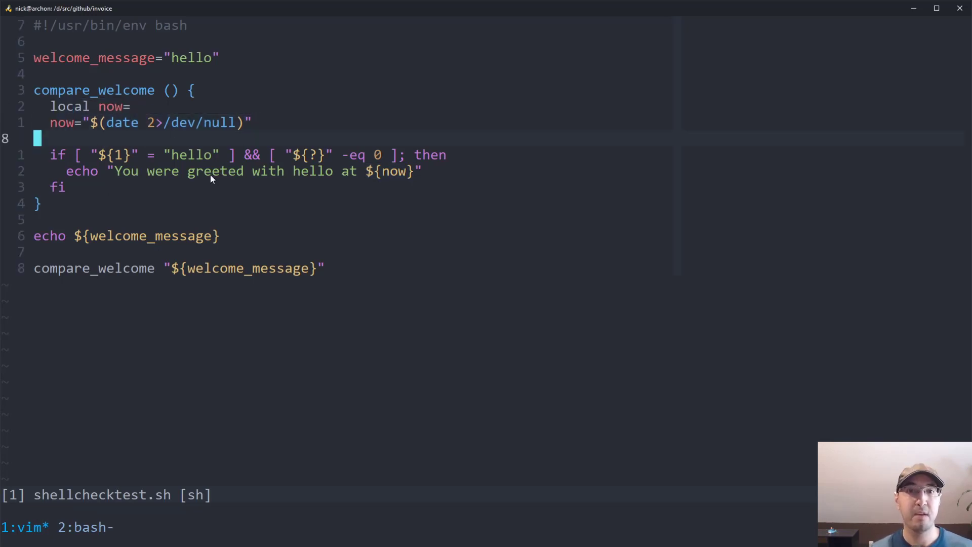
mouse_move(506, 112)
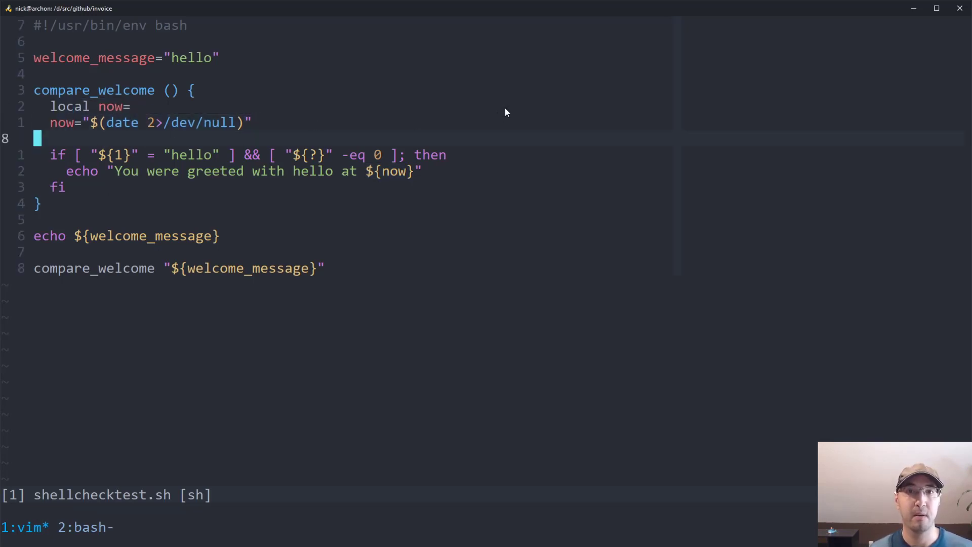
mouse_move(377, 158)
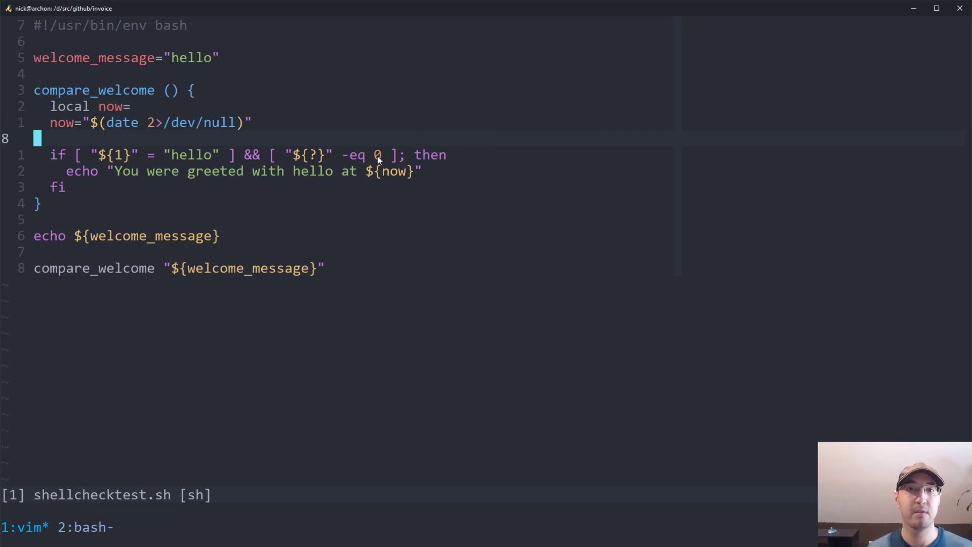
mouse_move(414, 176)
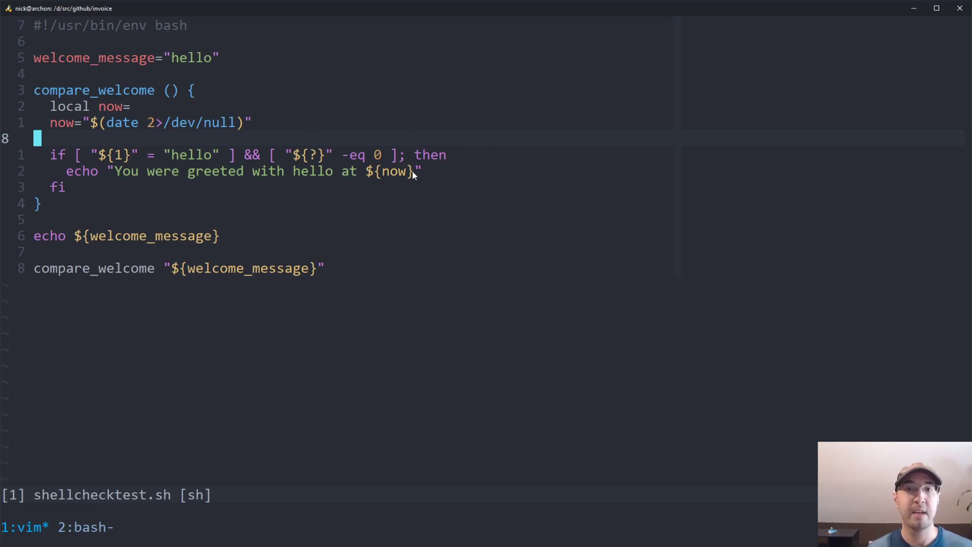
key("v")
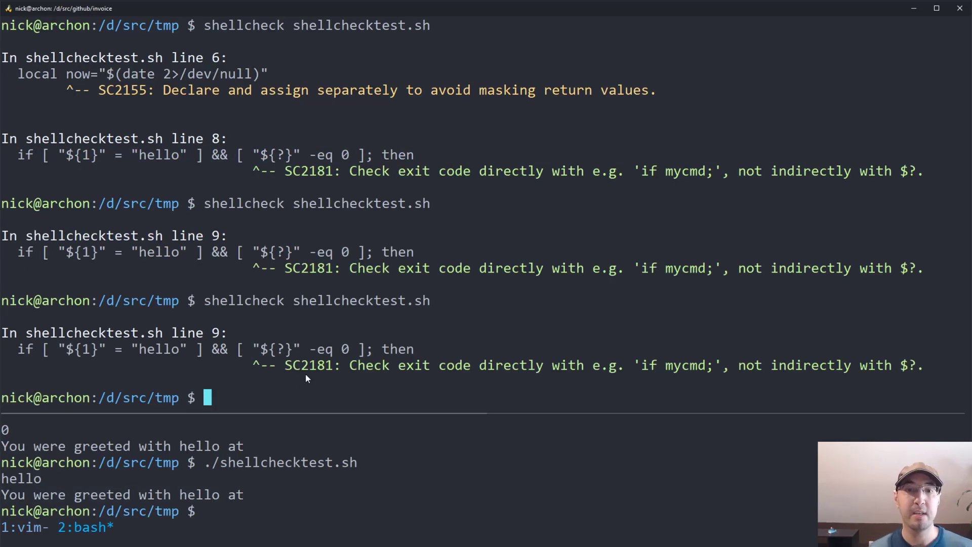
mouse_move(321, 334)
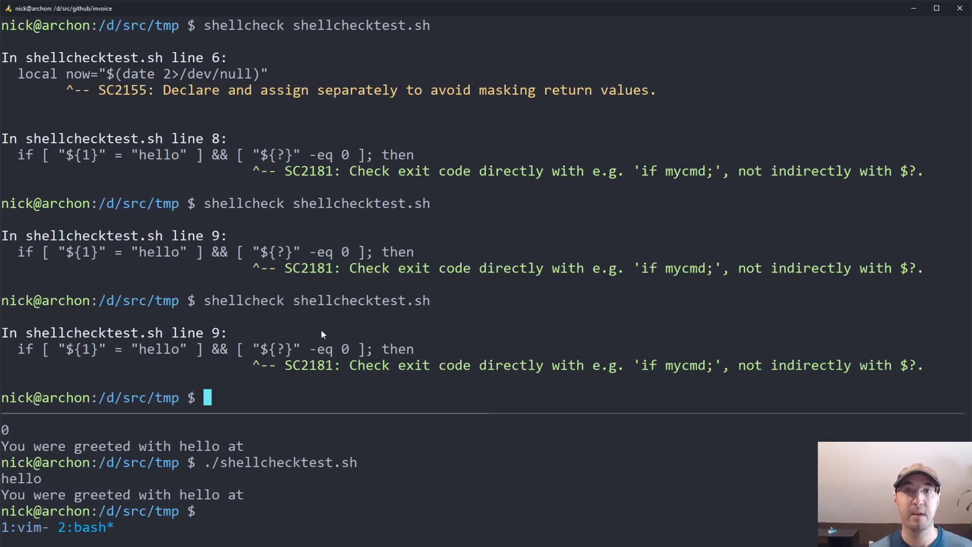
mouse_move(331, 328)
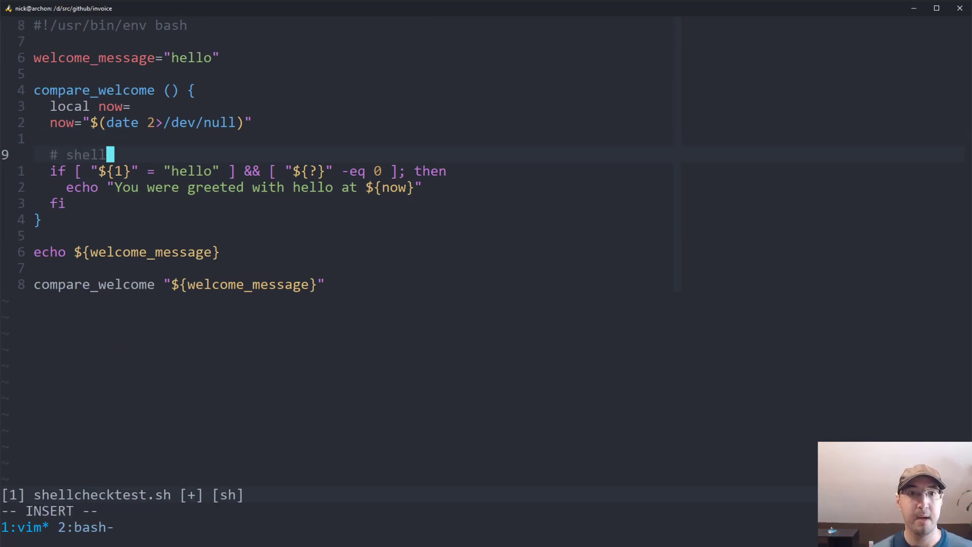
Write the '# shellcheck disable=SC2181' comment above the if statement.
type("check")
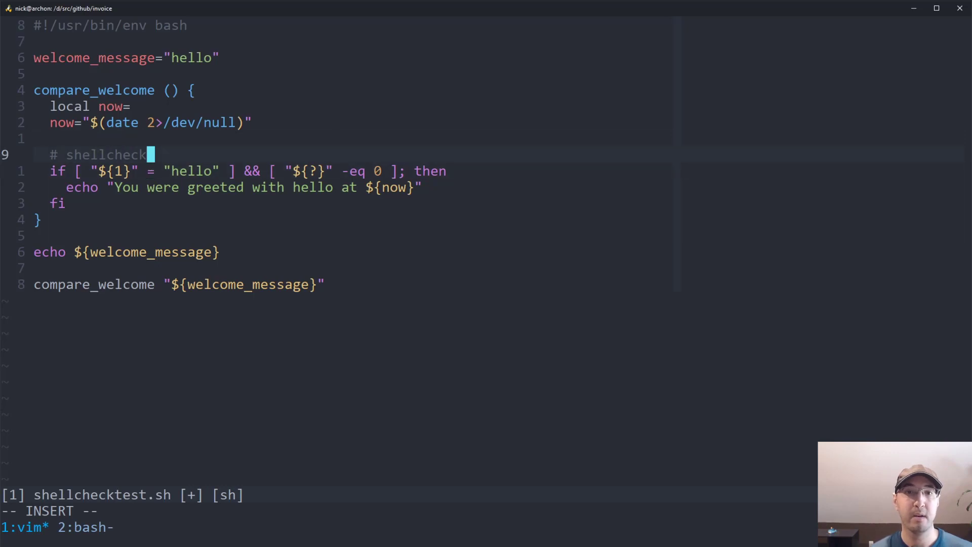
type("disable")
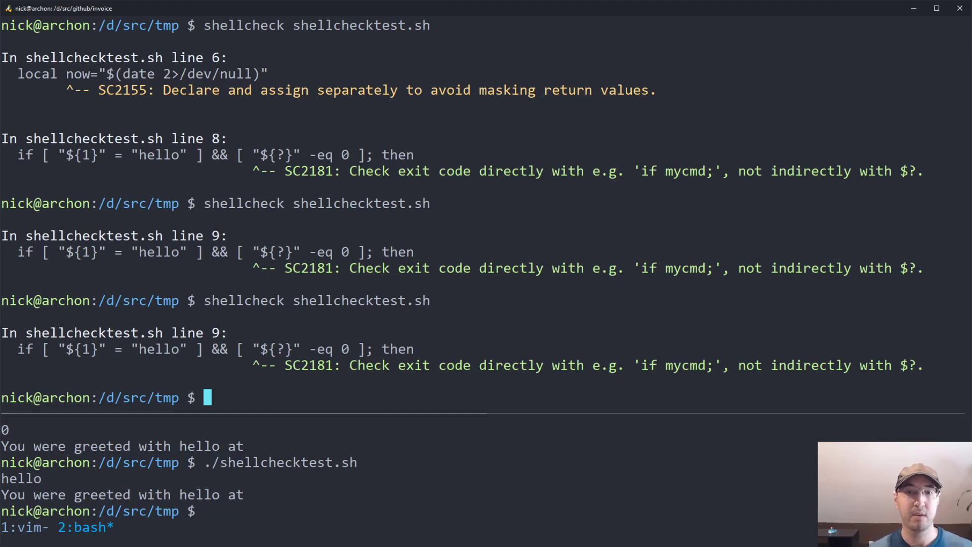
mouse_move(286, 378)
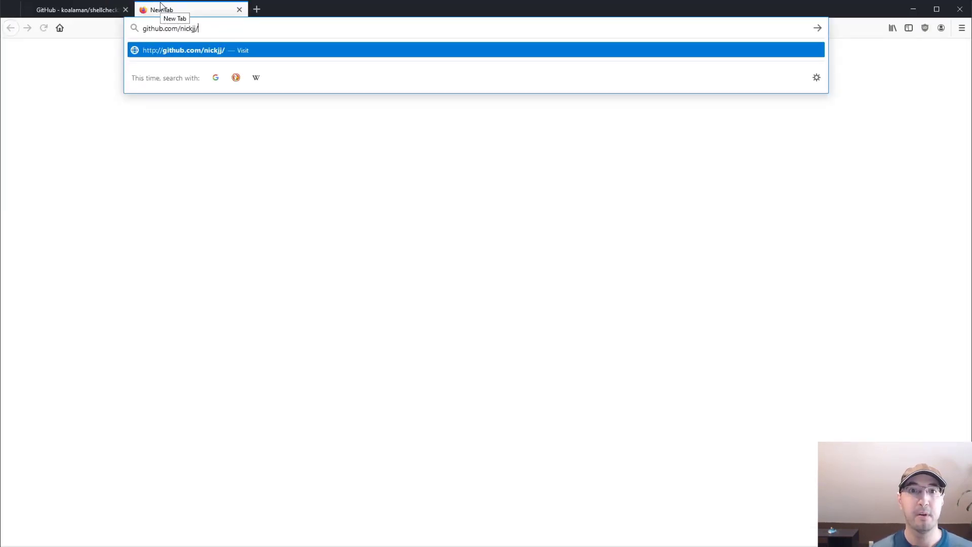
Find the nickjj/invoice repository and open the invoice script's source.
type("invoice")
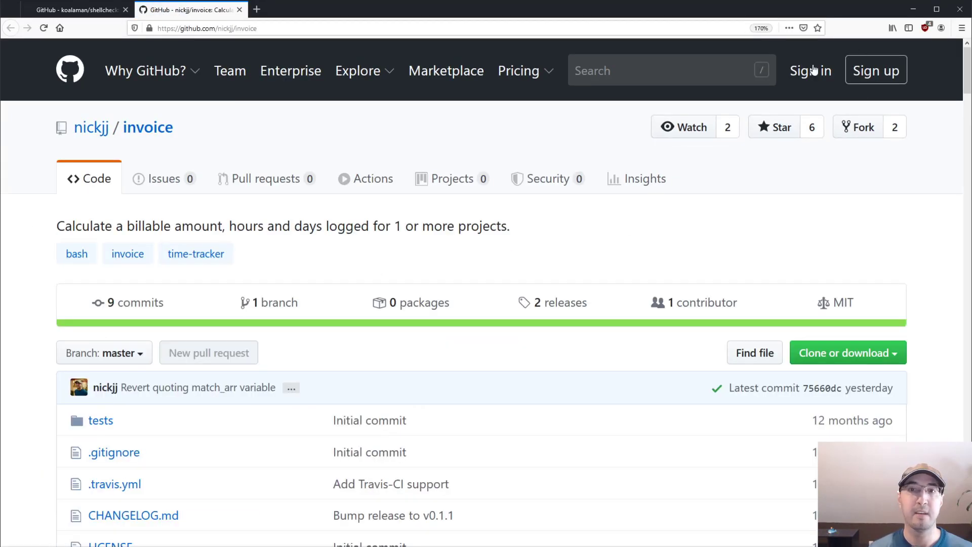
scroll("down", 3)
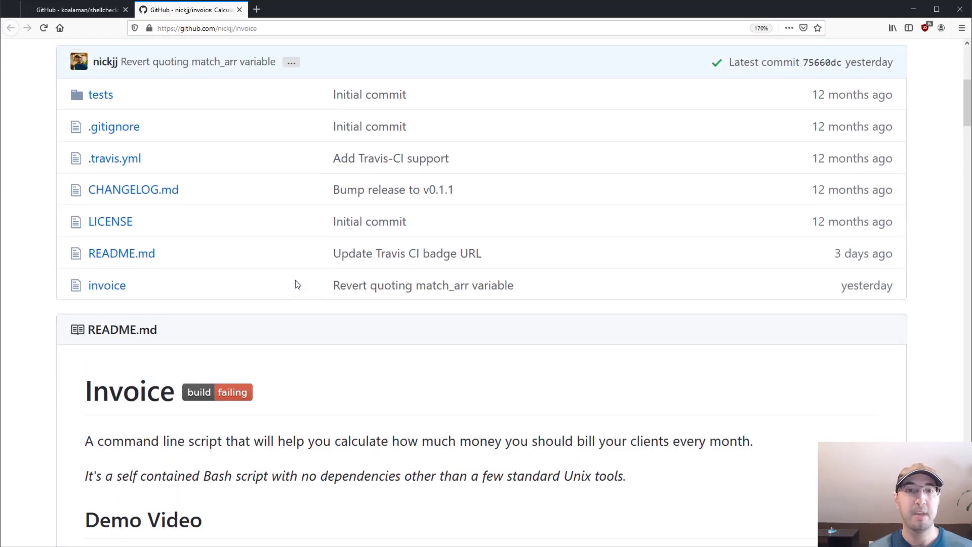
left_click(106, 285)
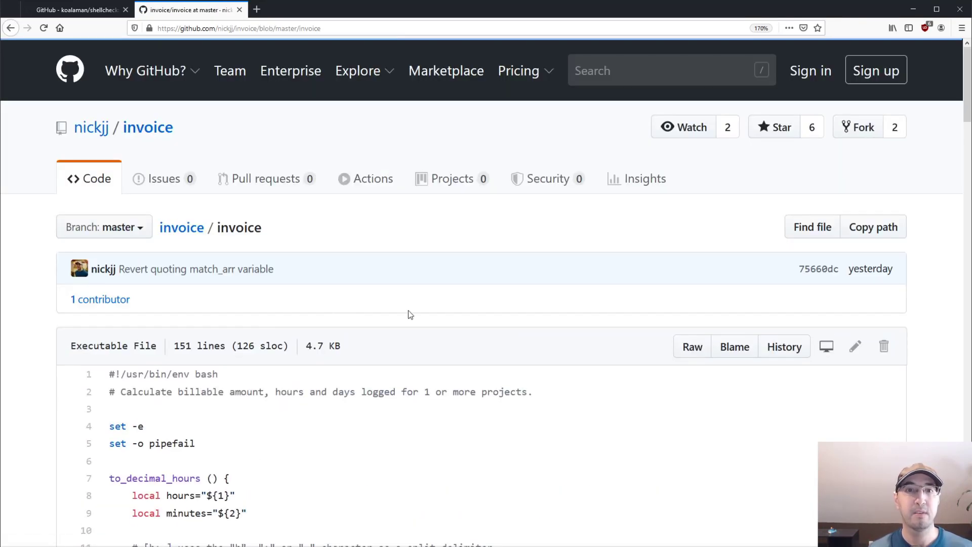
Read through the invoice script down to the match_arr array assignment line.
scroll("down", 3)
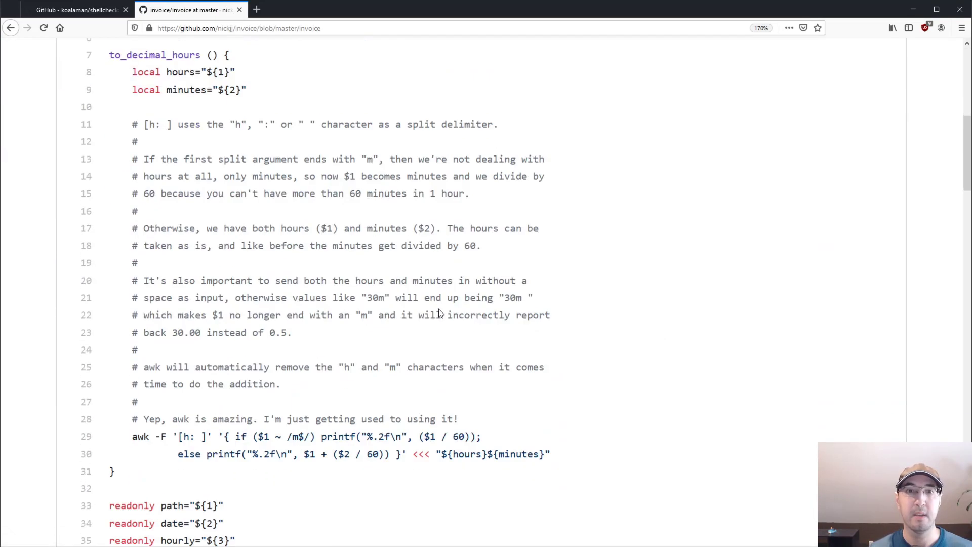
scroll("down", 3)
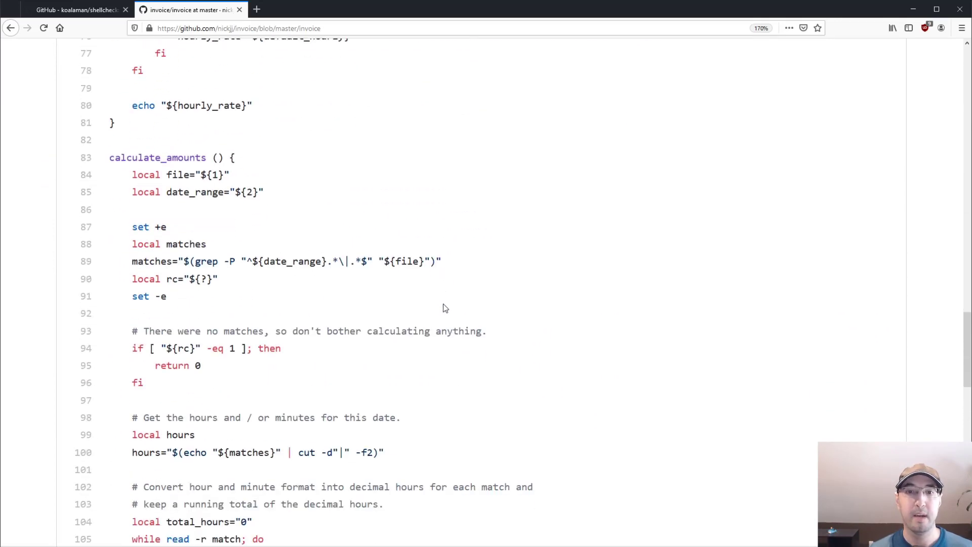
scroll("down", 3)
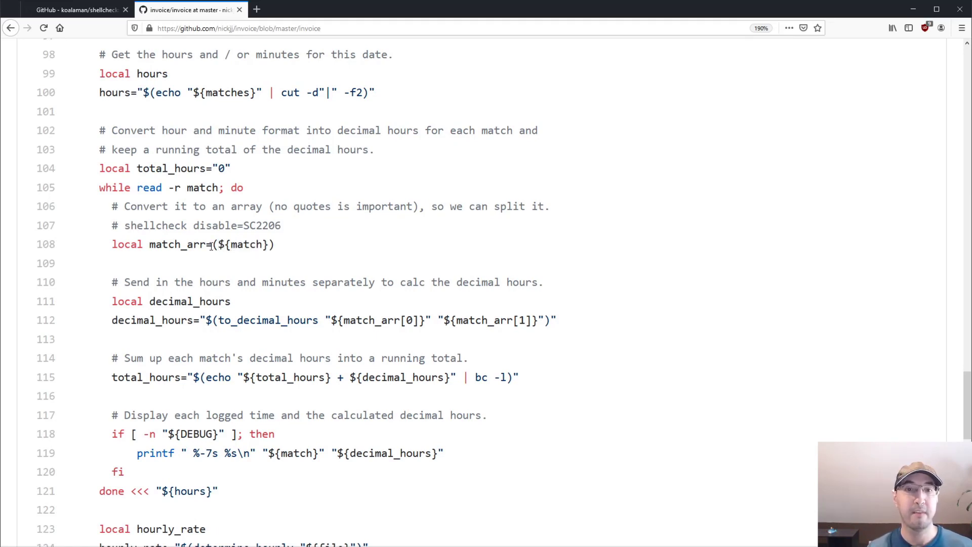
double_click(242, 244)
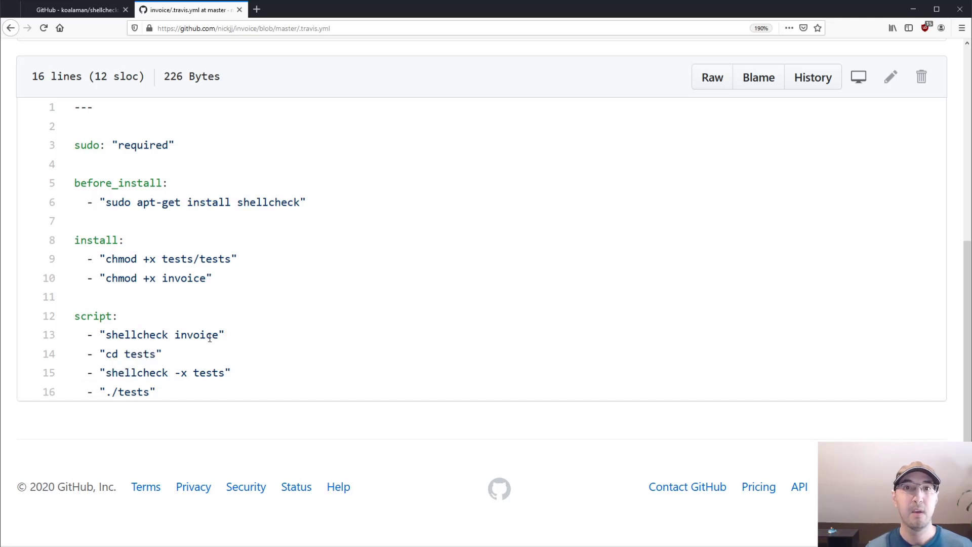
mouse_move(18, 43)
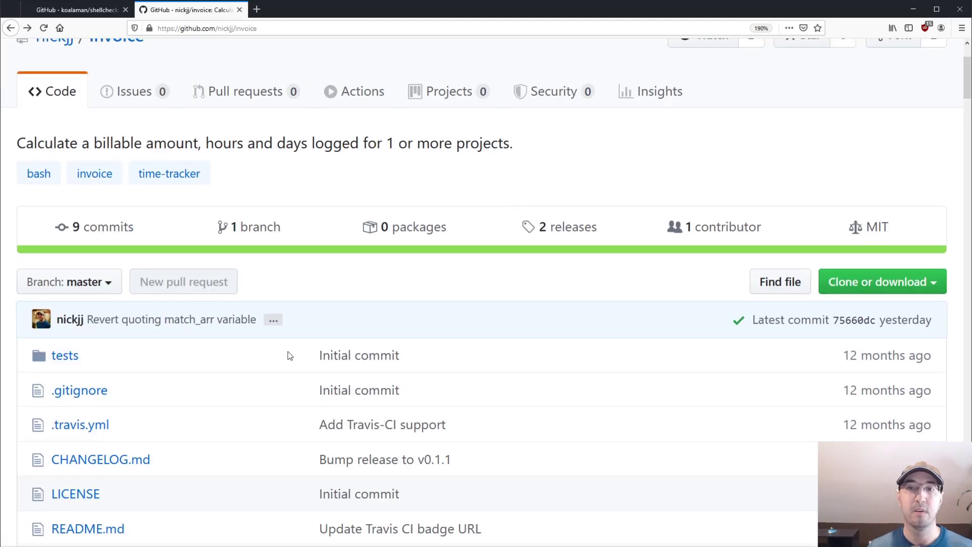
mouse_move(310, 304)
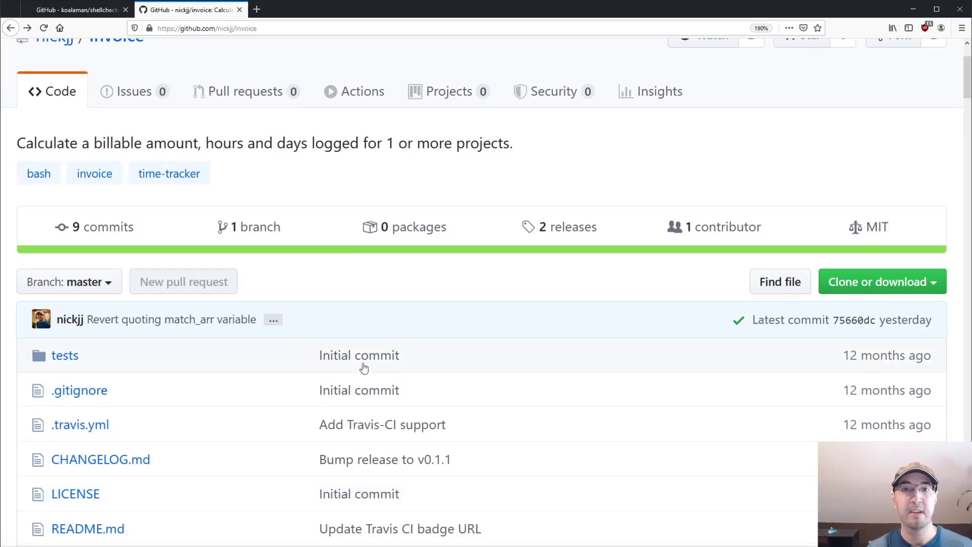
Return to the tmux terminal with Vim on shellchecktest.sh showing the SC2181 disable comment.
left_click(68, 9)
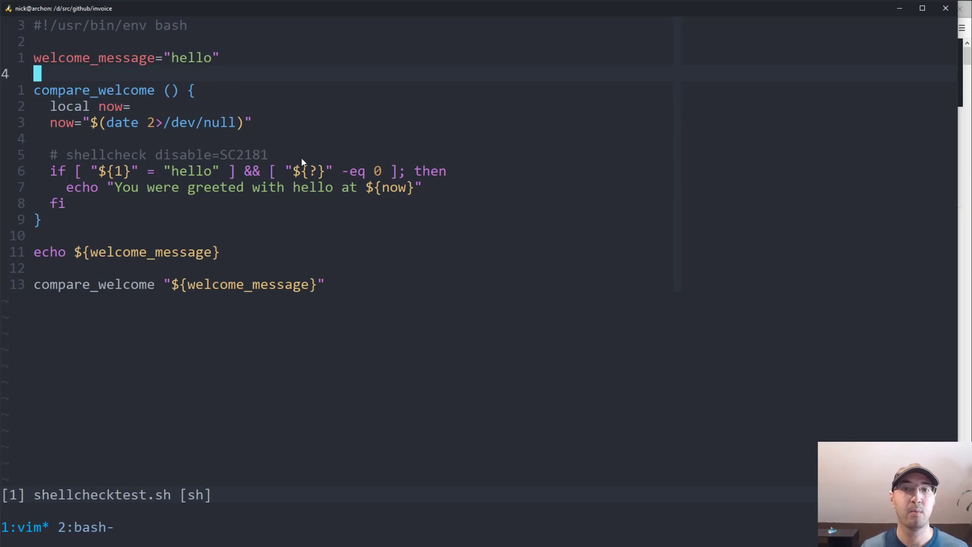
mouse_move(386, 163)
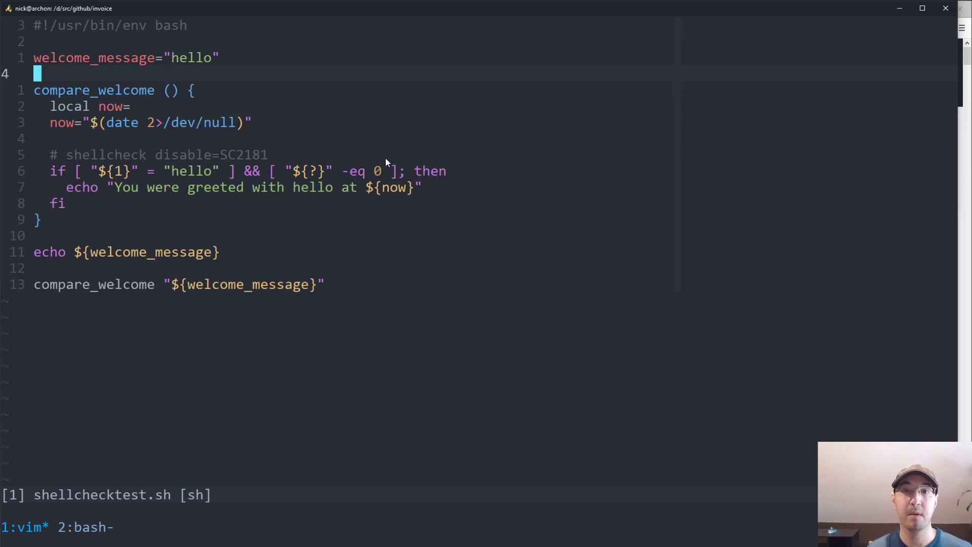
mouse_move(451, 148)
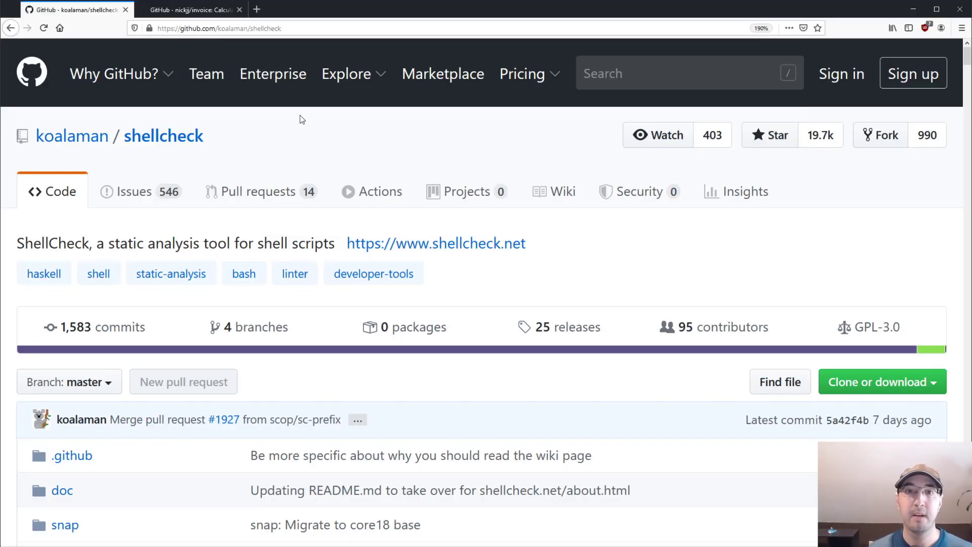
mouse_move(333, 60)
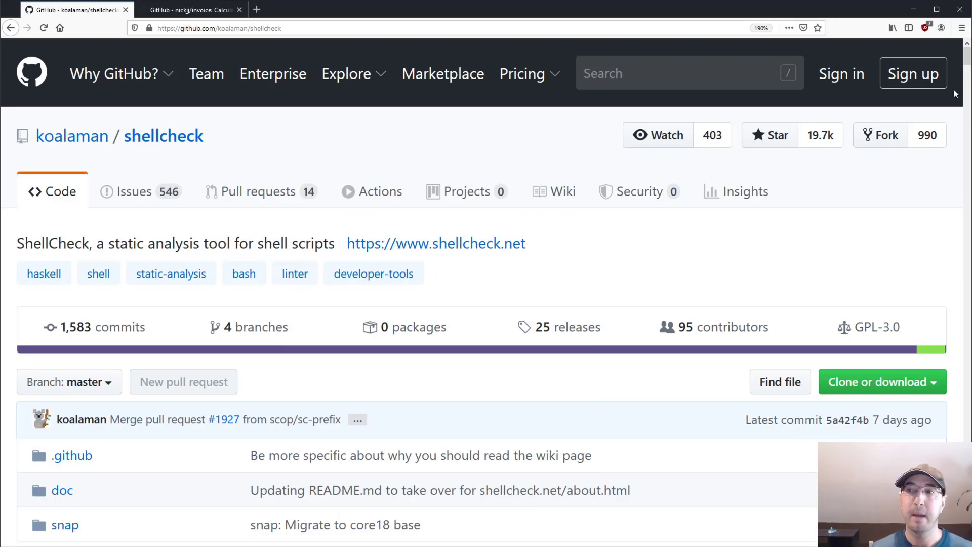
Review the koalaman/shellcheck README's editor and install sections, then open shellcheck.net in a new tab.
scroll("down", 3)
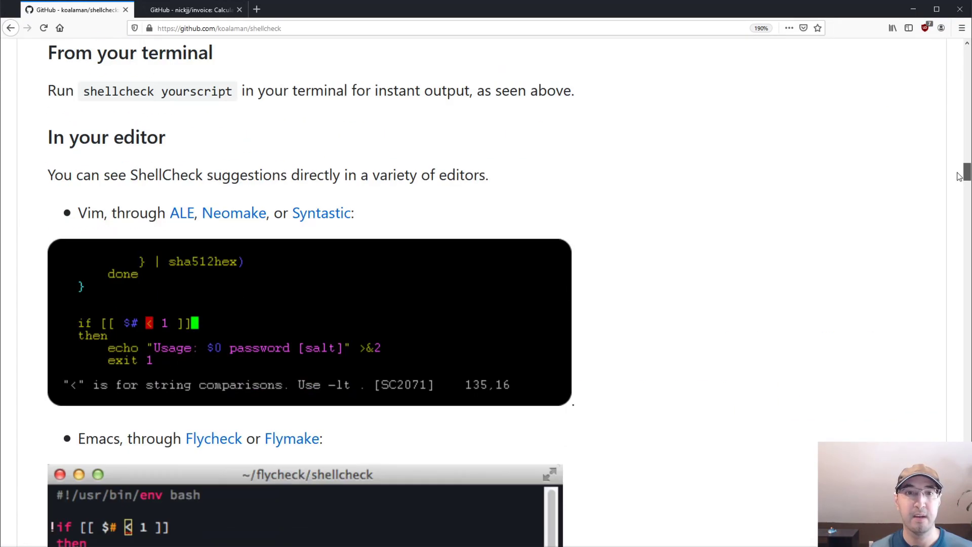
scroll("down", 3)
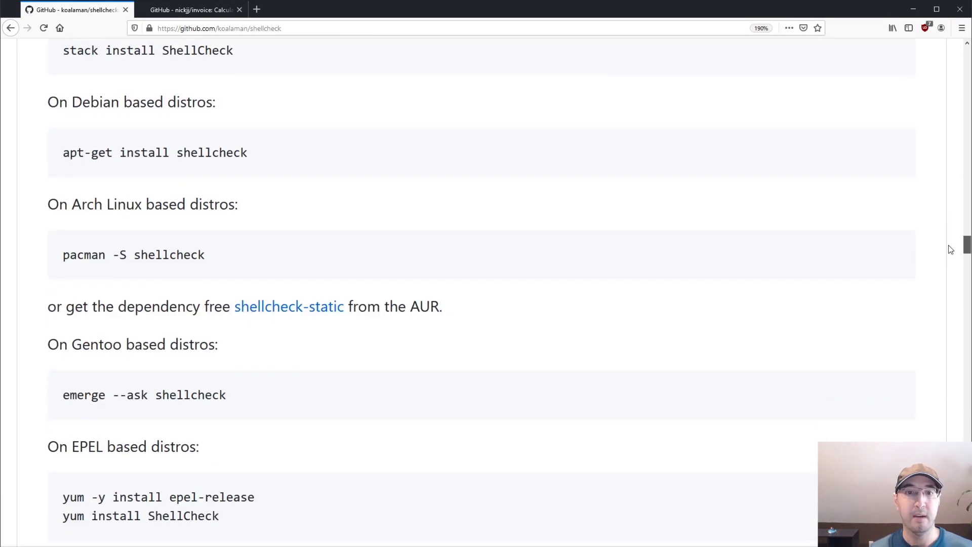
scroll("up", 3)
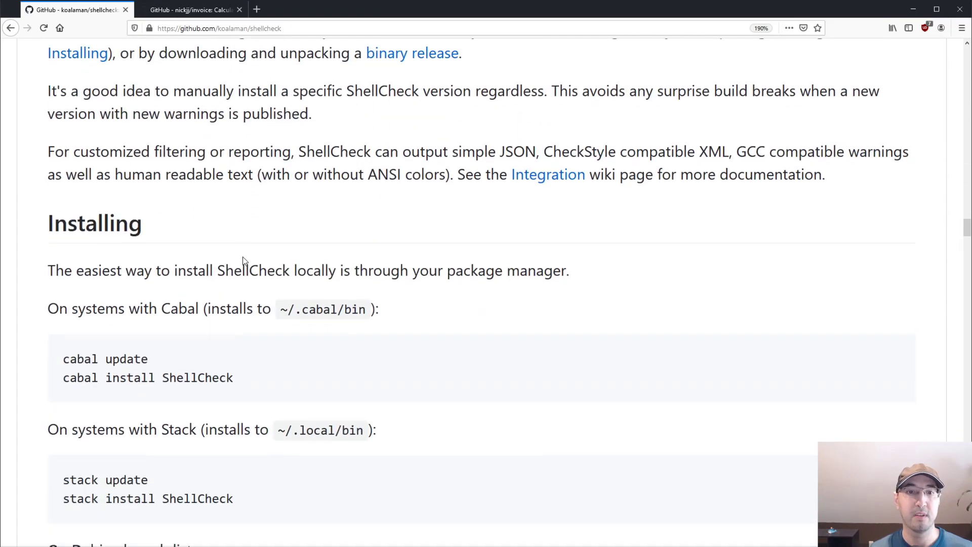
scroll("down", 3)
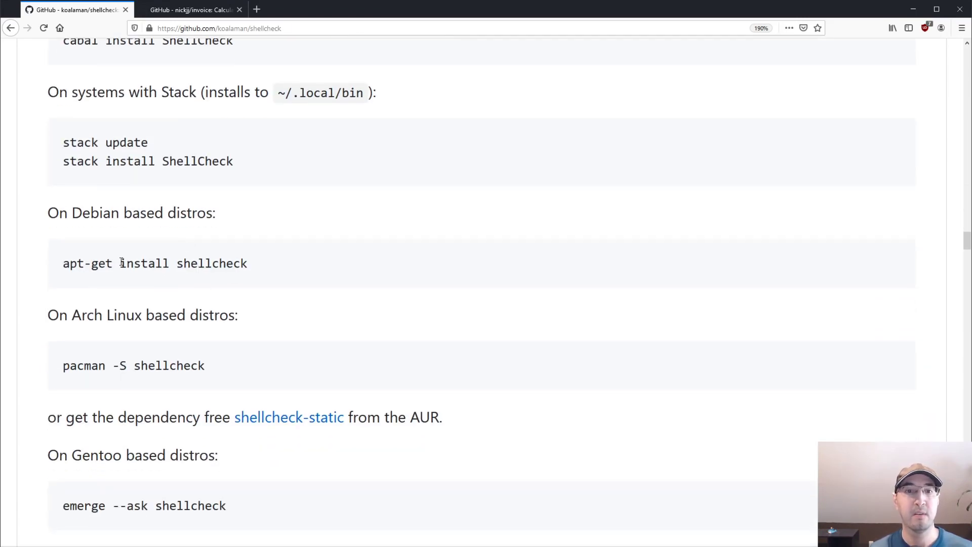
scroll("down", 3)
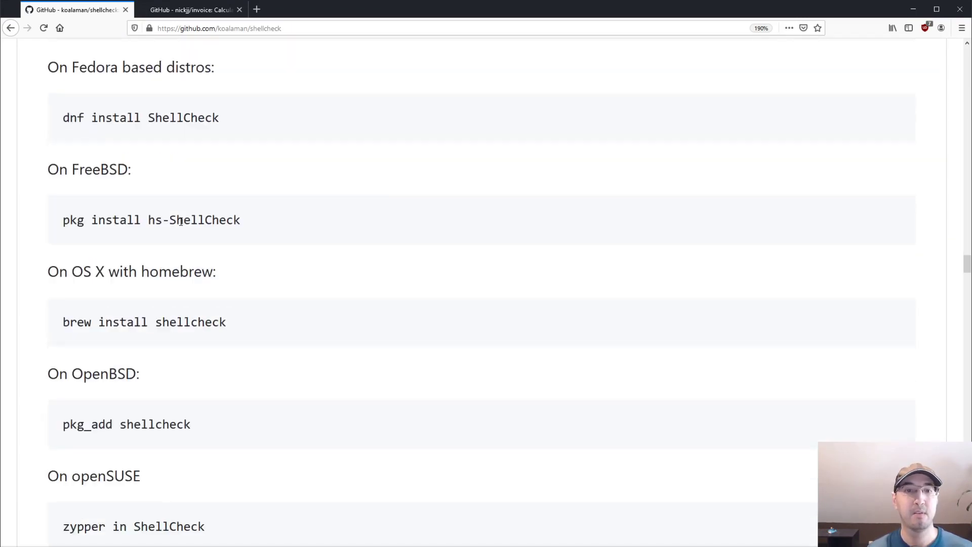
scroll("down", 3)
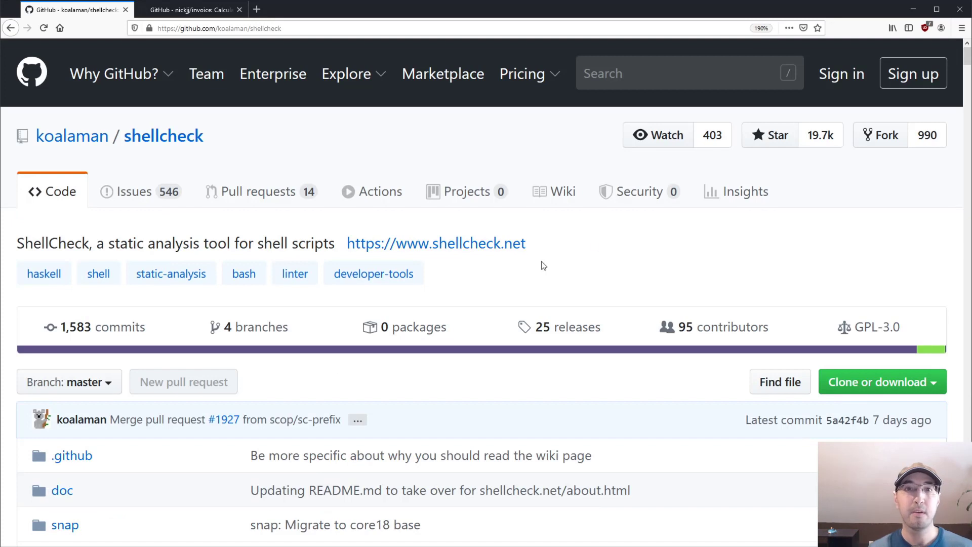
mouse_move(480, 243)
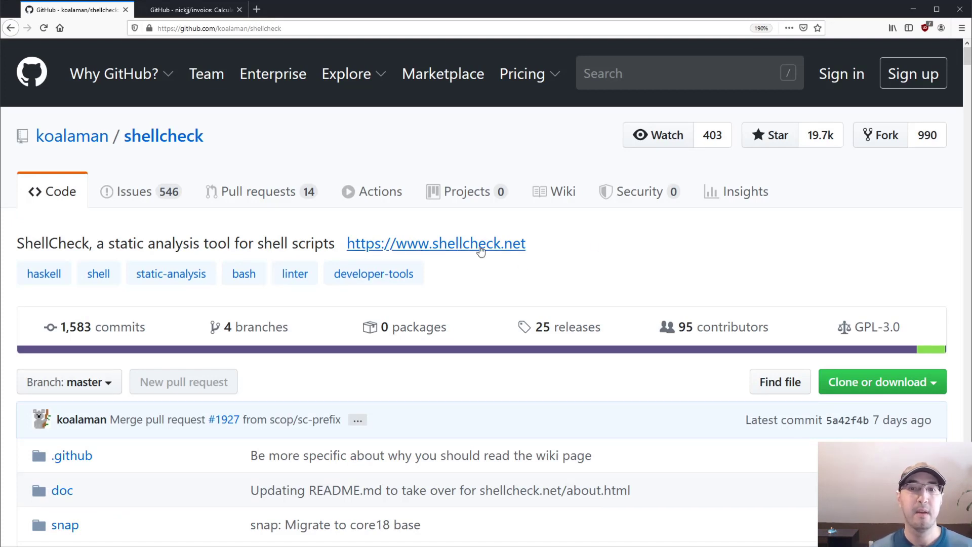
left_click(435, 243)
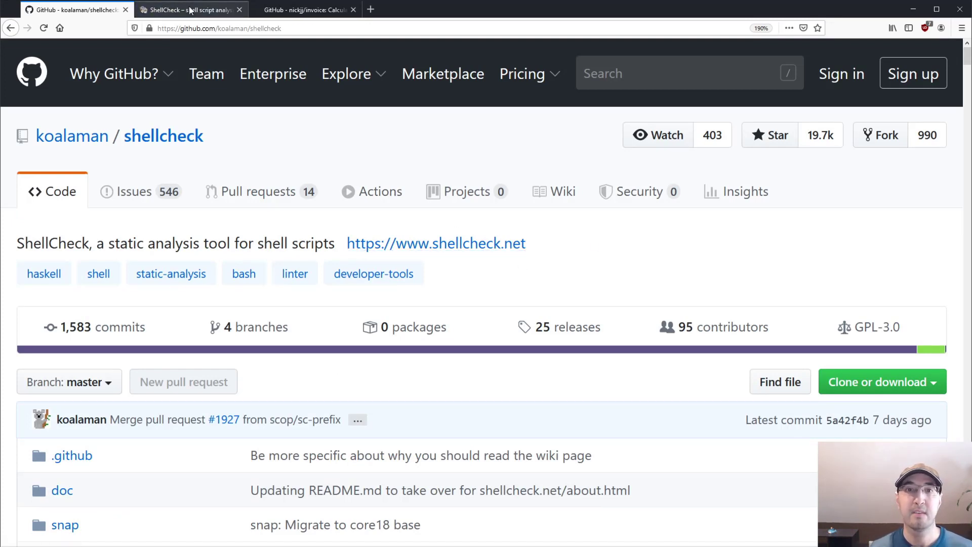
On shellcheck.net check a script with hello="ok" and echo $hello, showing the SC2148 missing-shebang warning.
left_click(187, 10)
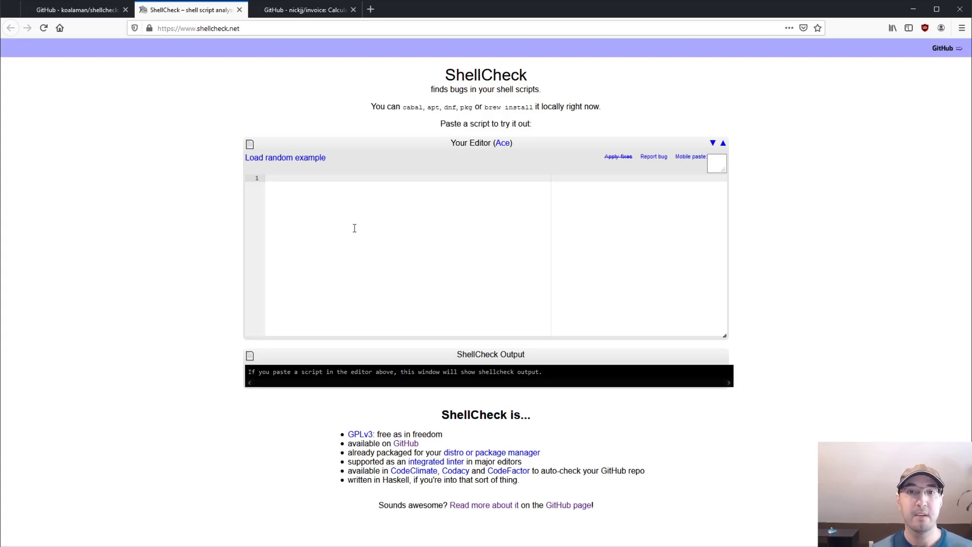
type("hello=\"\"")
type("echo $")
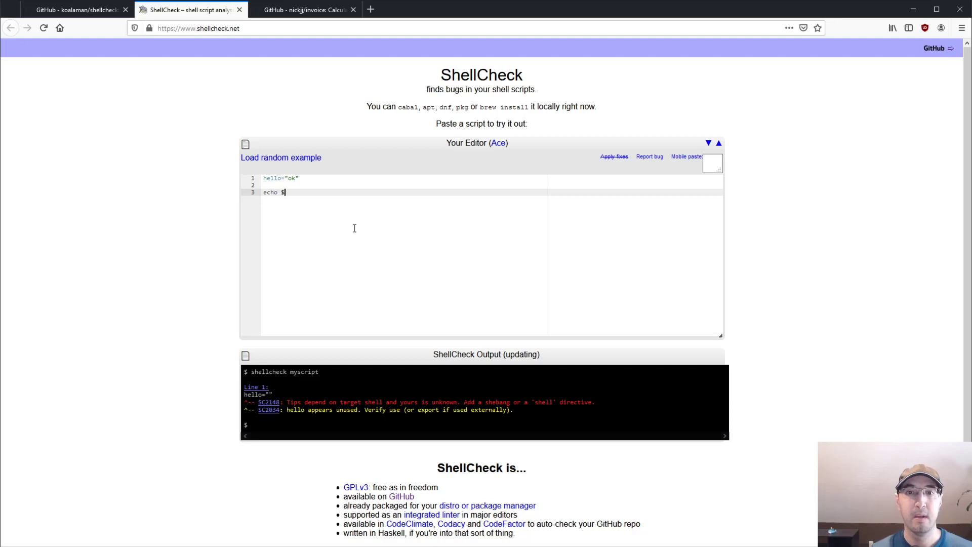
type("hello")
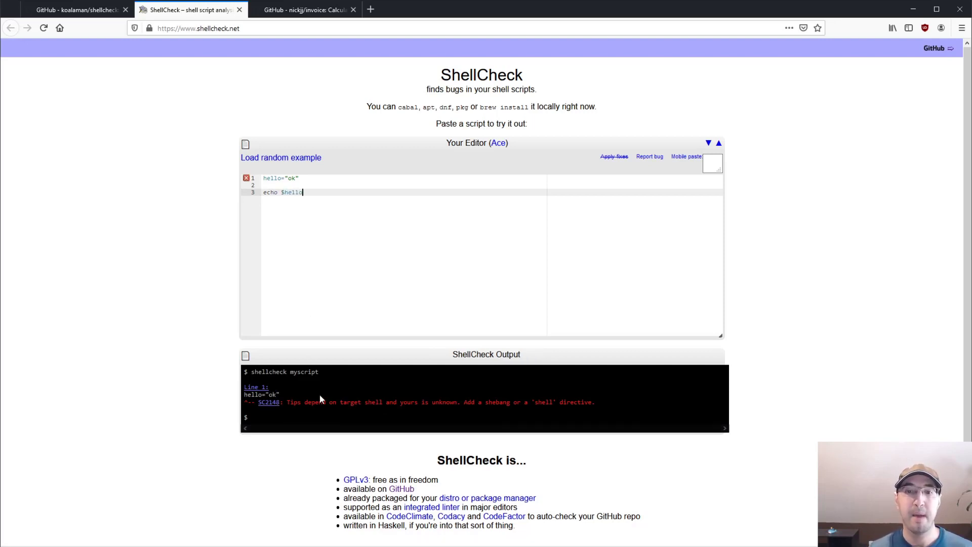
key("ctrl+plus")
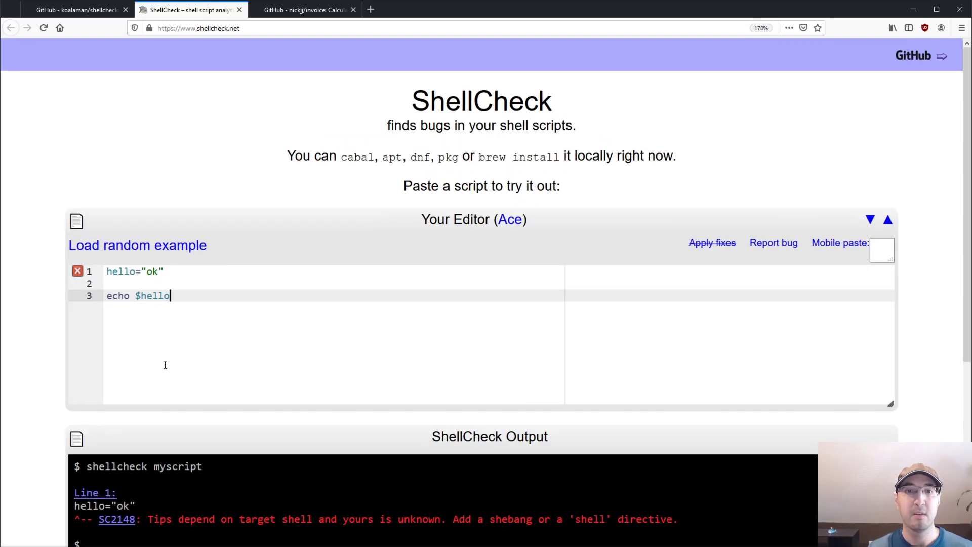
scroll("down", 3)
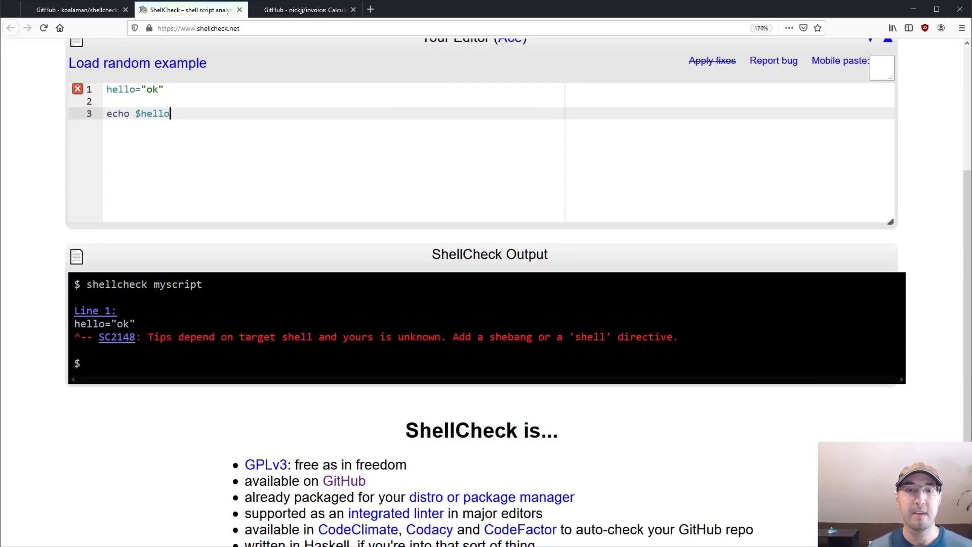
mouse_move(303, 353)
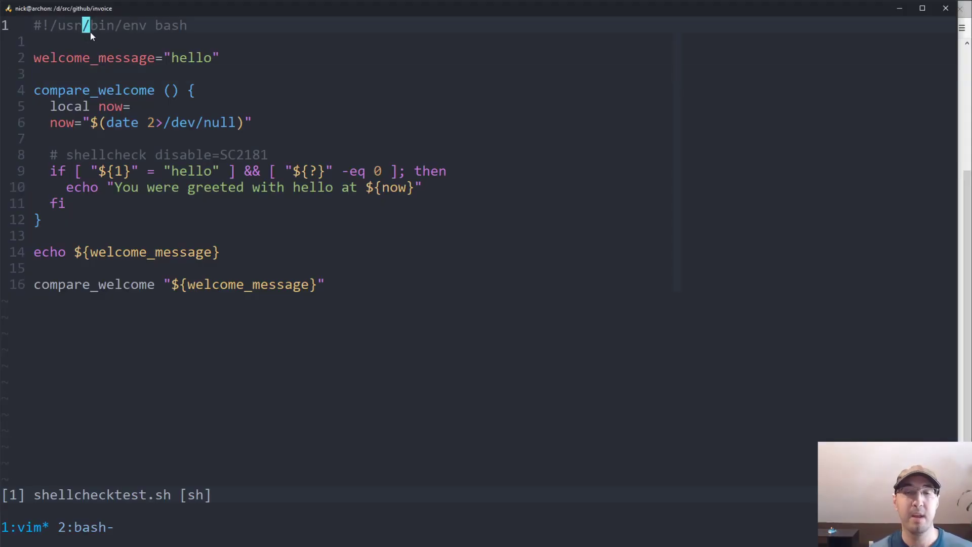
mouse_move(359, 107)
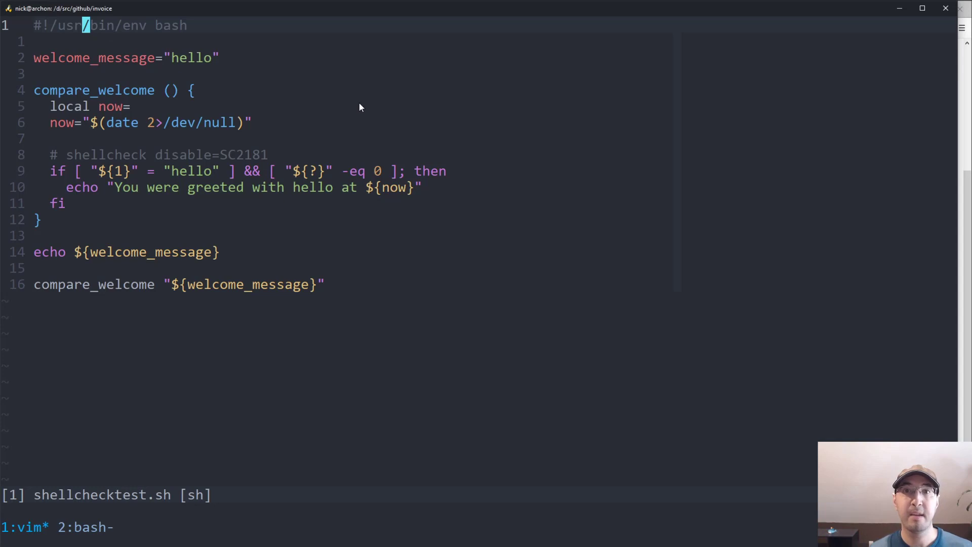